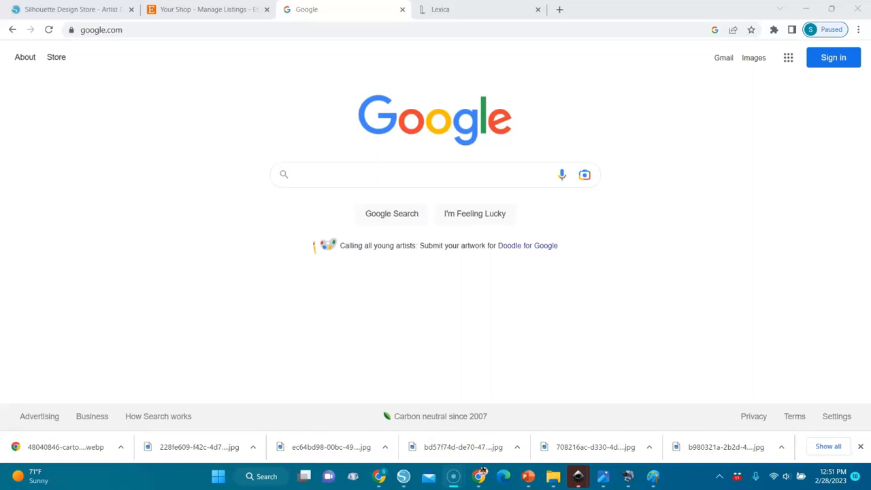
{"action": "mouse_move", "coordinate": [39, 439]}
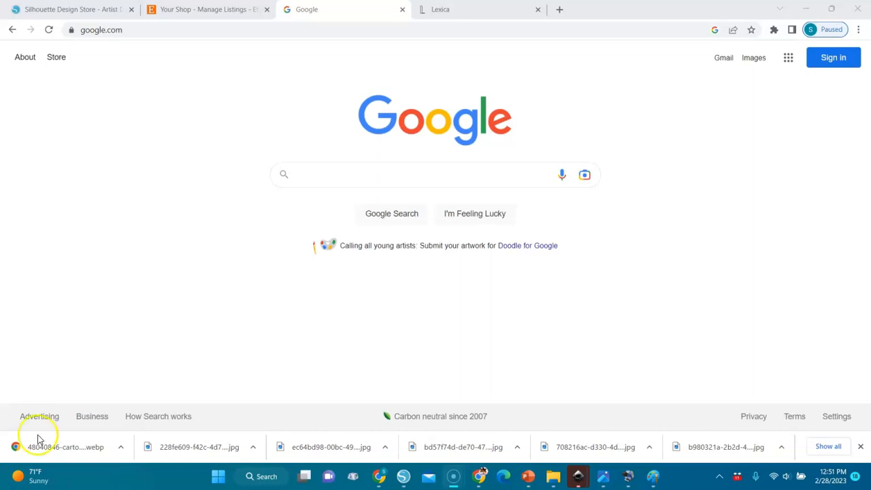
{"action": "mouse_move", "coordinate": [126, 265]}
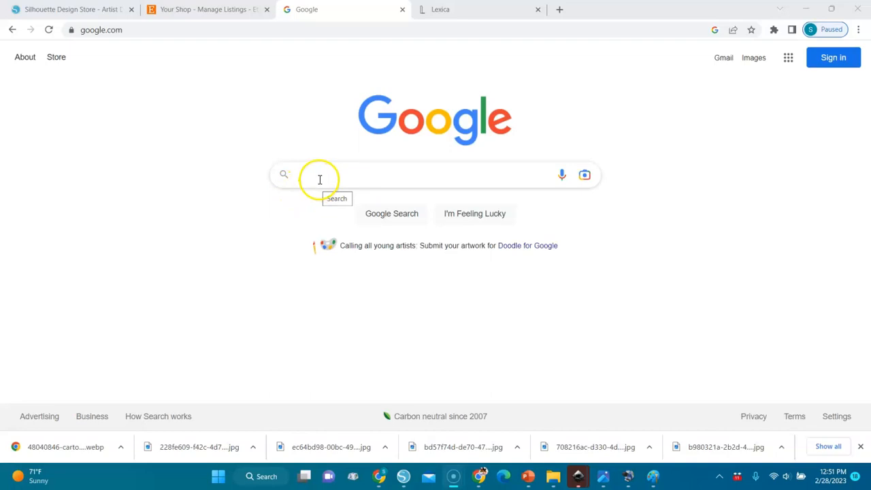
Google 'lexica aperture' and open the Lexica Aperture image generation page
{"action": "type", "text": "lexica"}
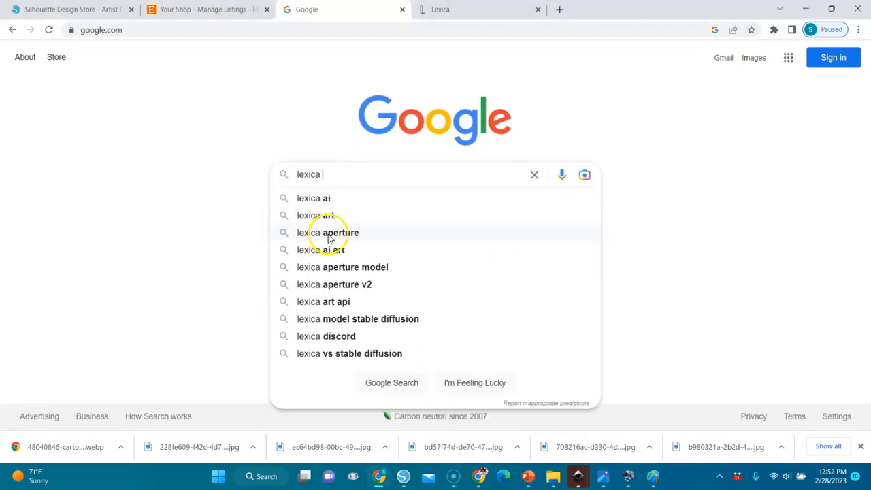
{"action": "left_click", "coordinate": [329, 233]}
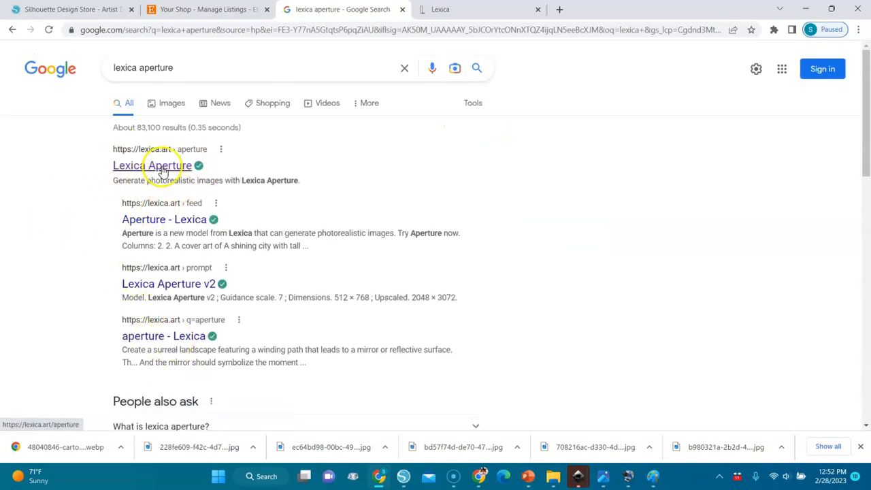
{"action": "left_click", "coordinate": [151, 165]}
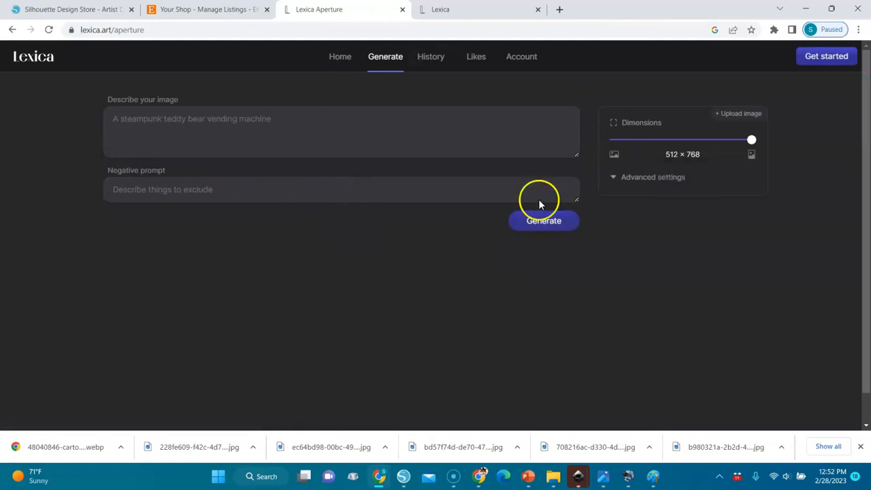
{"action": "mouse_move", "coordinate": [371, 179]}
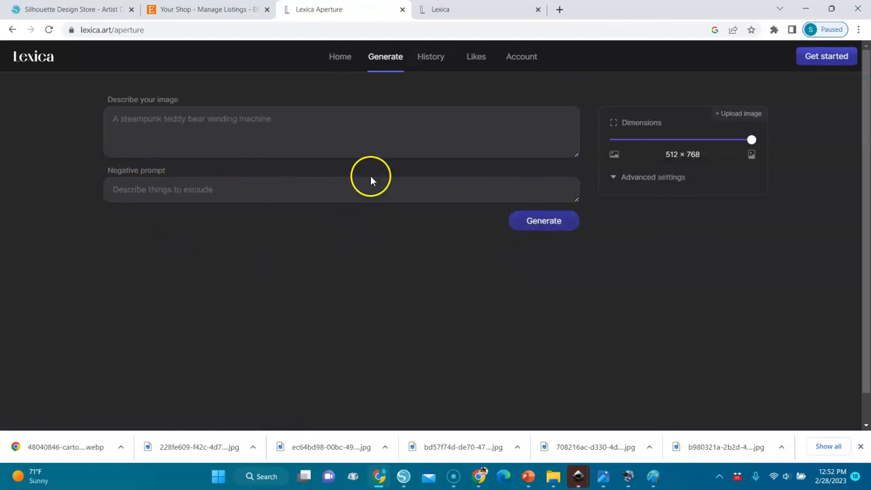
{"action": "mouse_move", "coordinate": [352, 175]}
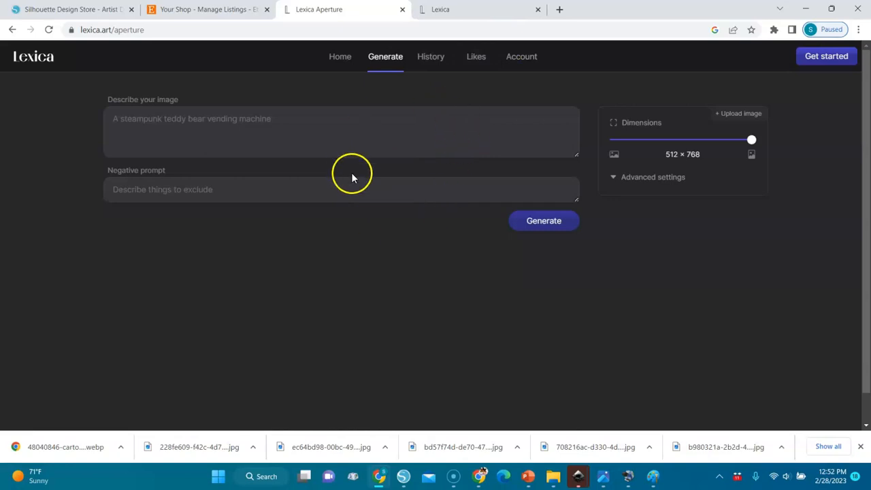
{"action": "mouse_move", "coordinate": [306, 155]}
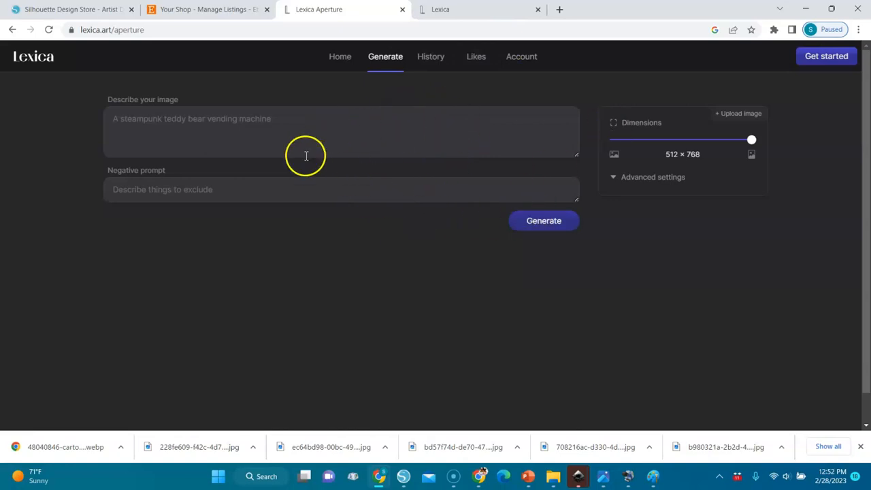
{"action": "mouse_move", "coordinate": [329, 232]}
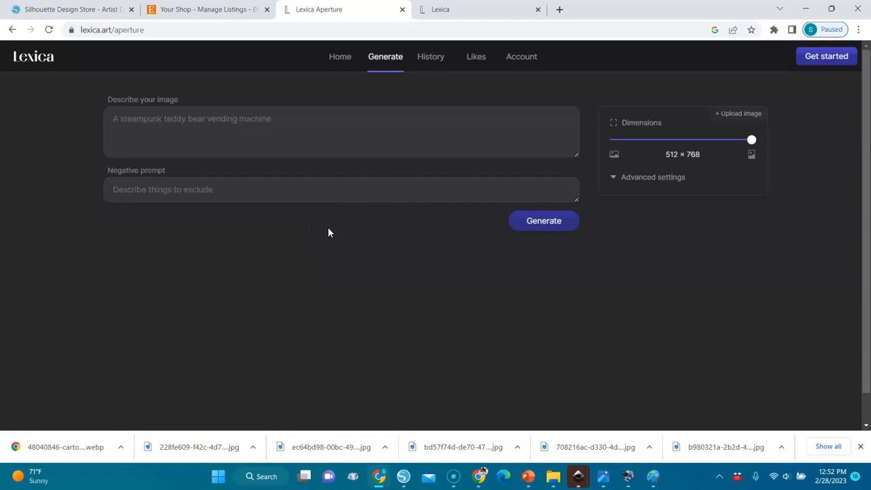
{"action": "mouse_move", "coordinate": [383, 179]}
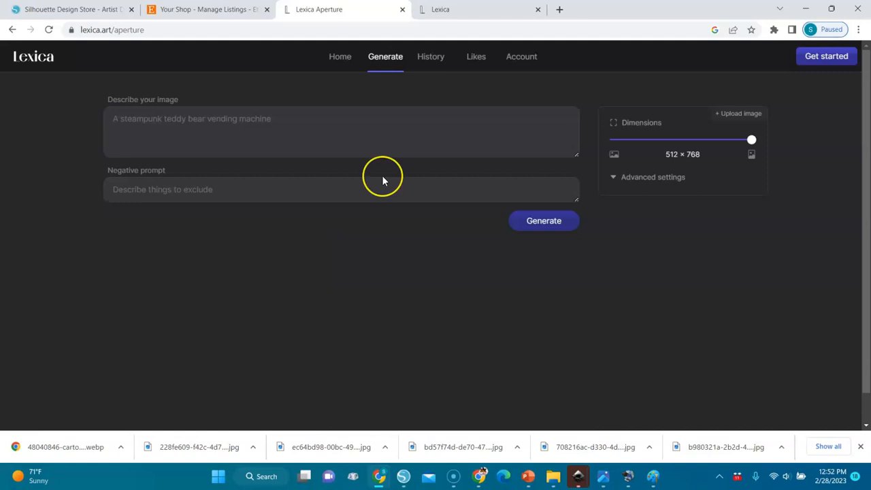
{"action": "mouse_move", "coordinate": [383, 180]}
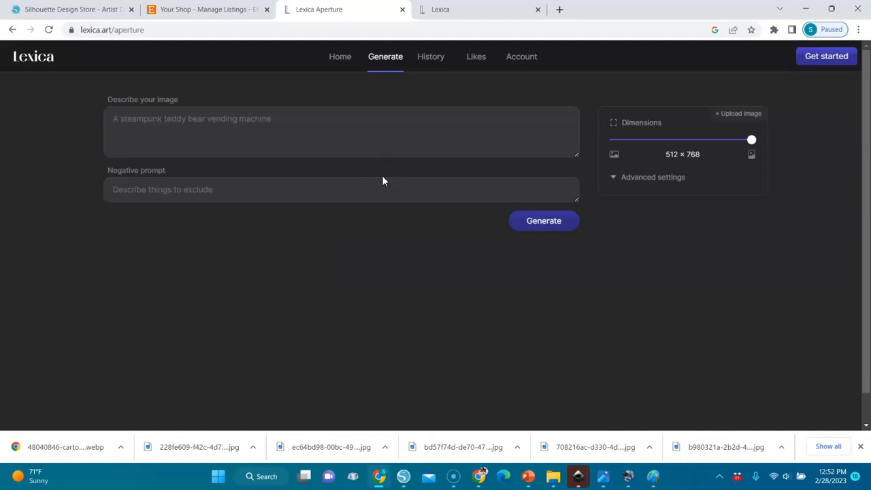
Show Lexica's membership plans at monthly prices: Starter $10, Pro $30, Max $60
{"action": "left_click", "coordinate": [522, 57]}
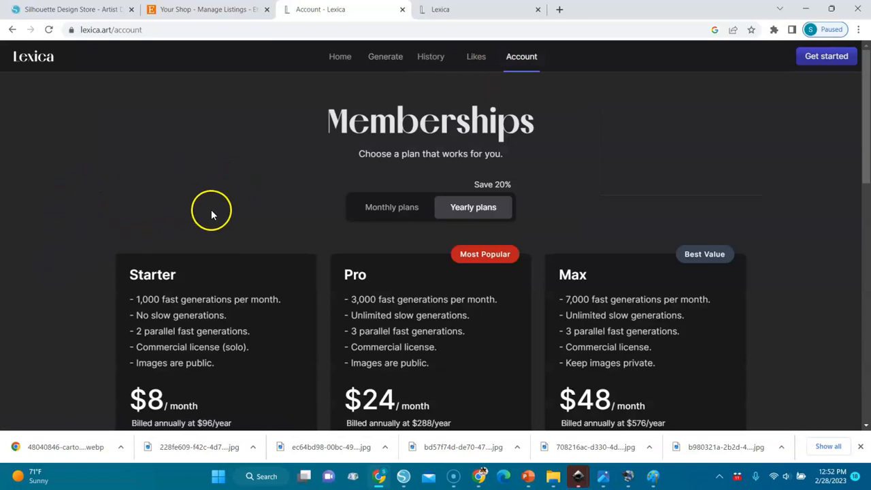
{"action": "mouse_move", "coordinate": [145, 393]}
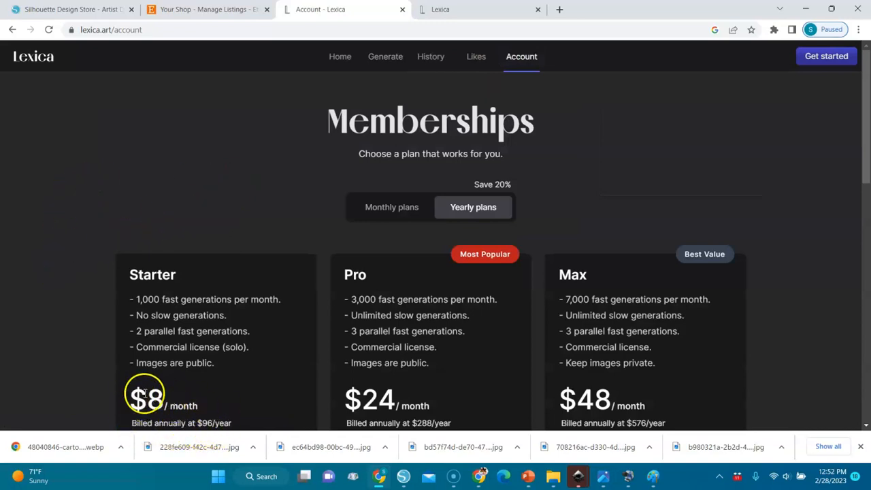
{"action": "mouse_move", "coordinate": [441, 341]}
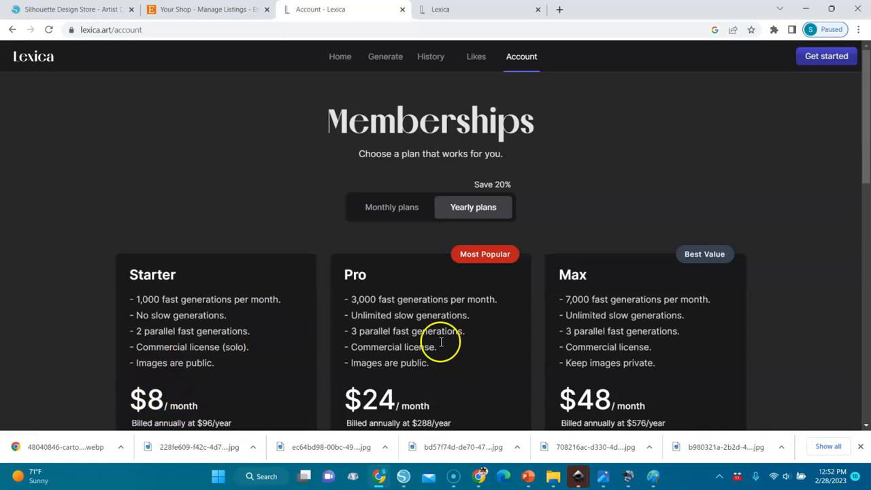
{"action": "mouse_move", "coordinate": [387, 194]}
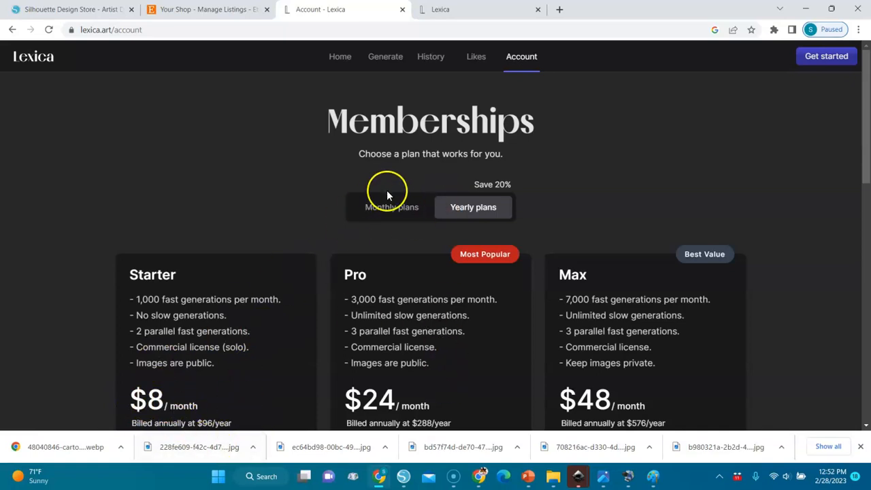
{"action": "left_click", "coordinate": [391, 207]}
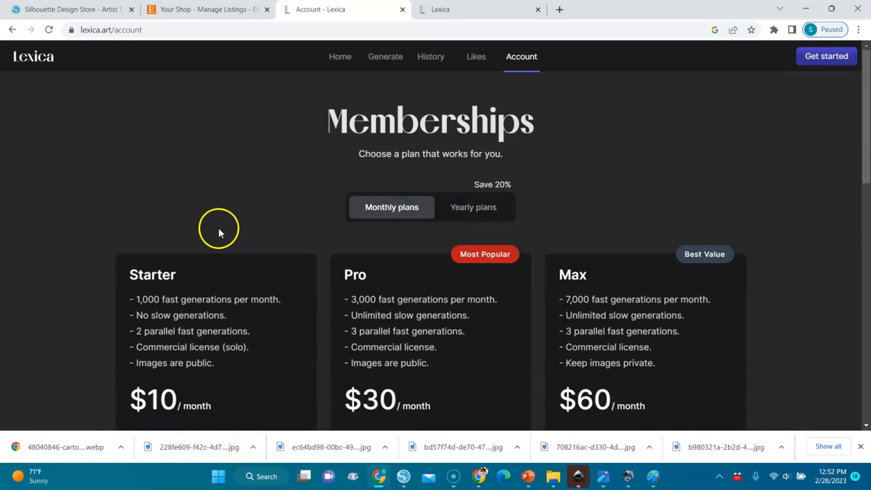
{"action": "mouse_move", "coordinate": [243, 324]}
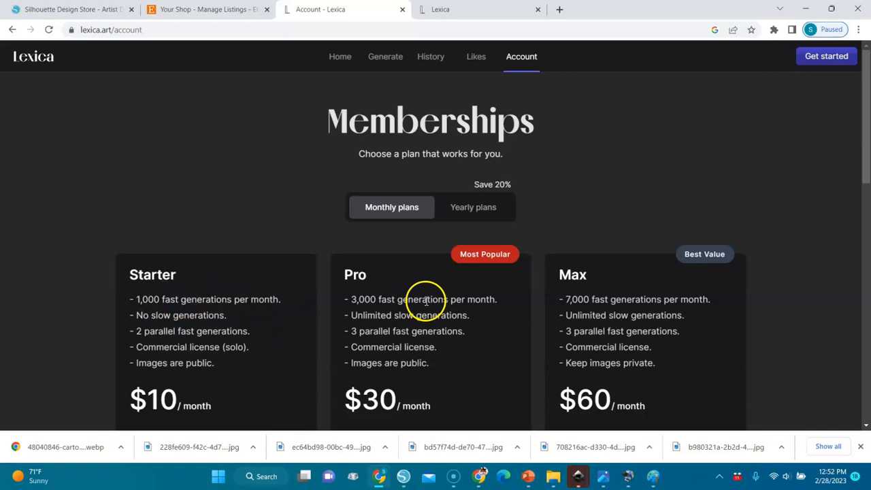
{"action": "mouse_move", "coordinate": [619, 415]}
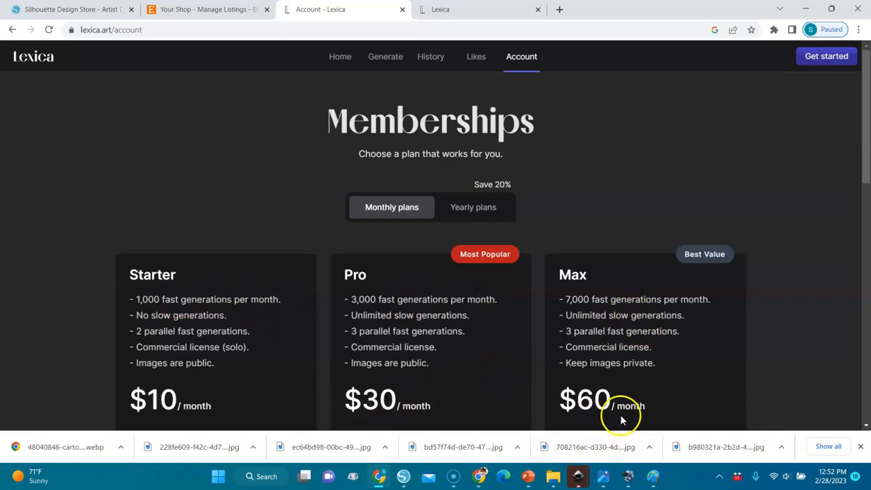
{"action": "mouse_move", "coordinate": [455, 113]}
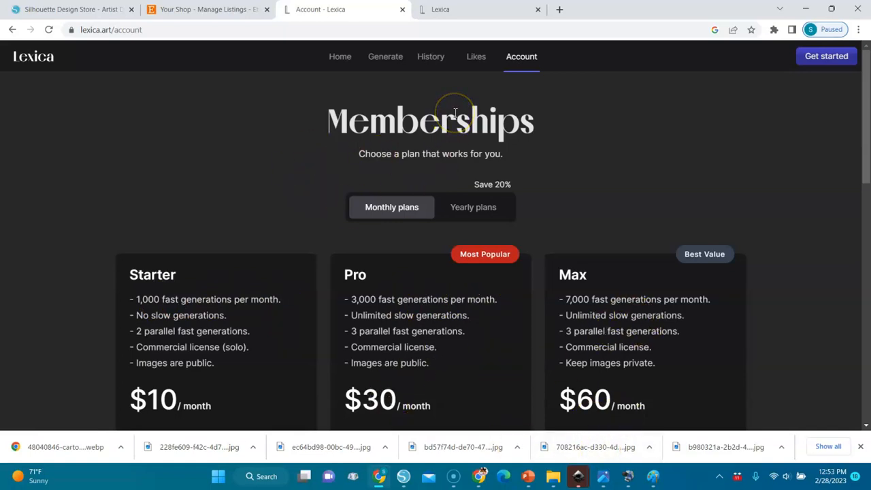
{"action": "mouse_move", "coordinate": [383, 90]}
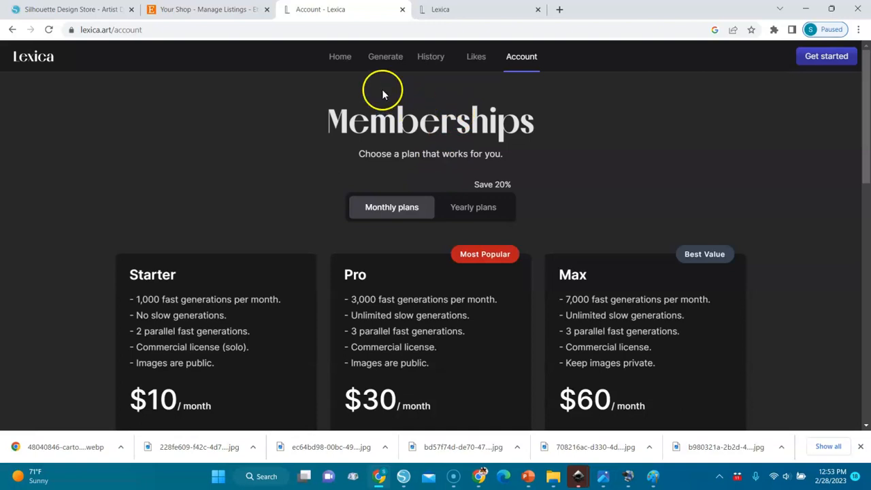
{"action": "mouse_move", "coordinate": [428, 78]}
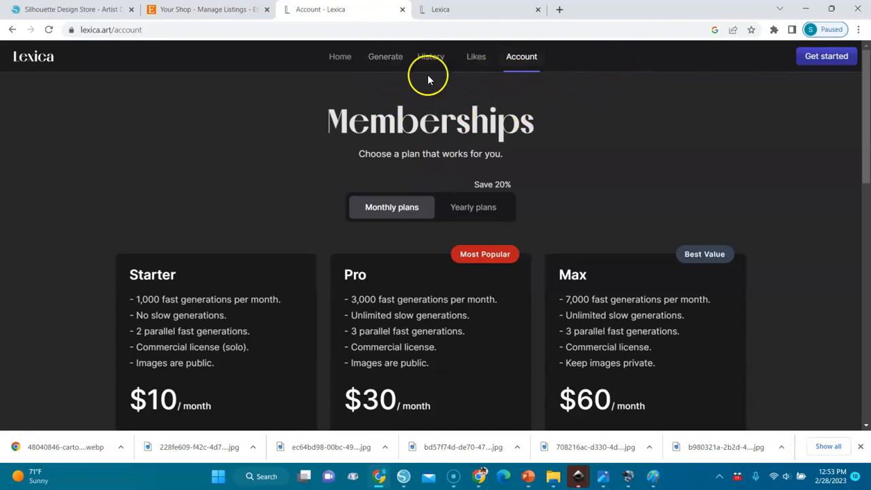
Go via Home back to the Generate page with empty prompt and 512 × 768 size
{"action": "left_click", "coordinate": [340, 56]}
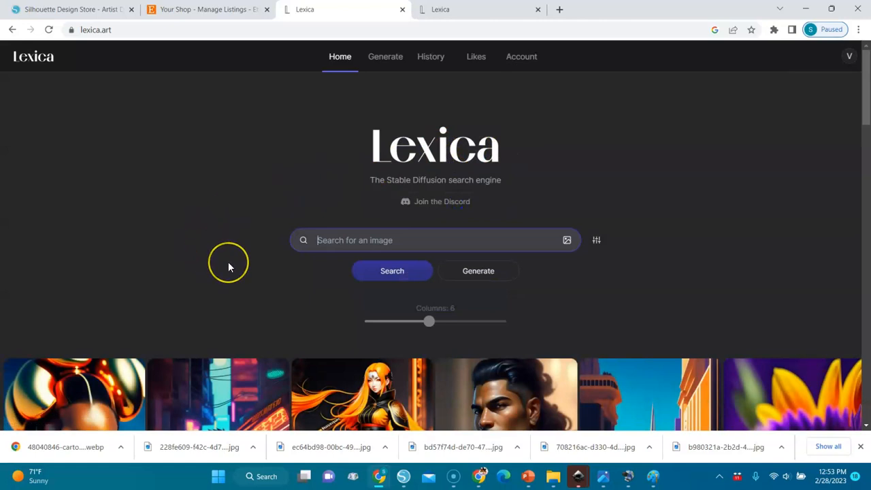
{"action": "mouse_move", "coordinate": [326, 174]}
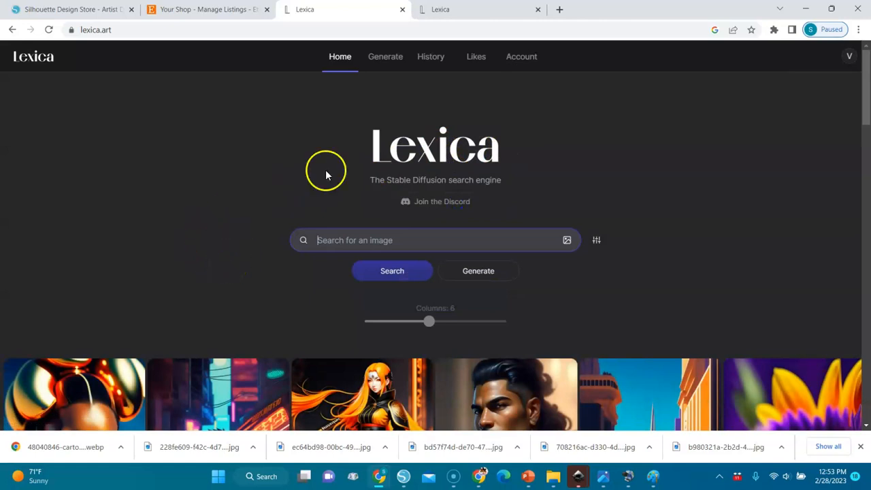
{"action": "left_click", "coordinate": [385, 57]}
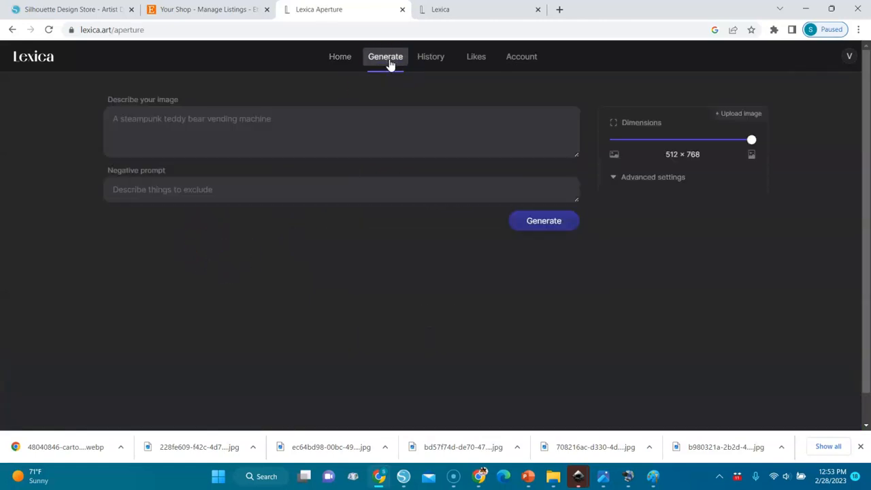
{"action": "mouse_move", "coordinate": [221, 95]}
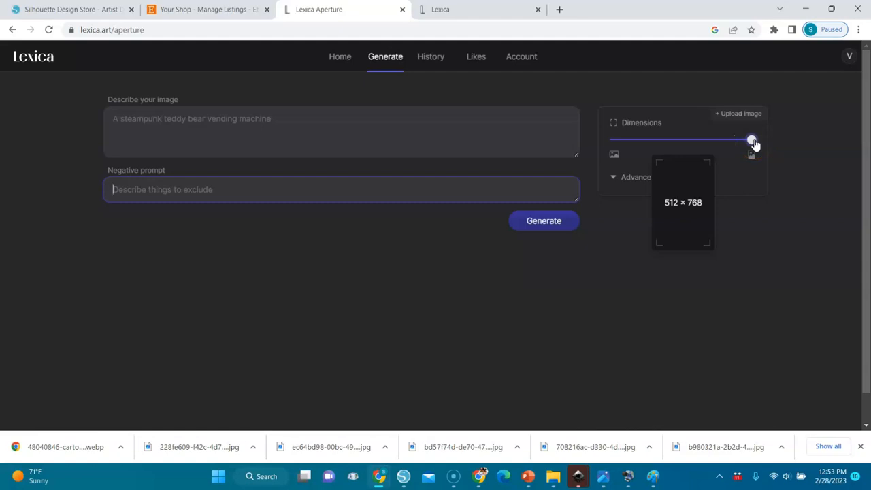
Slide dimensions through 512×704, 640×640, 640×512, 704×512, ending at 512 × 768
{"action": "left_click_drag", "start_coordinate": [751, 139], "coordinate": [734, 140]}
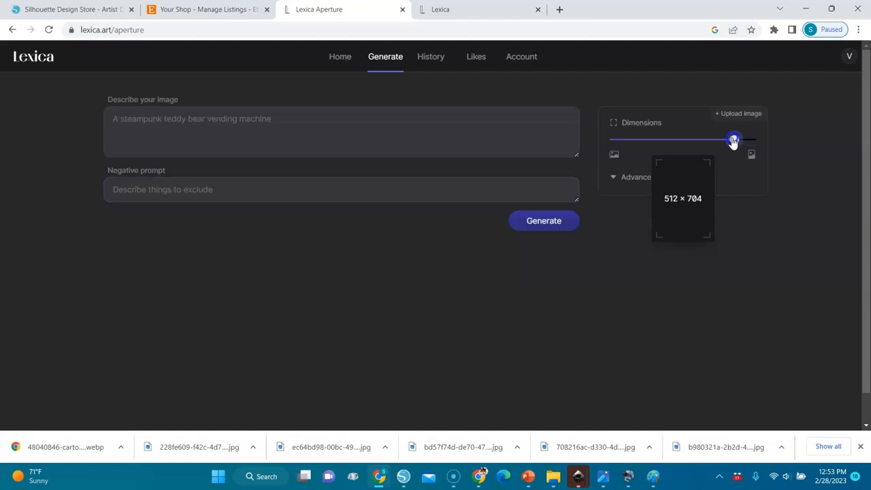
{"action": "left_click_drag", "start_coordinate": [734, 140], "coordinate": [720, 140]}
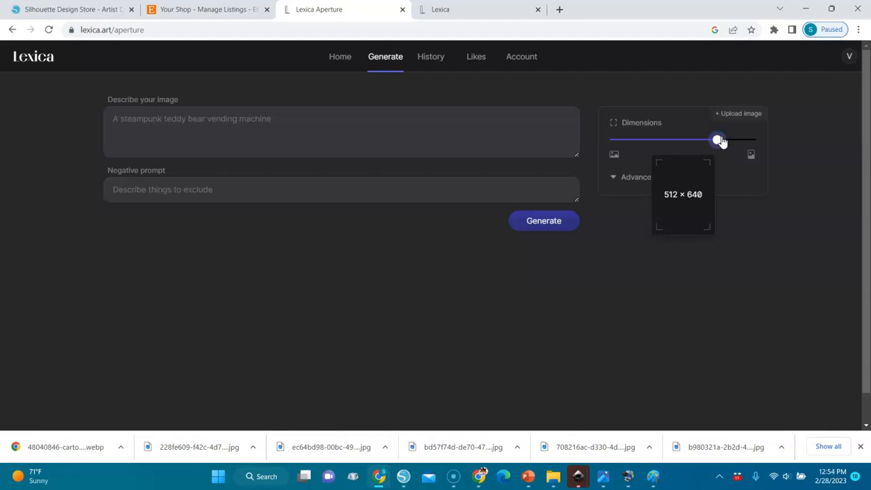
{"action": "left_click_drag", "start_coordinate": [718, 139], "coordinate": [684, 140]}
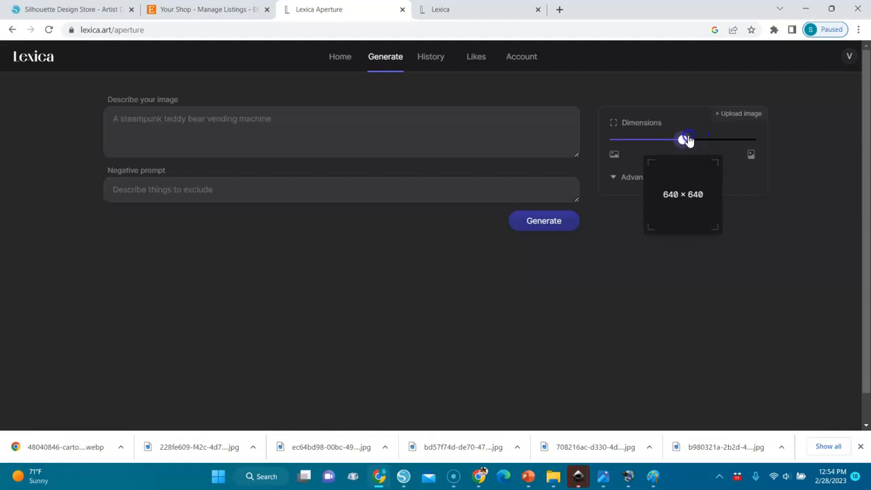
{"action": "left_click_drag", "start_coordinate": [683, 140], "coordinate": [643, 139]}
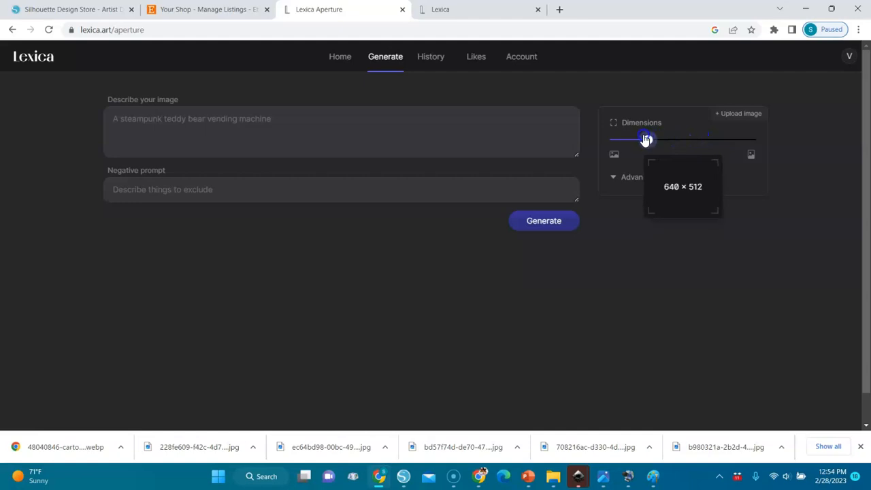
{"action": "left_click_drag", "start_coordinate": [645, 139], "coordinate": [623, 139]}
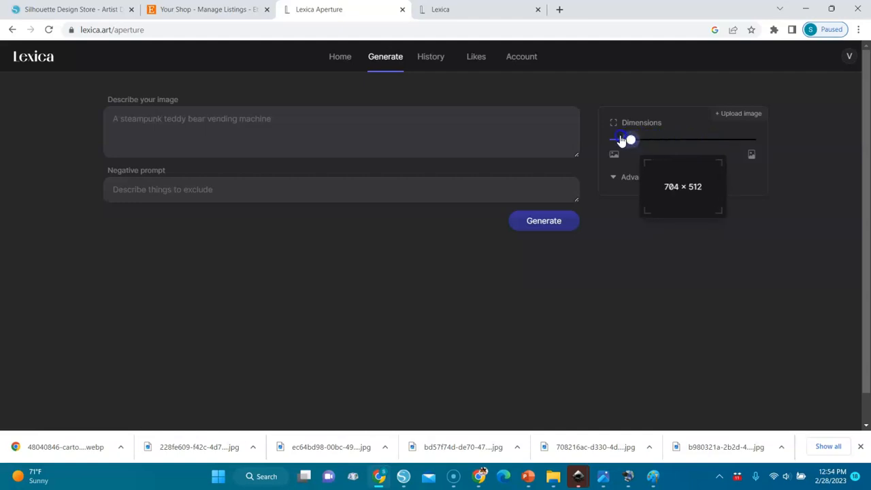
{"action": "left_click_drag", "start_coordinate": [626, 140], "coordinate": [699, 140]}
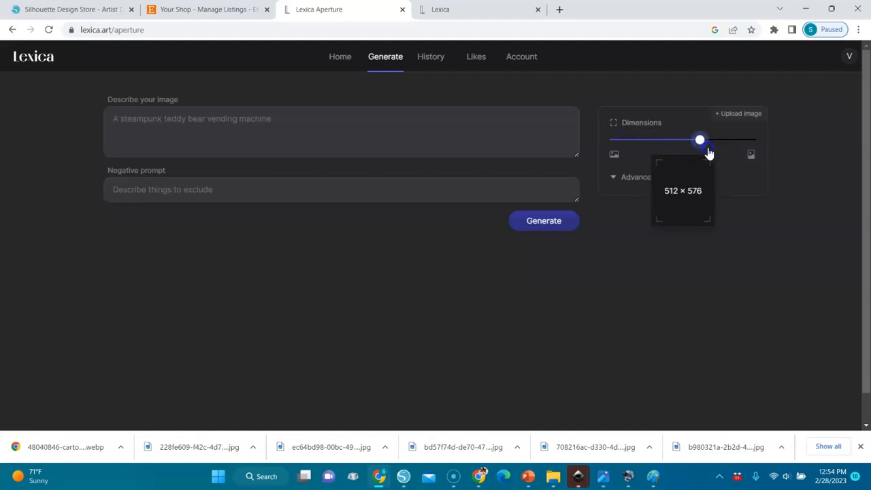
{"action": "left_click_drag", "start_coordinate": [700, 140], "coordinate": [751, 139]}
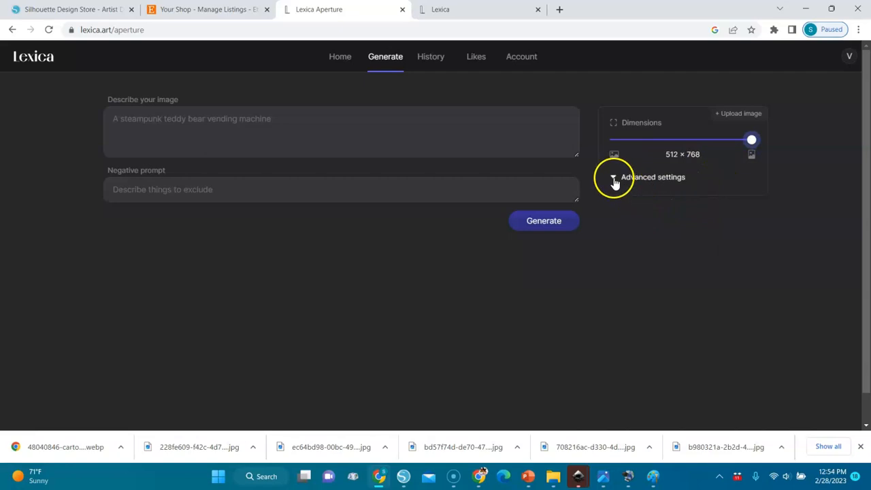
Expand advanced settings (model type, guidance scale, double-heads fix), then open History
{"action": "left_click", "coordinate": [613, 177]}
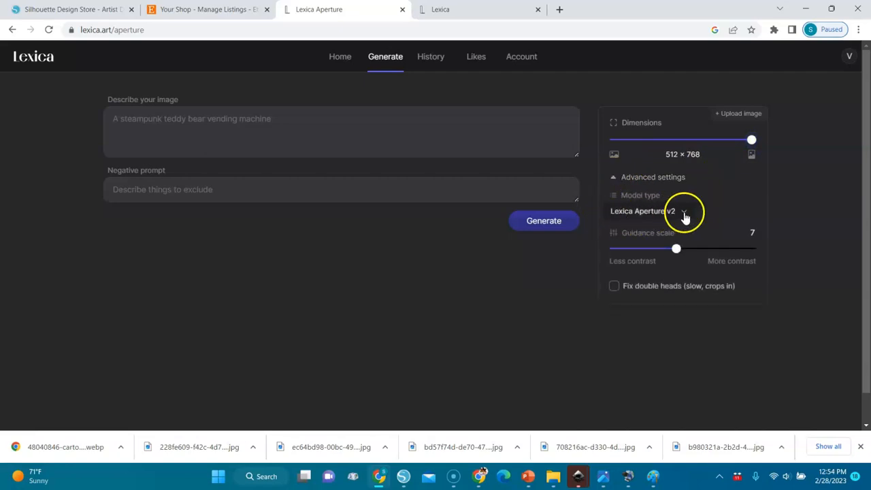
{"action": "mouse_move", "coordinate": [684, 221]}
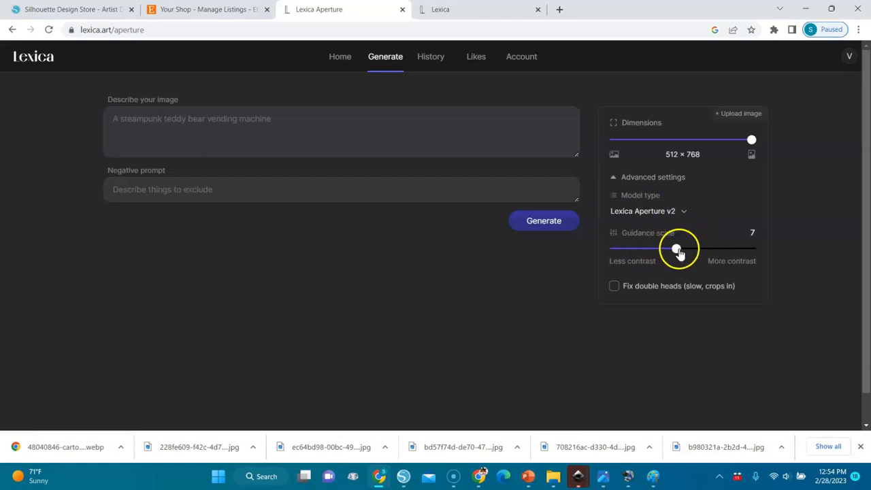
{"action": "mouse_move", "coordinate": [620, 266]}
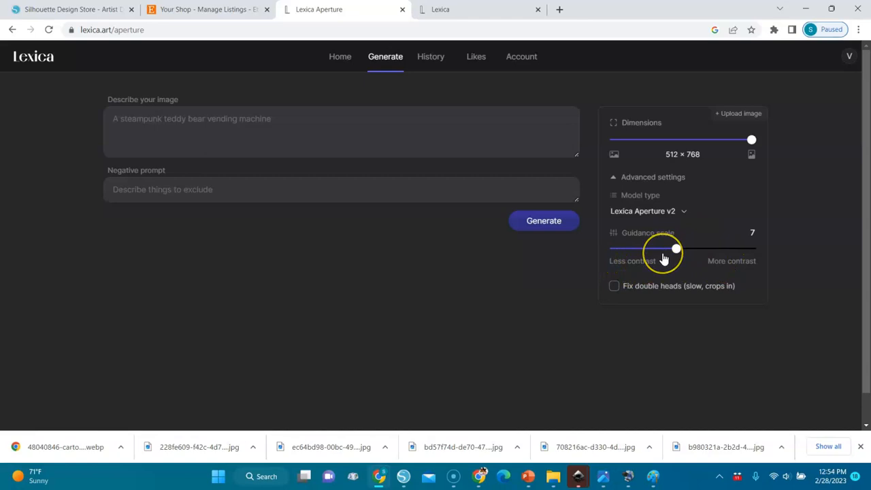
{"action": "mouse_move", "coordinate": [663, 259]}
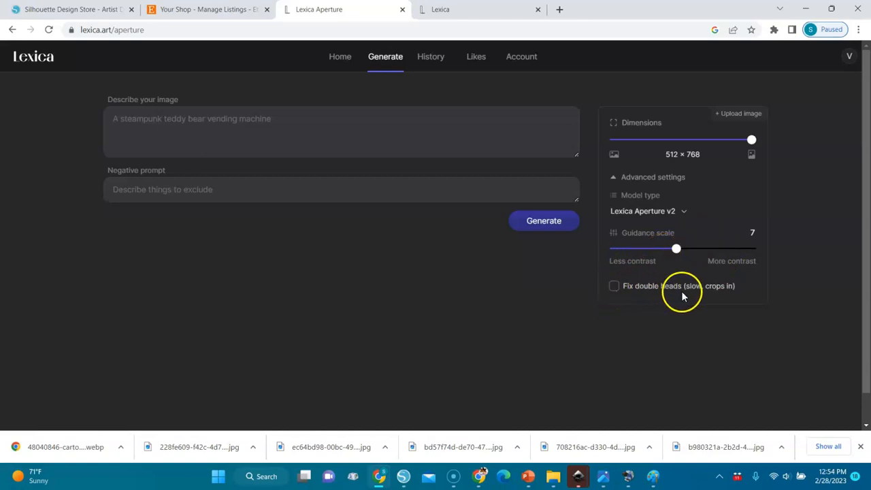
{"action": "mouse_move", "coordinate": [680, 289]}
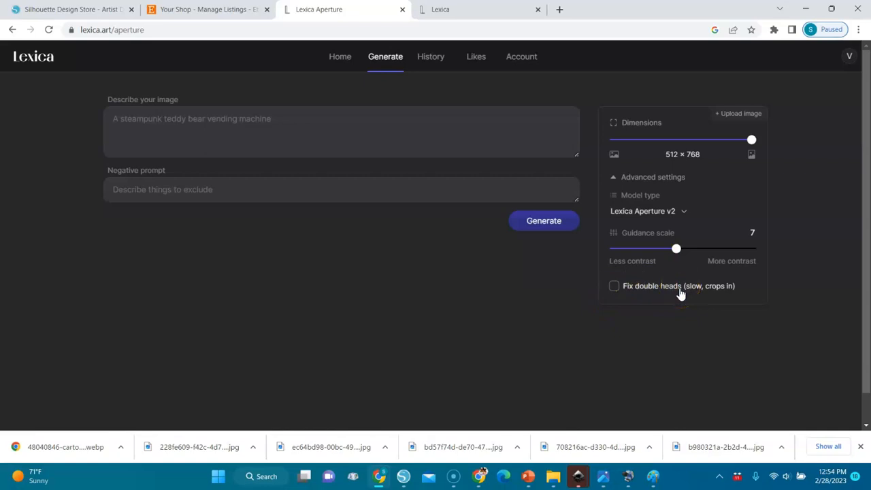
{"action": "mouse_move", "coordinate": [485, 146]}
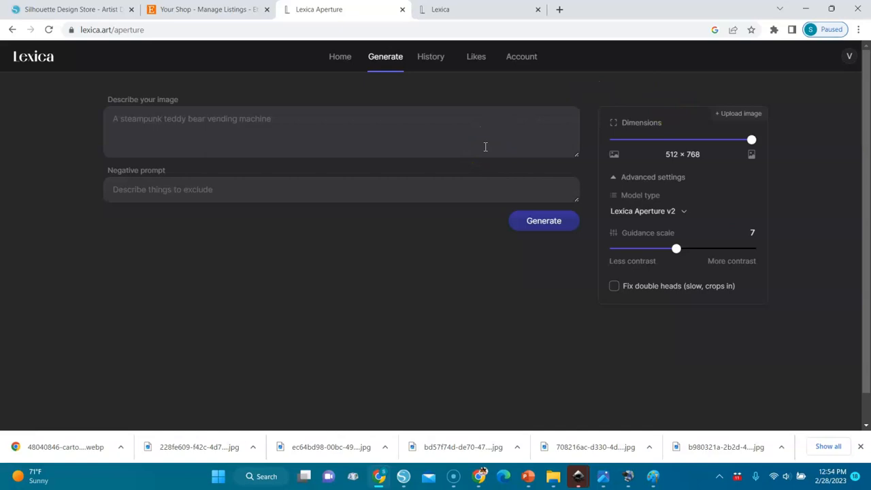
{"action": "left_click", "coordinate": [430, 56]}
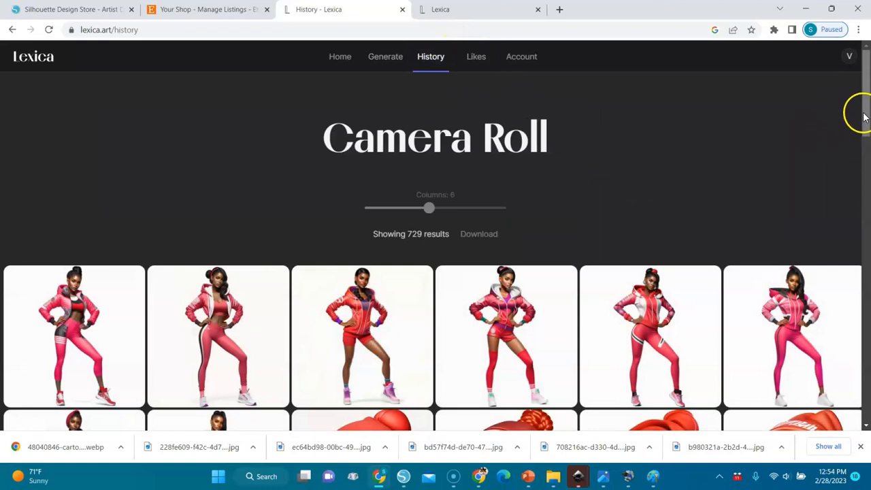
Scroll through the 729 Camera Roll images and back to the top
{"action": "scroll", "scroll_direction": "down", "scroll_amount": 3}
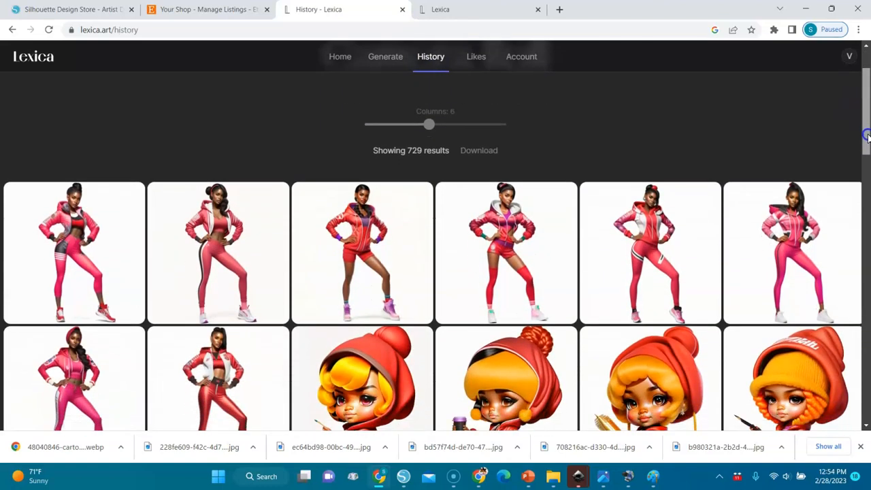
{"action": "mouse_move", "coordinate": [218, 262]}
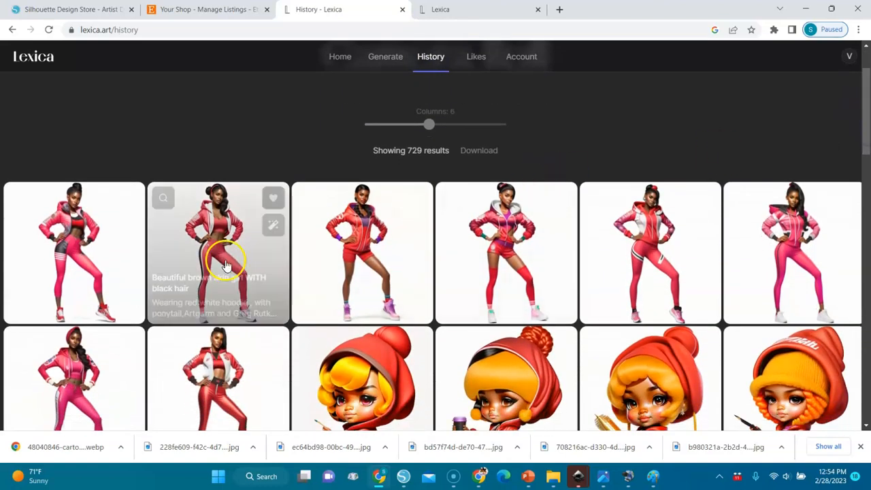
{"action": "mouse_move", "coordinate": [858, 180]}
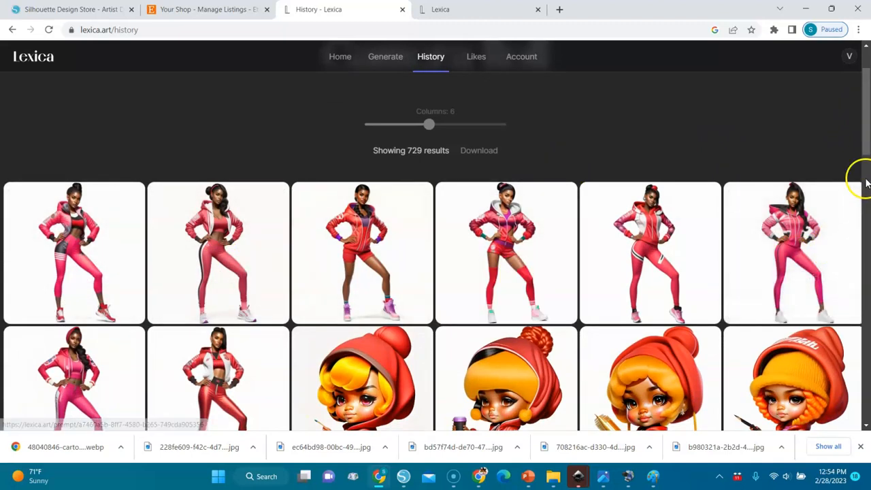
{"action": "scroll", "scroll_direction": "down", "scroll_amount": 3}
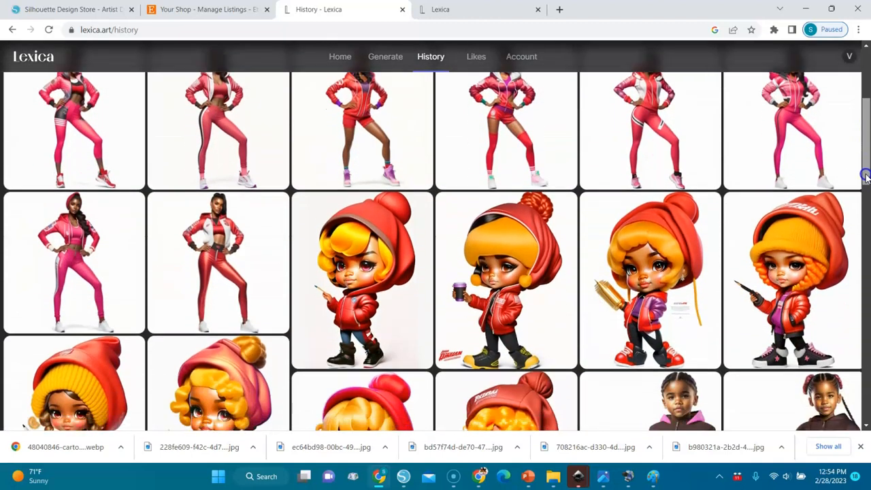
{"action": "scroll", "scroll_direction": "down", "scroll_amount": 3}
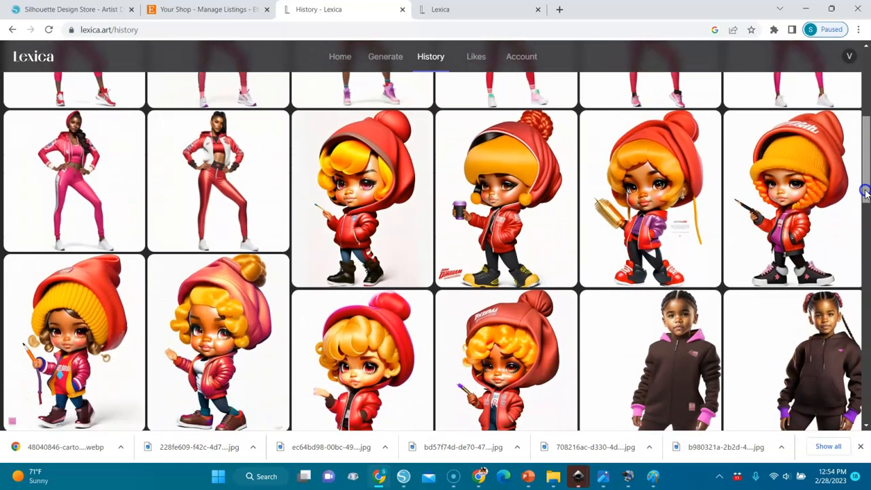
{"action": "scroll", "scroll_direction": "down", "scroll_amount": 3}
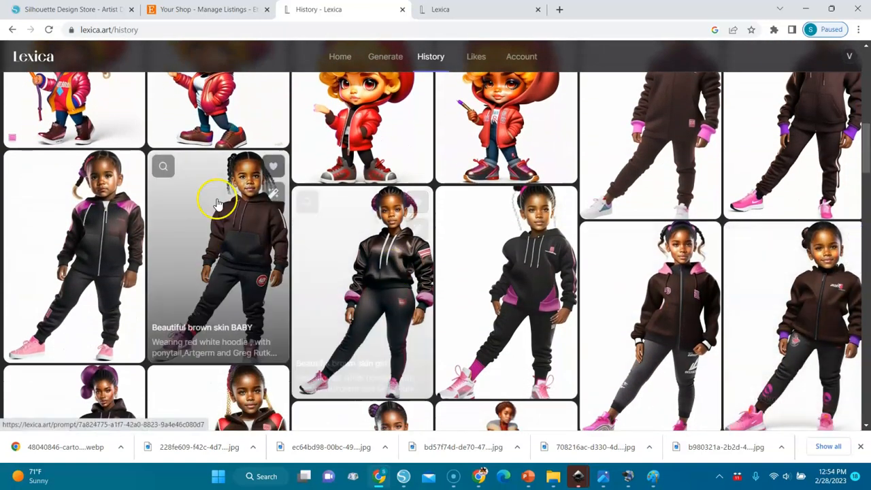
{"action": "mouse_move", "coordinate": [68, 351]}
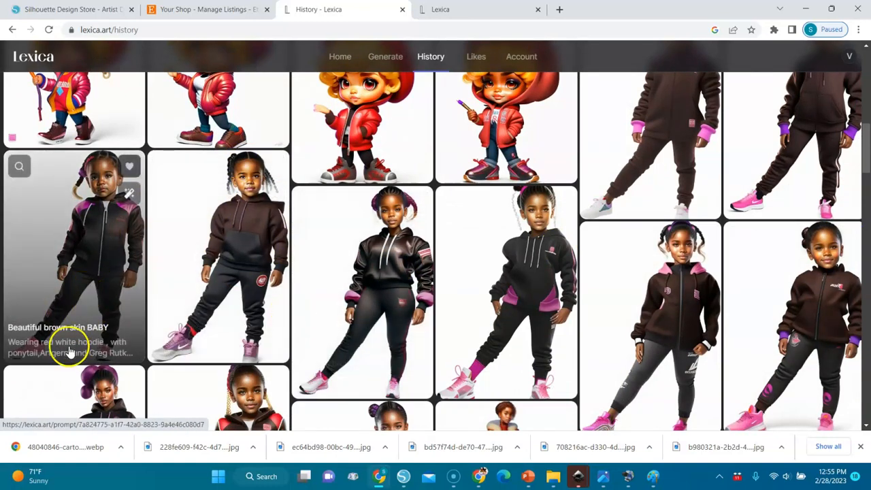
{"action": "scroll", "scroll_direction": "up", "scroll_amount": 3}
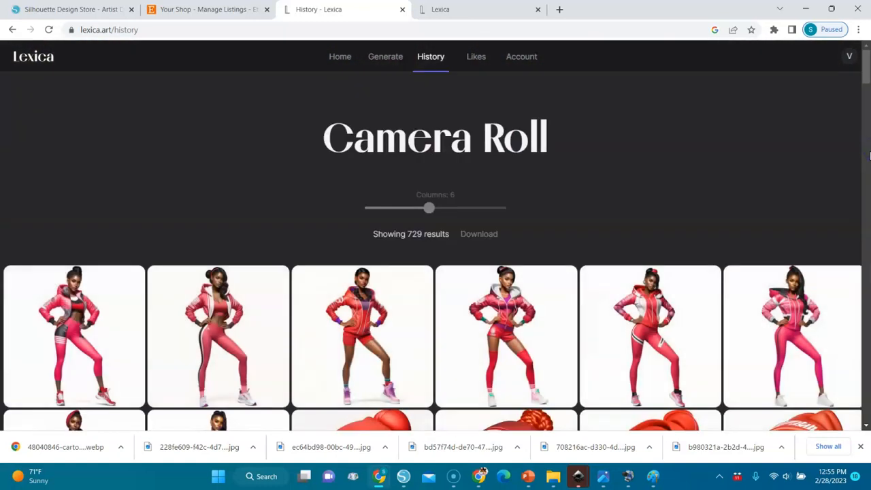
{"action": "mouse_move", "coordinate": [860, 180]}
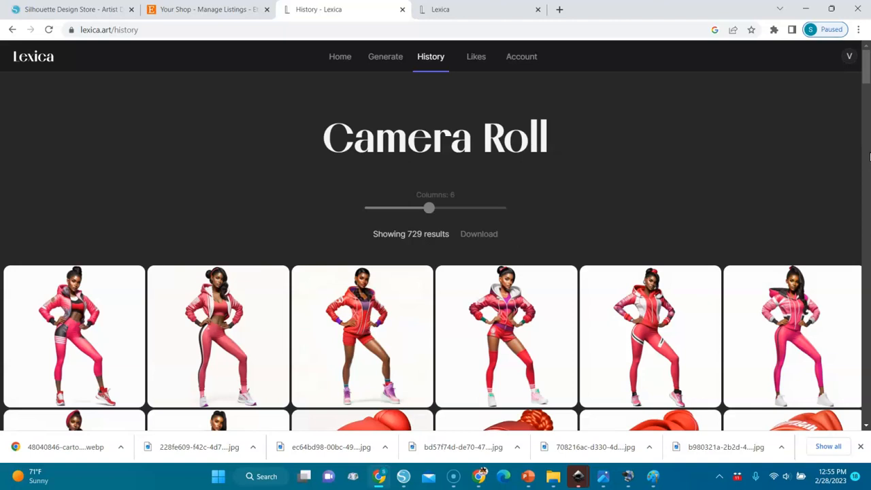
Return to the Generate tab showing the upload option and prompt box
{"action": "left_click", "coordinate": [385, 56]}
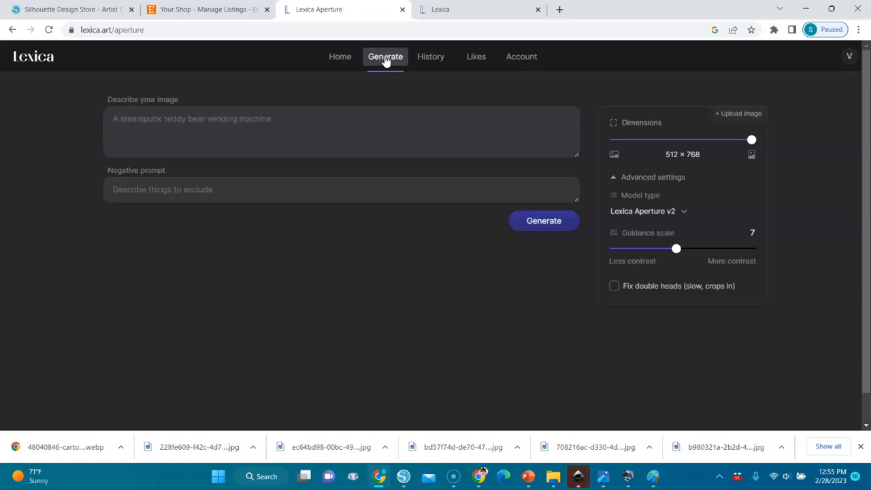
{"action": "mouse_move", "coordinate": [734, 127]}
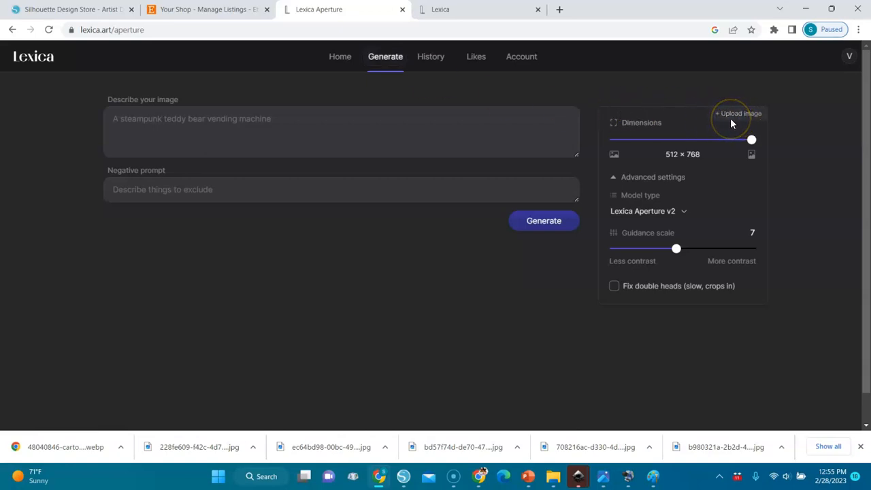
{"action": "mouse_move", "coordinate": [739, 112]}
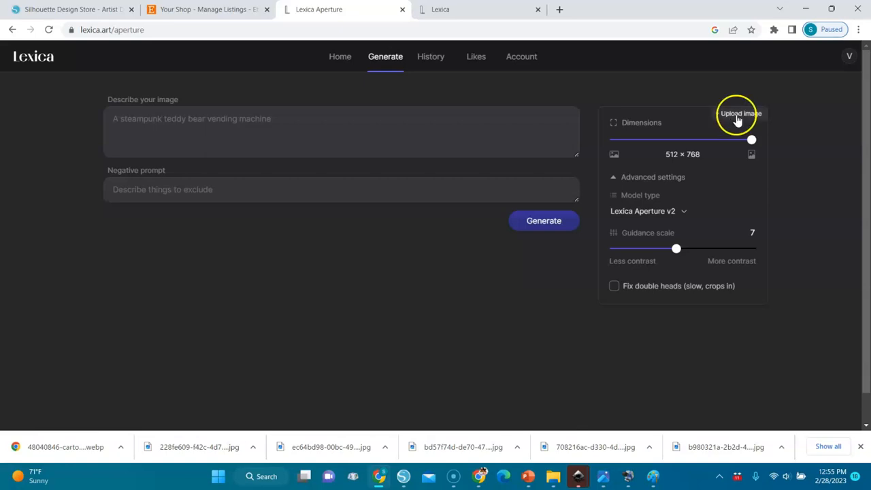
{"action": "mouse_move", "coordinate": [721, 117]}
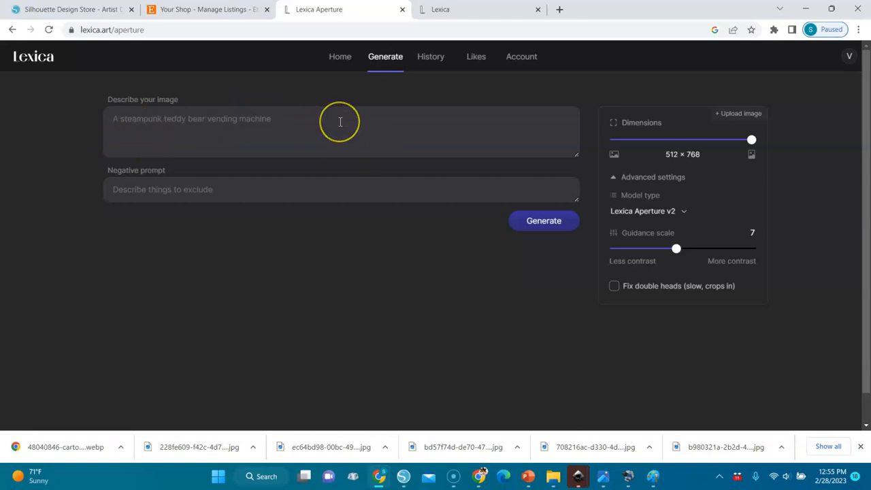
{"action": "mouse_move", "coordinate": [340, 121]}
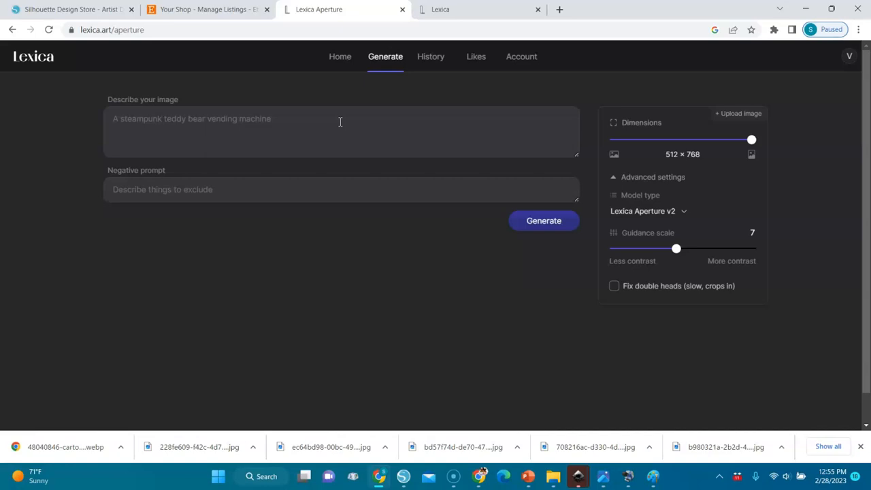
{"action": "mouse_move", "coordinate": [711, 115]}
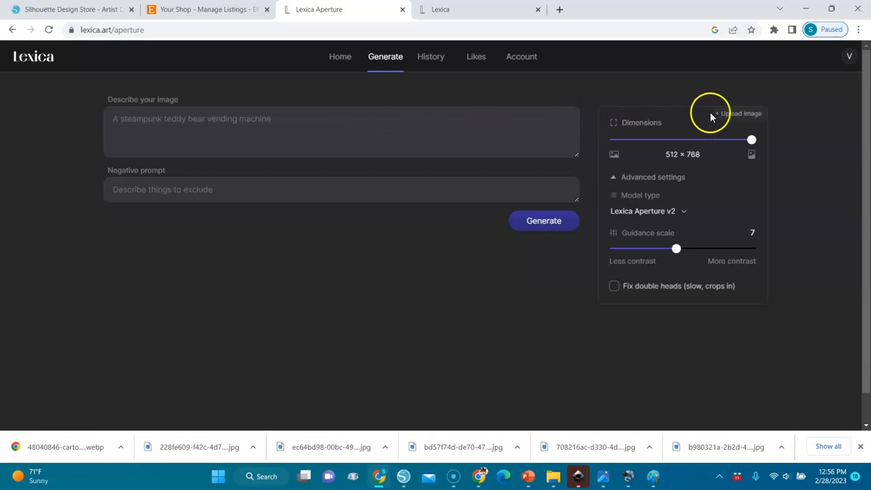
{"action": "mouse_move", "coordinate": [733, 125]}
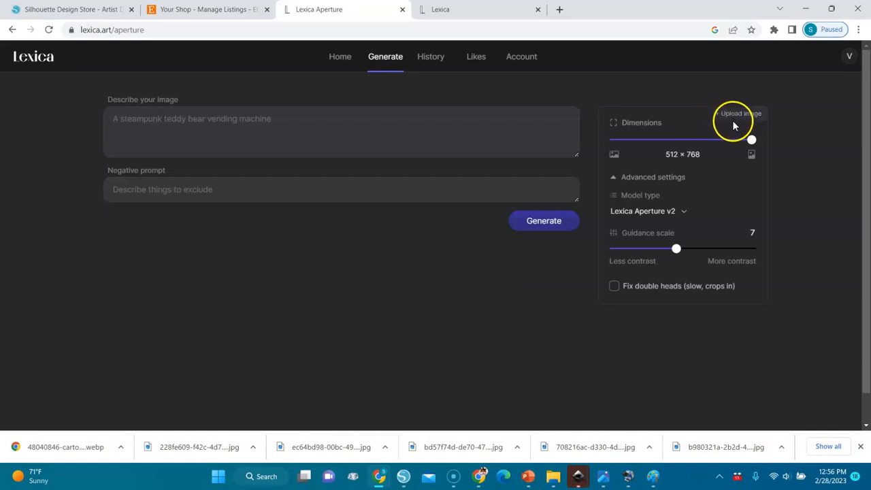
{"action": "mouse_move", "coordinate": [396, 142]}
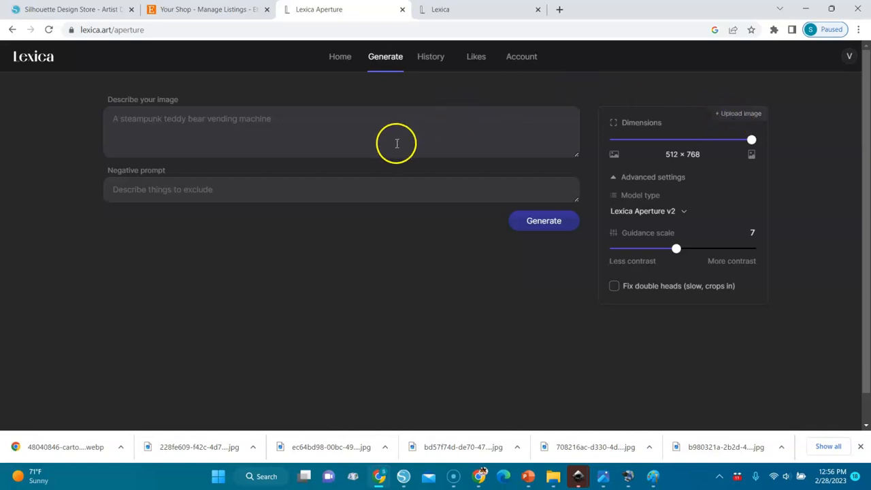
{"action": "mouse_move", "coordinate": [694, 102]}
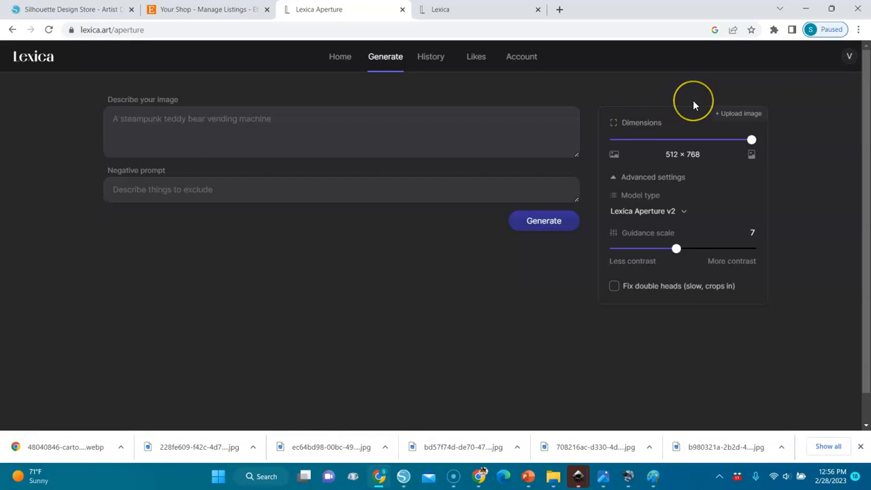
{"action": "mouse_move", "coordinate": [693, 103]}
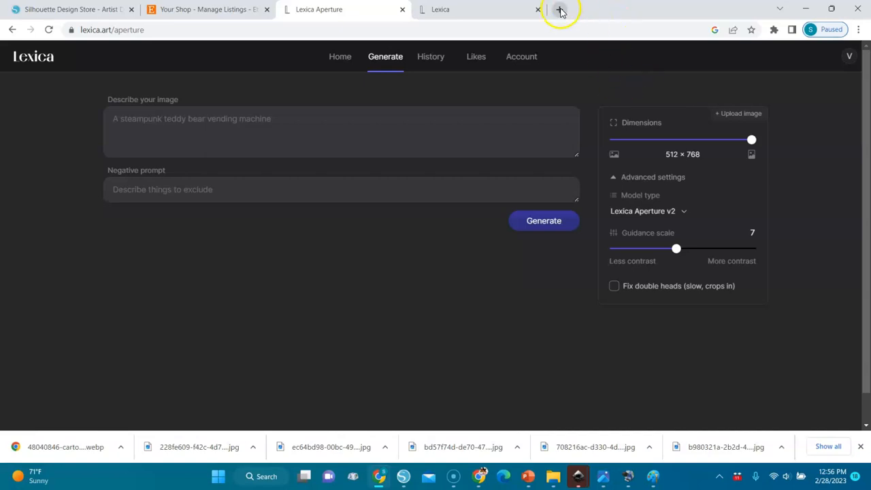
In a new tab, save the iStock photo of a woman walking with a backpack to Downloads
{"action": "left_click", "coordinate": [559, 12]}
{"action": "type", "text": "girl walking"}
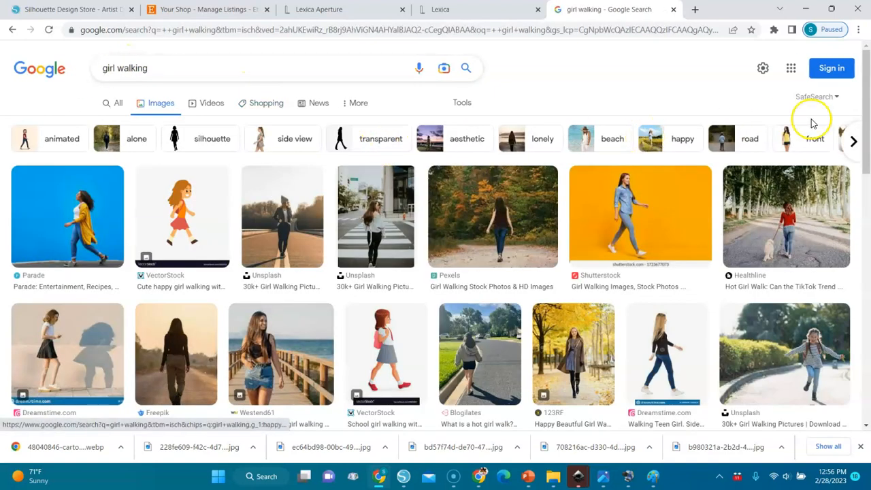
{"action": "scroll", "scroll_direction": "down", "scroll_amount": 3}
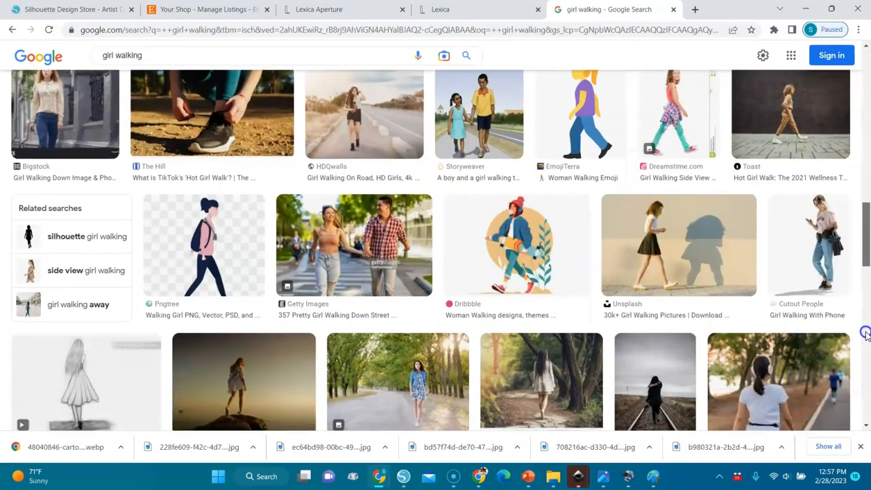
{"action": "scroll", "scroll_direction": "down", "scroll_amount": 3}
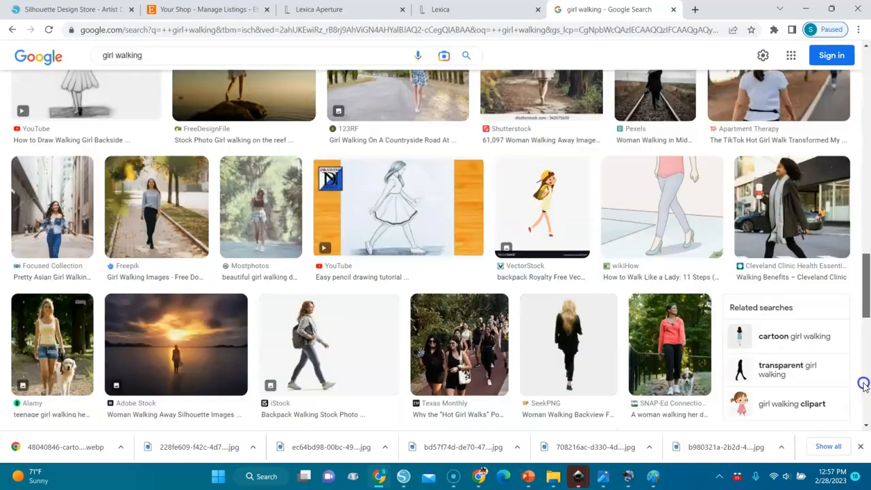
{"action": "scroll", "scroll_direction": "down", "scroll_amount": 3}
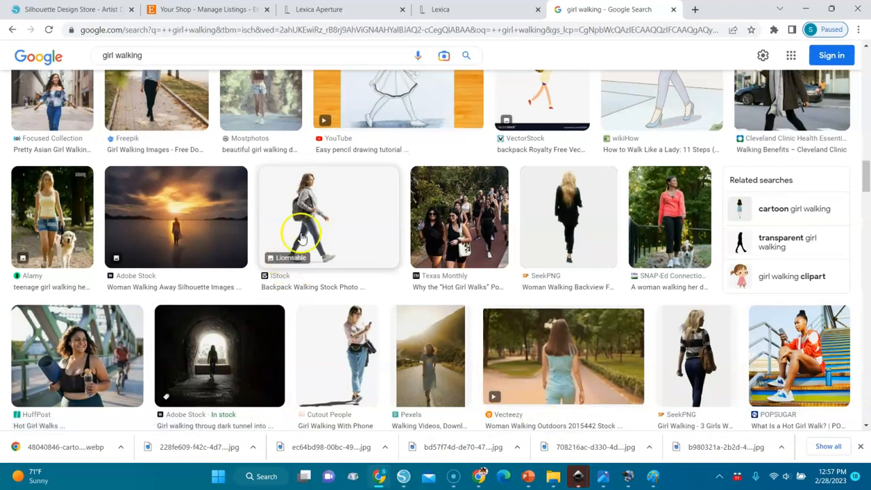
{"action": "left_click", "coordinate": [329, 216]}
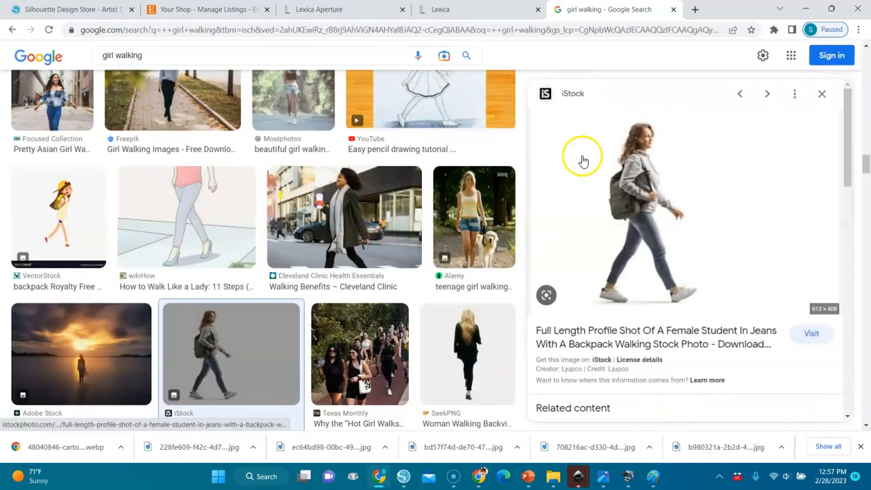
{"action": "mouse_move", "coordinate": [633, 204]}
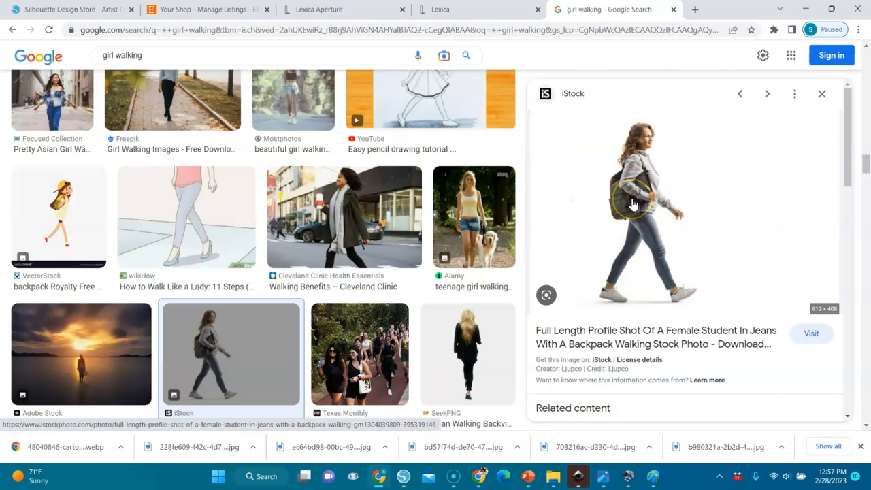
{"action": "right_click", "coordinate": [633, 204]}
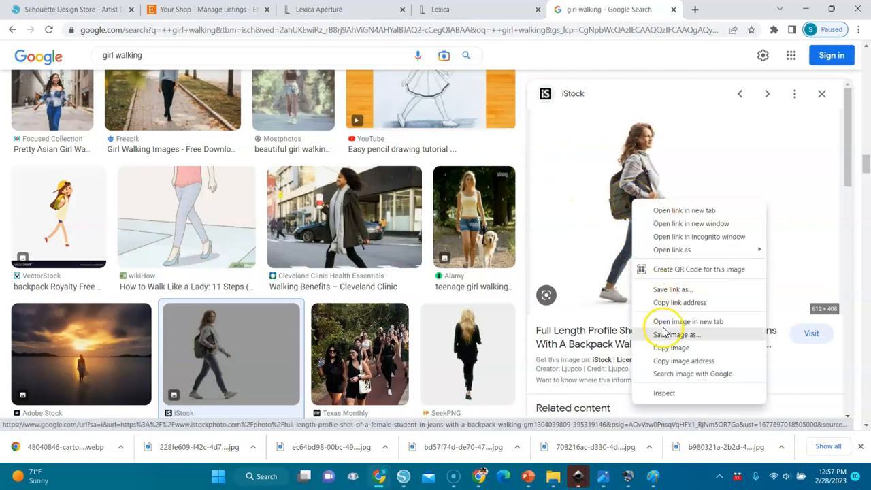
{"action": "left_click", "coordinate": [674, 334]}
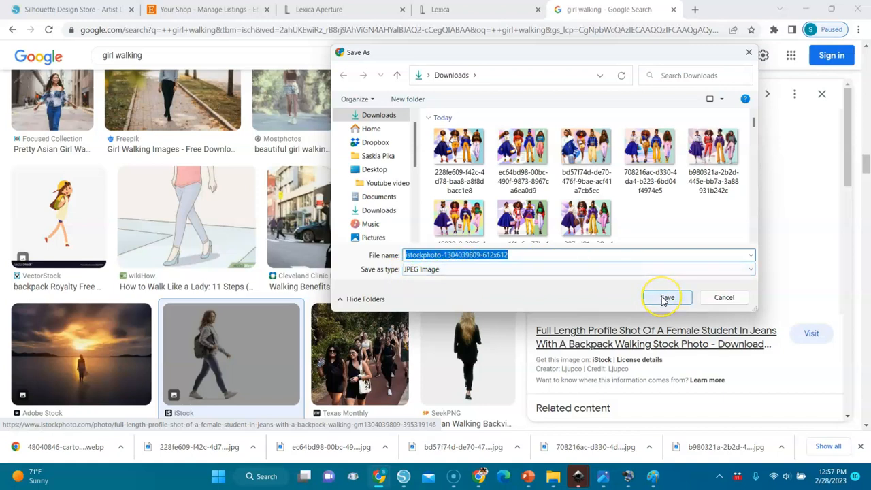
{"action": "left_click", "coordinate": [666, 298]}
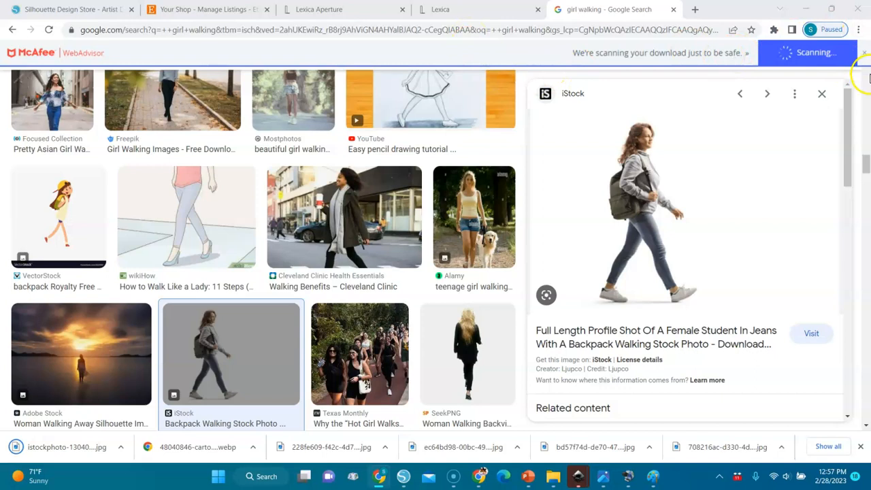
{"action": "scroll", "scroll_direction": "up", "scroll_amount": 3}
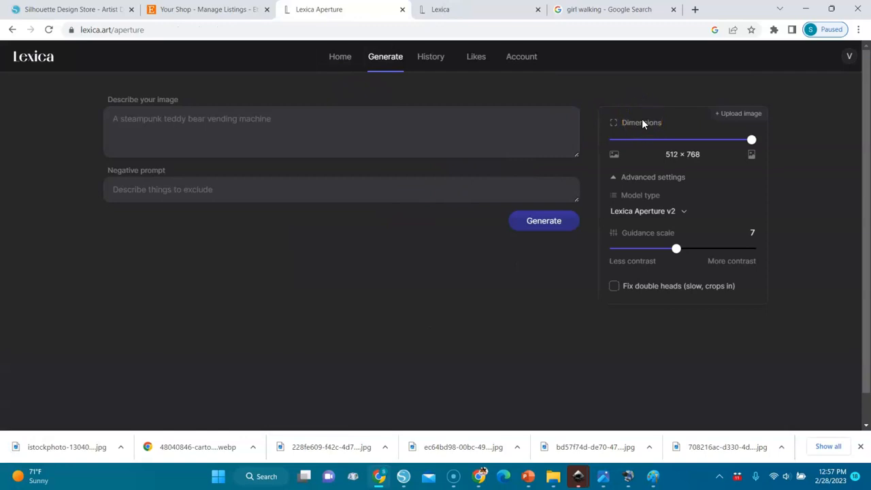
{"action": "mouse_move", "coordinate": [768, 90]}
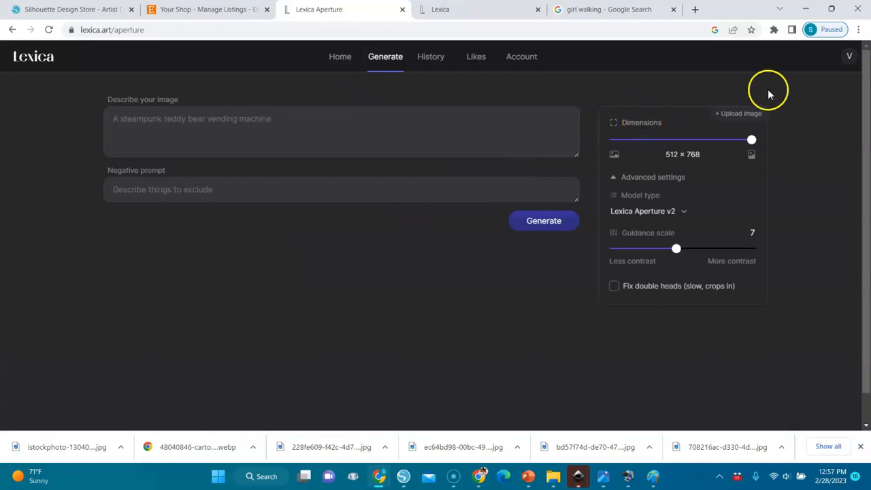
{"action": "mouse_move", "coordinate": [749, 113]}
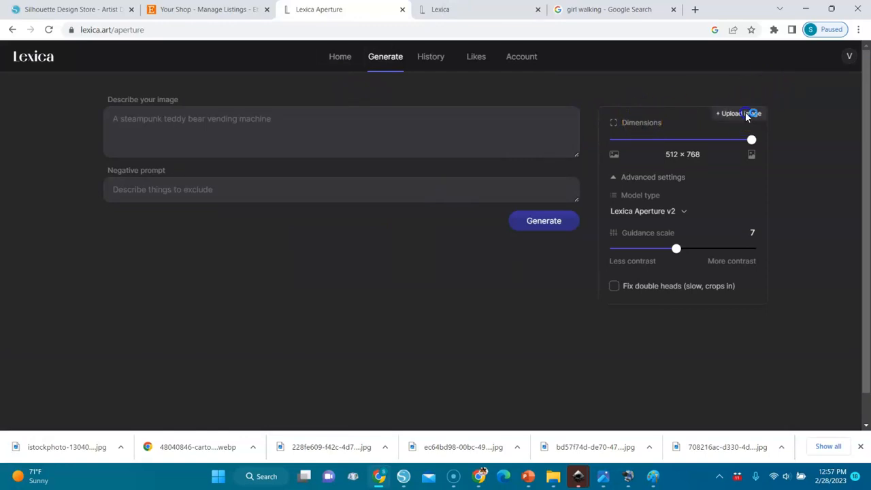
Upload the downloaded istockphoto walking-woman file as the image-to-image reference
{"action": "left_click", "coordinate": [738, 113]}
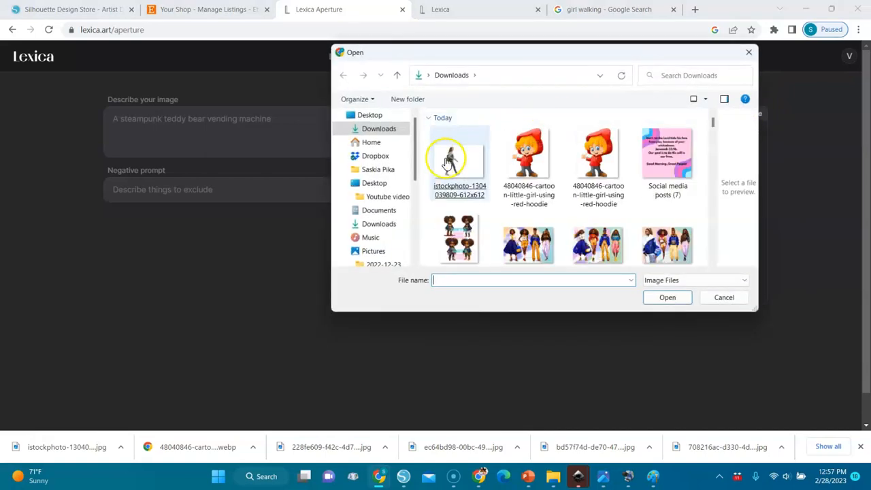
{"action": "left_click", "coordinate": [667, 297]}
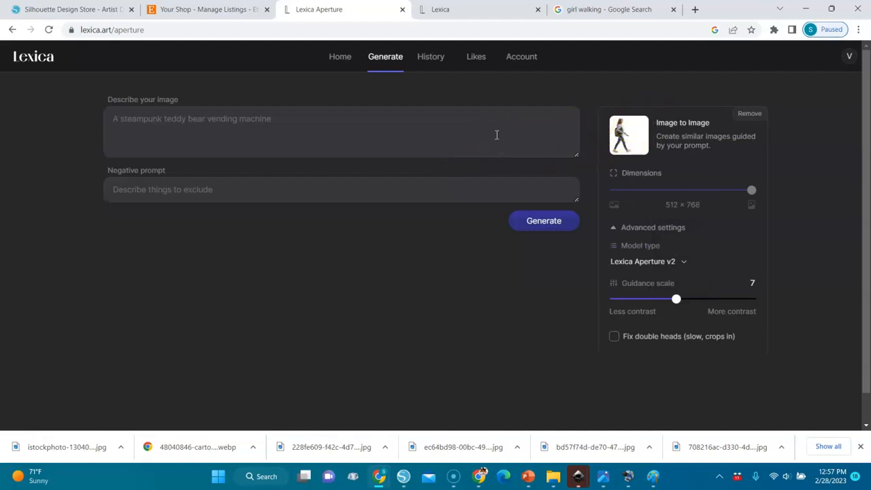
Enter the prompt 'red hoodie,green bag,afro hair'
{"action": "left_click", "coordinate": [341, 129]}
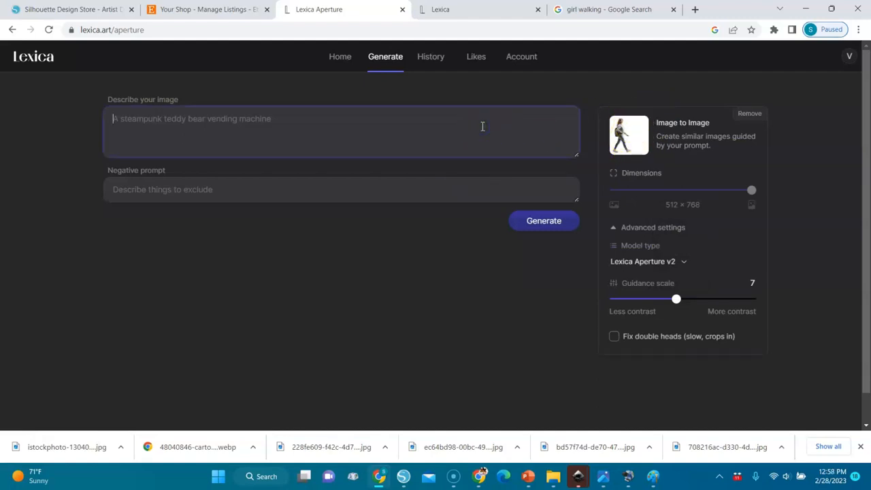
{"action": "type", "text": "r"}
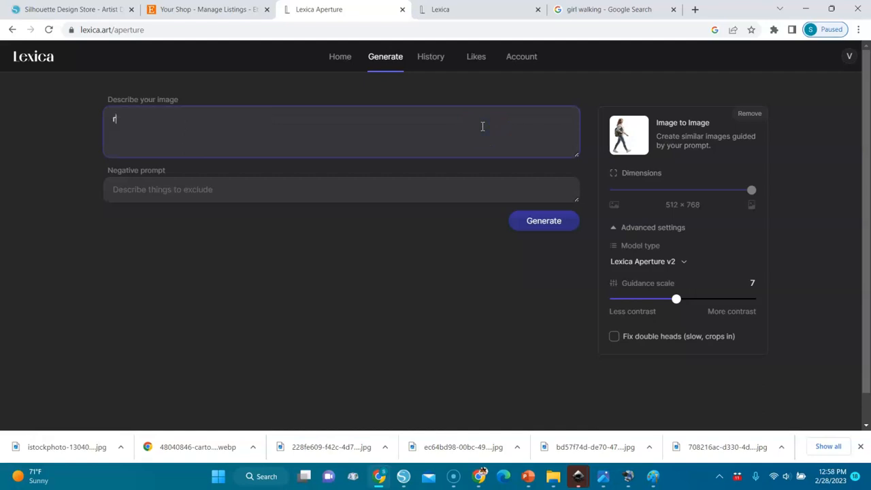
{"action": "type", "text": "ed"}
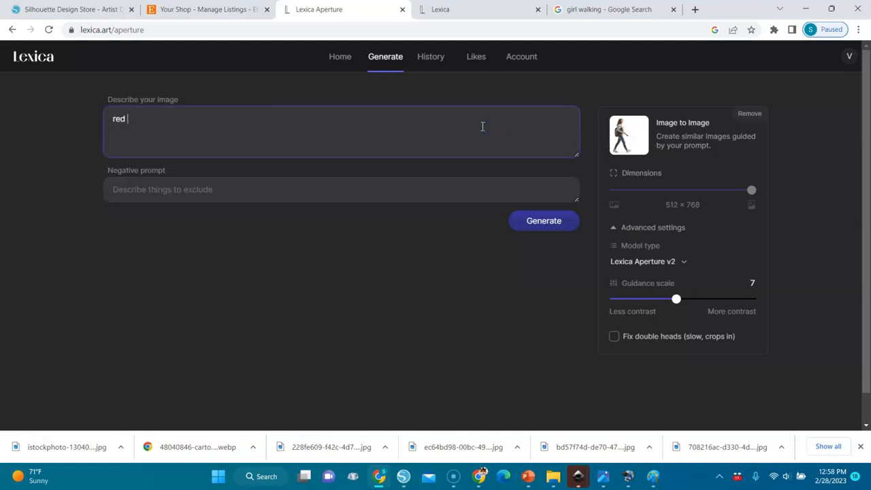
{"action": "type", "text": "hood"}
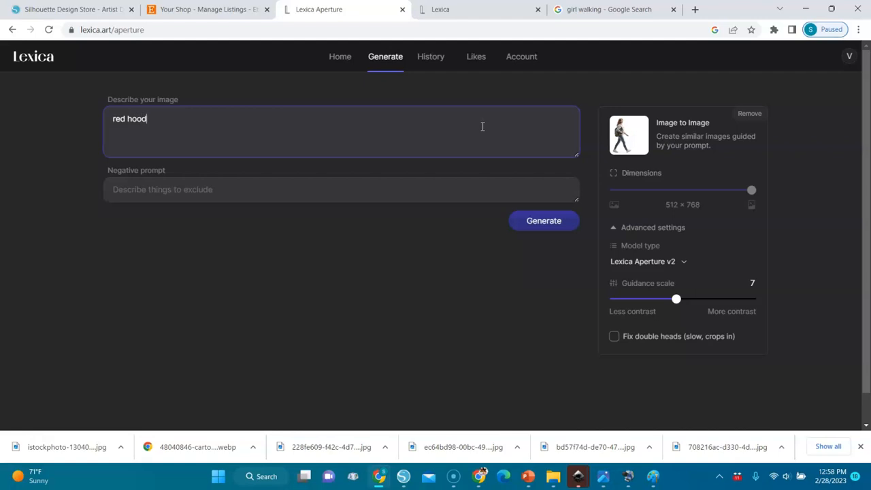
{"action": "type", "text": "ie,"}
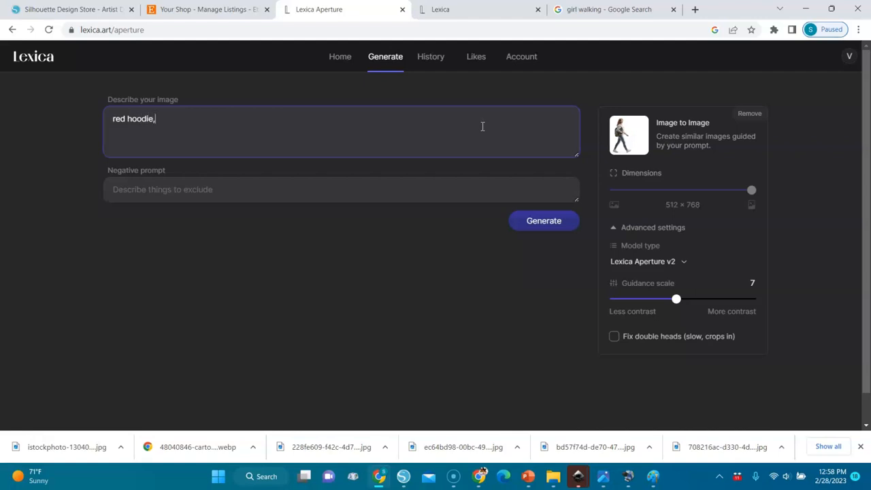
{"action": "mouse_move", "coordinate": [504, 122]}
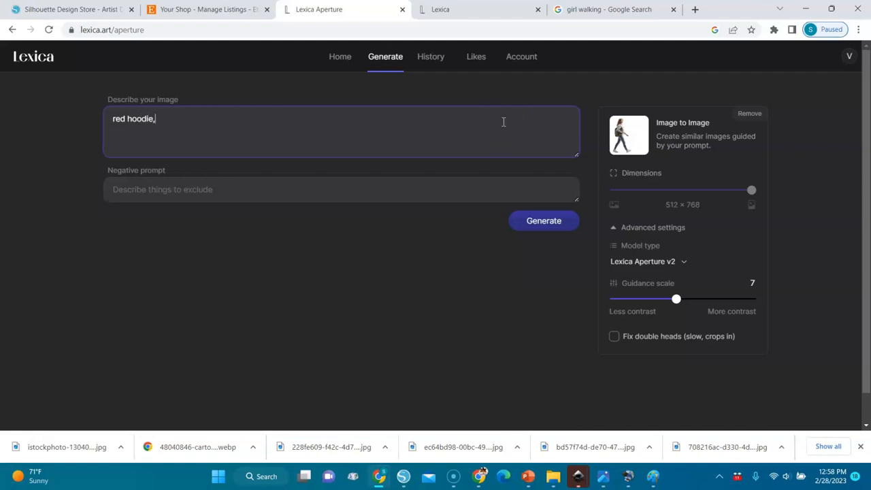
{"action": "type", "text": "green"}
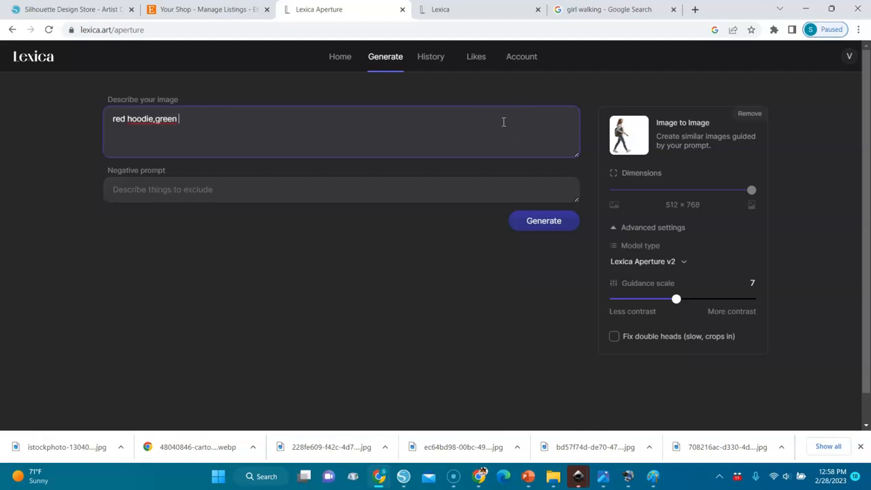
{"action": "type", "text": "bag"}
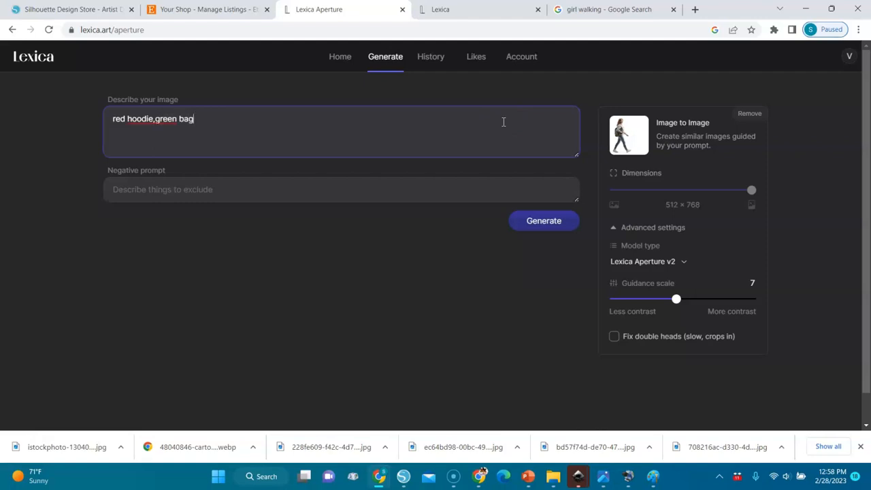
{"action": "type", "text": ",afro hai"}
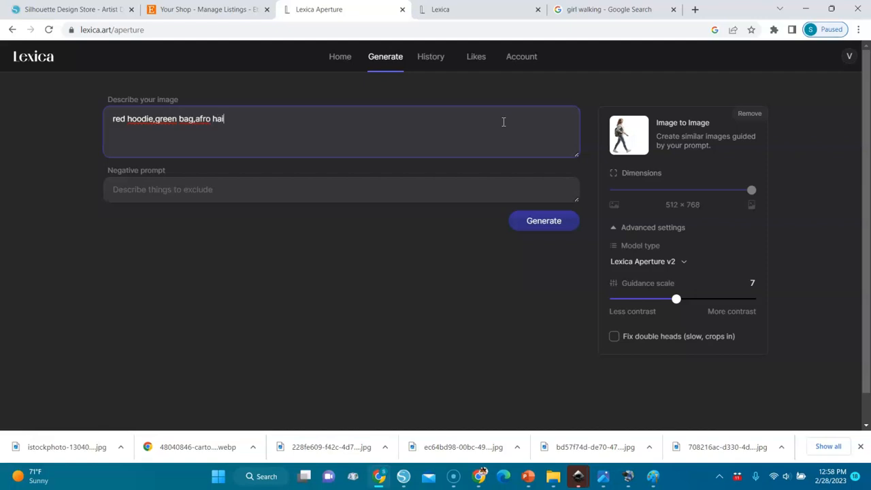
{"action": "type", "text": "r"}
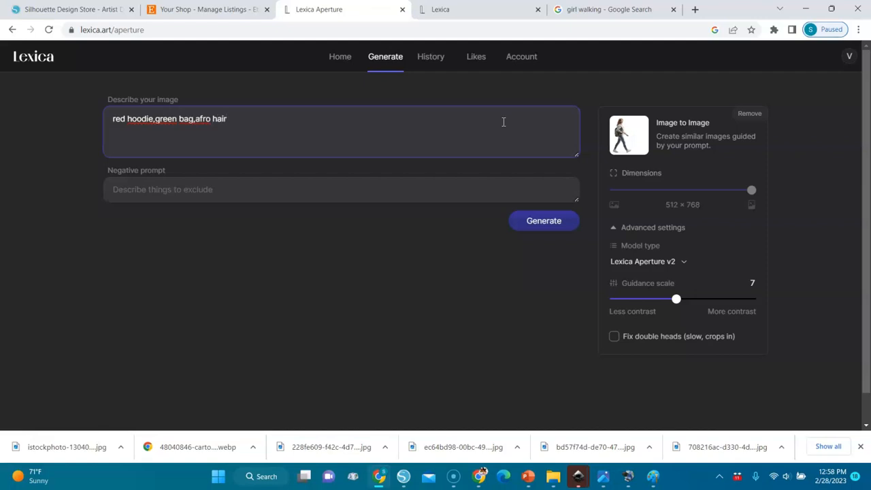
{"action": "mouse_move", "coordinate": [619, 130]}
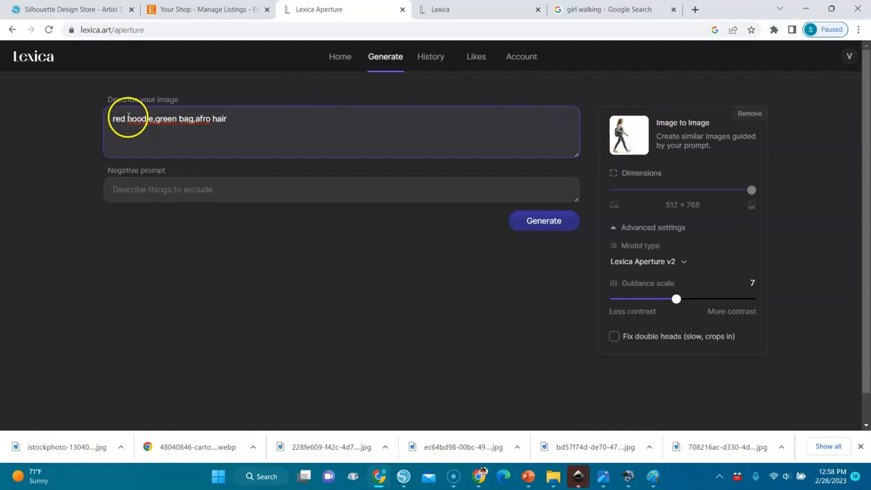
{"action": "mouse_move", "coordinate": [543, 221]}
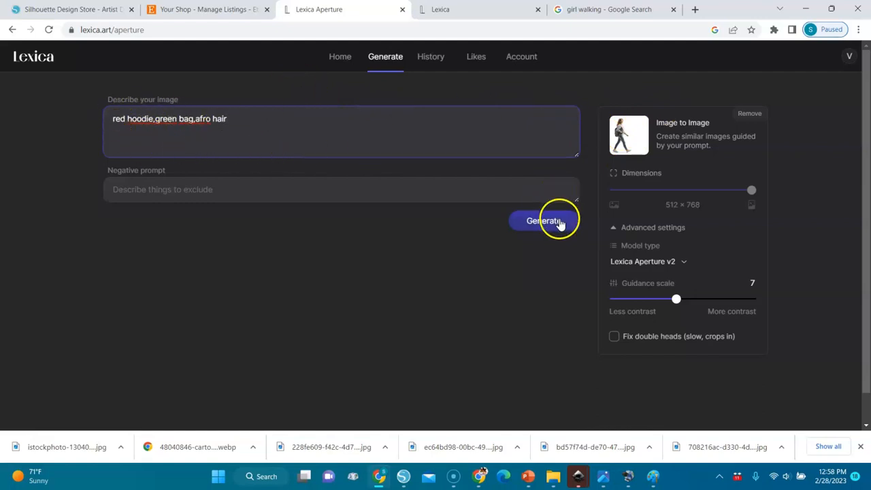
Generate the red hoodie, green bag, afro hair variants and enlarge the first and third
{"action": "left_click", "coordinate": [543, 221]}
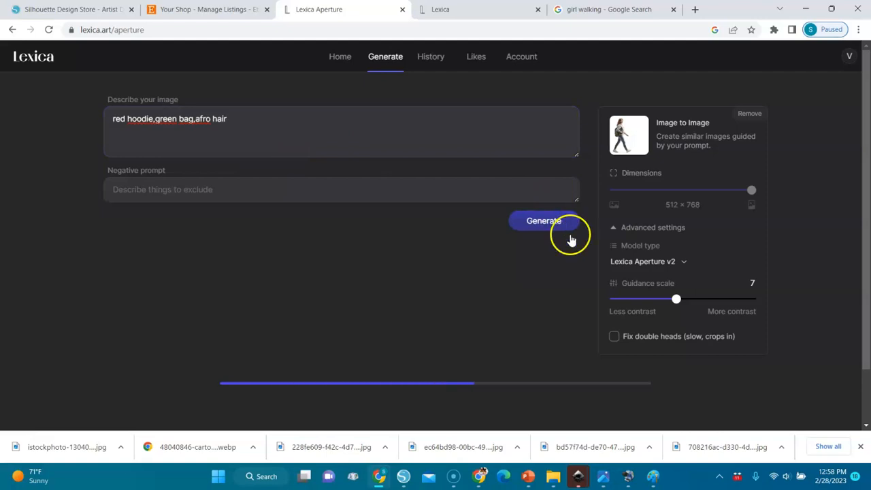
{"action": "left_click", "coordinate": [543, 221]}
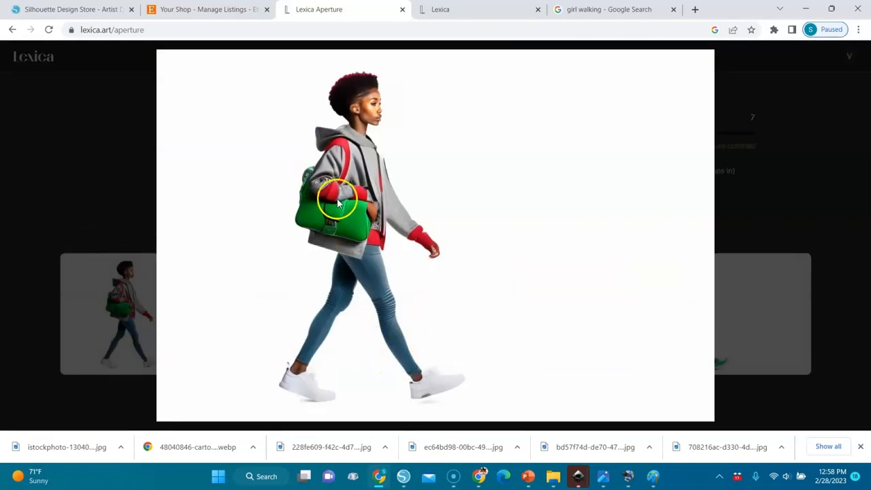
{"action": "mouse_move", "coordinate": [364, 129]}
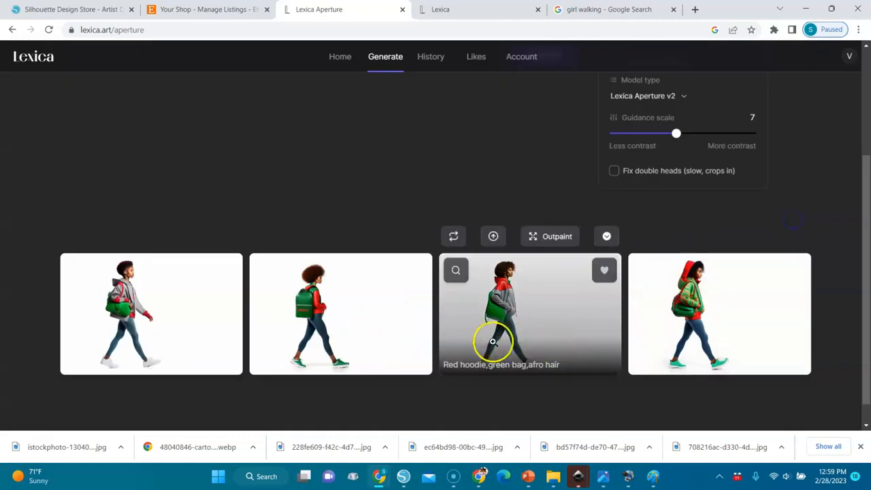
{"action": "left_click", "coordinate": [494, 341]}
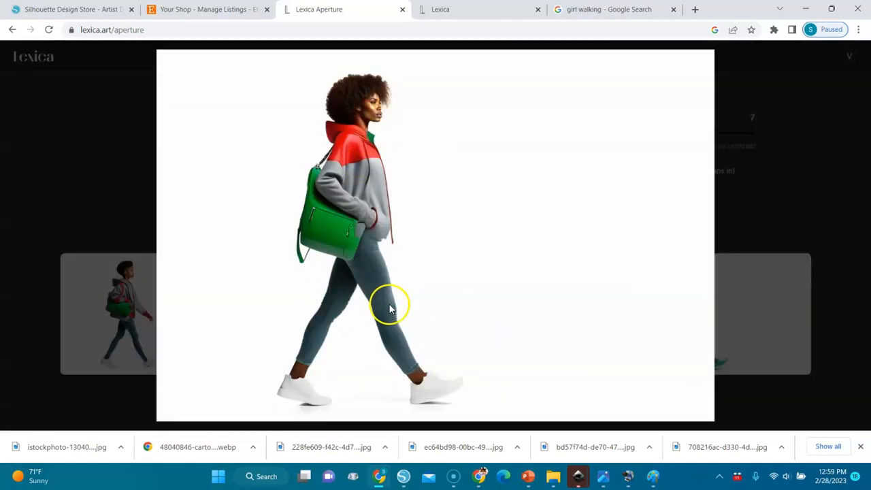
{"action": "mouse_move", "coordinate": [360, 252]}
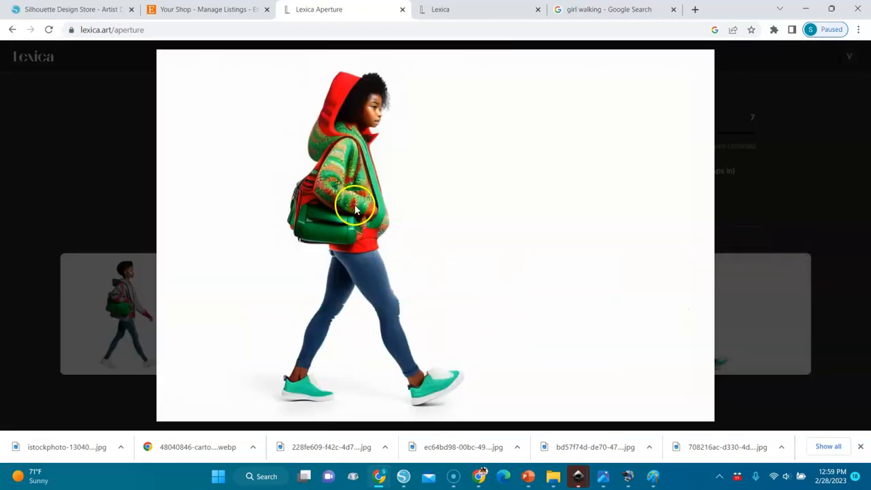
{"action": "mouse_move", "coordinate": [351, 184]}
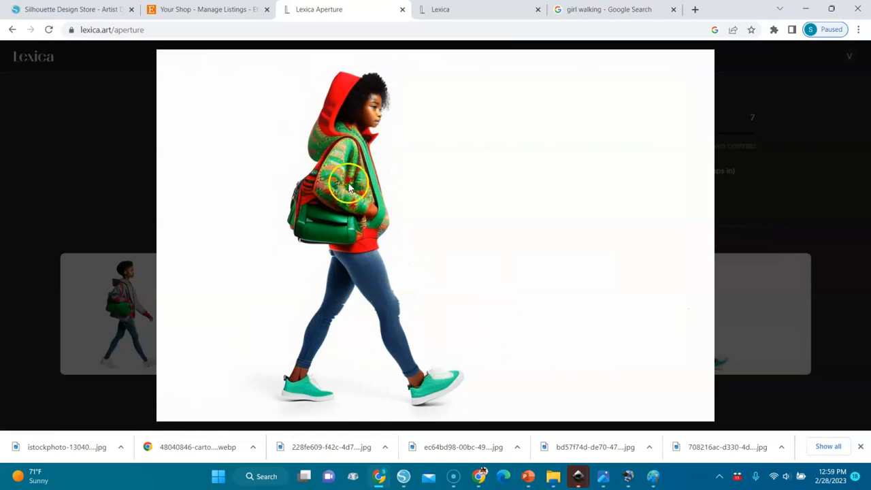
{"action": "mouse_move", "coordinate": [374, 167]}
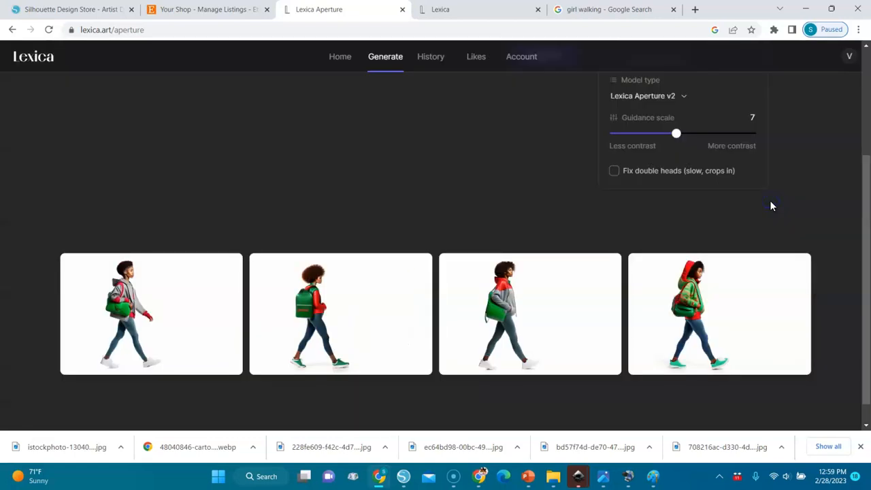
Scroll the results, view the red hoodie and grey-red jacket variants enlarged, then close
{"action": "scroll", "scroll_direction": "up", "scroll_amount": 3}
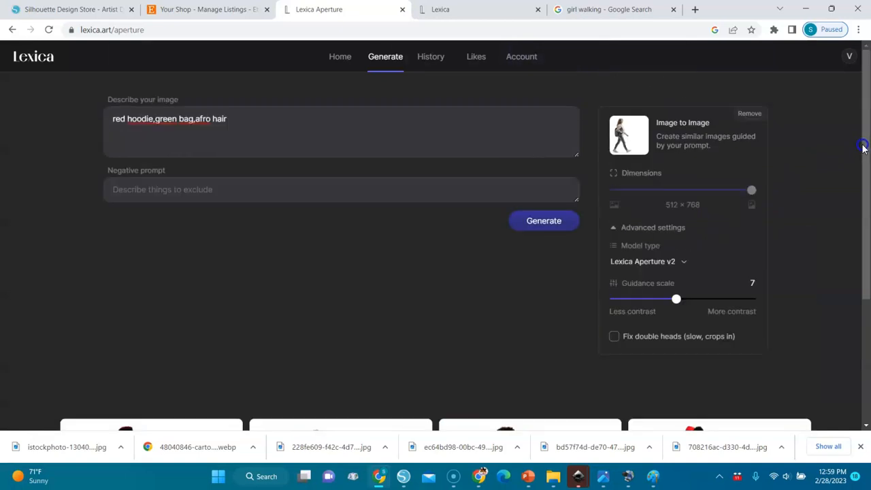
{"action": "mouse_move", "coordinate": [673, 196]}
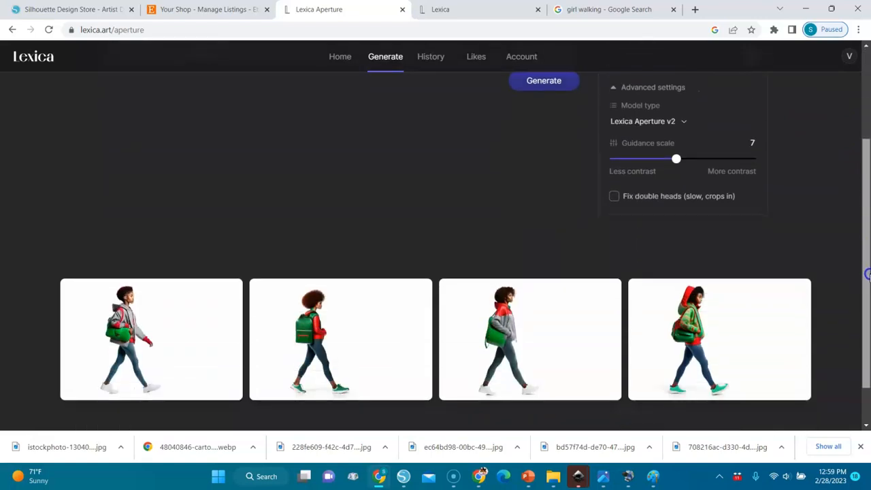
{"action": "scroll", "scroll_direction": "up", "scroll_amount": 3}
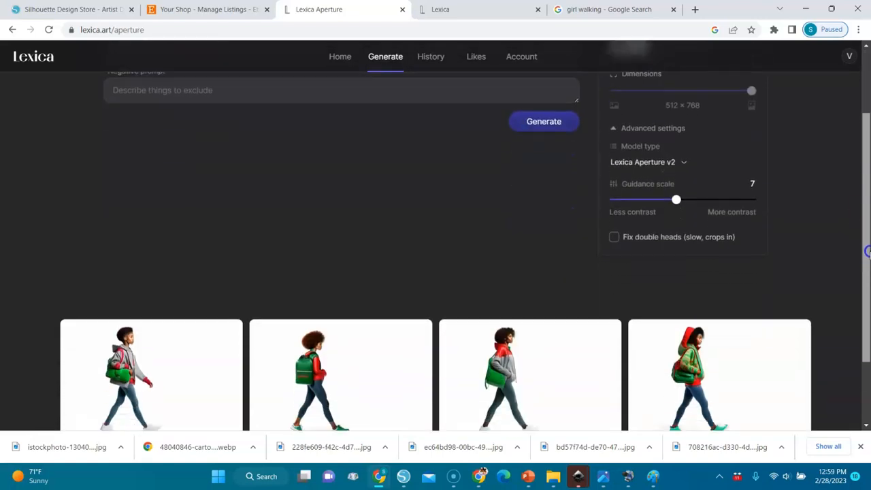
{"action": "scroll", "scroll_direction": "up", "scroll_amount": 3}
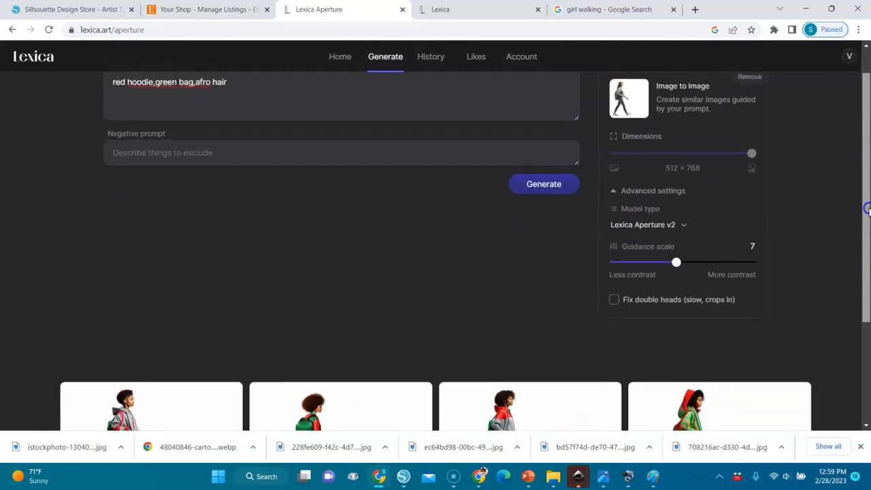
{"action": "scroll", "scroll_direction": "down", "scroll_amount": 3}
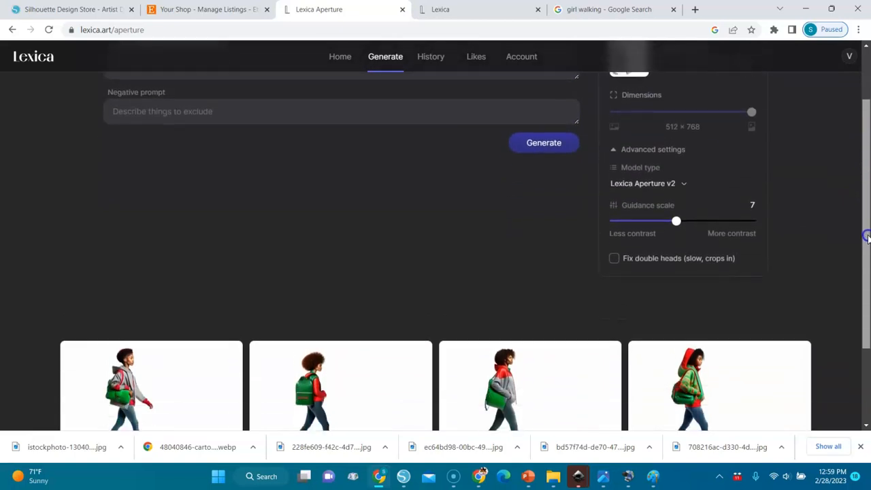
{"action": "scroll", "scroll_direction": "up", "scroll_amount": 3}
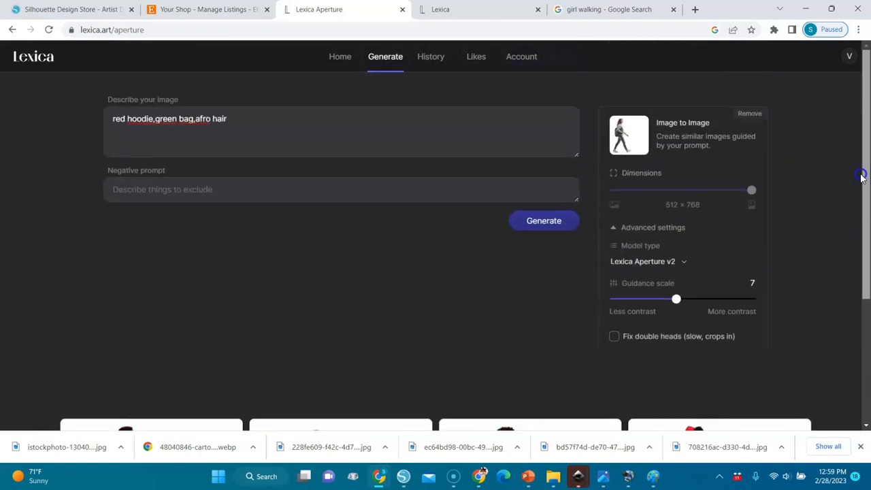
{"action": "scroll", "scroll_direction": "down", "scroll_amount": 3}
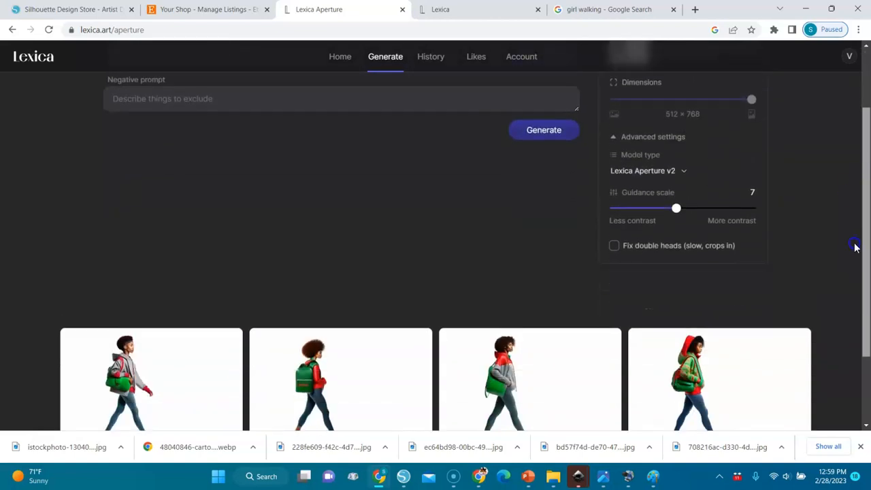
{"action": "scroll", "scroll_direction": "up", "scroll_amount": 3}
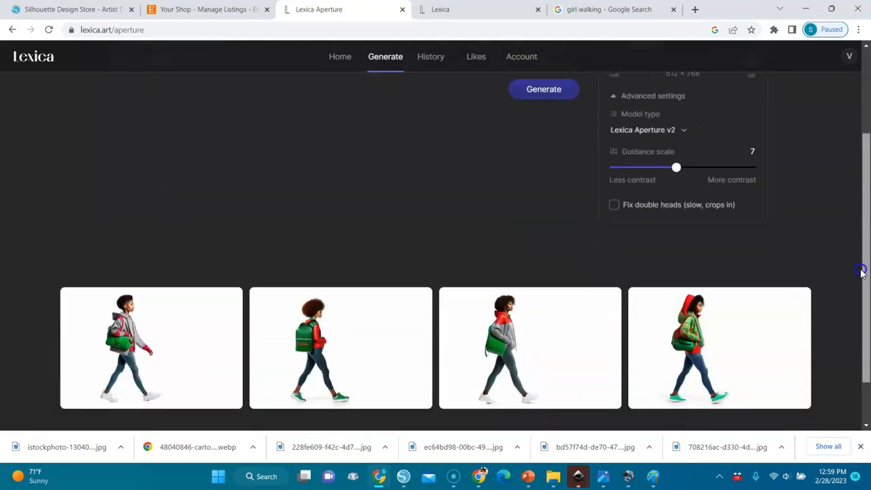
{"action": "mouse_move", "coordinate": [529, 338]}
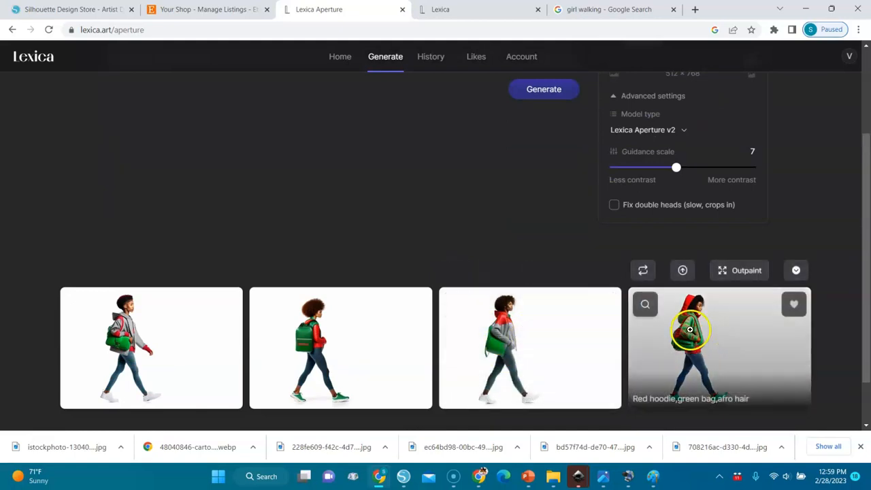
{"action": "left_click", "coordinate": [689, 330]}
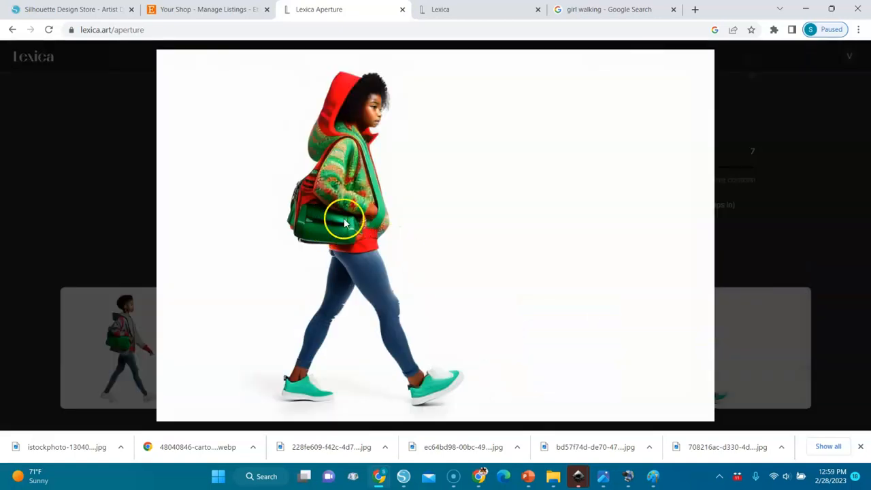
{"action": "mouse_move", "coordinate": [333, 228]}
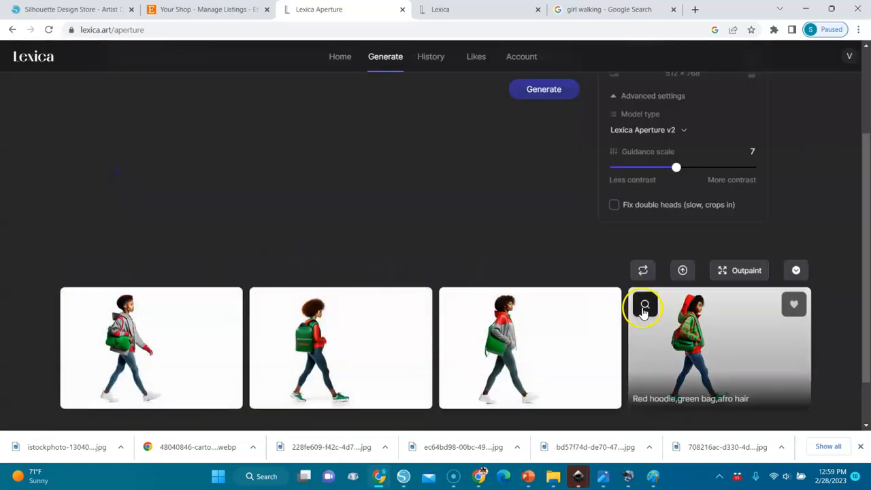
{"action": "left_click", "coordinate": [644, 304]}
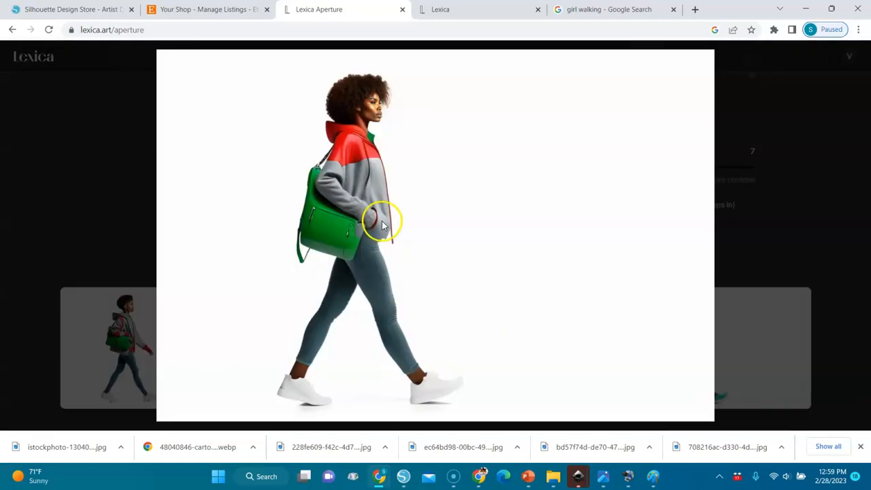
{"action": "mouse_move", "coordinate": [732, 283]}
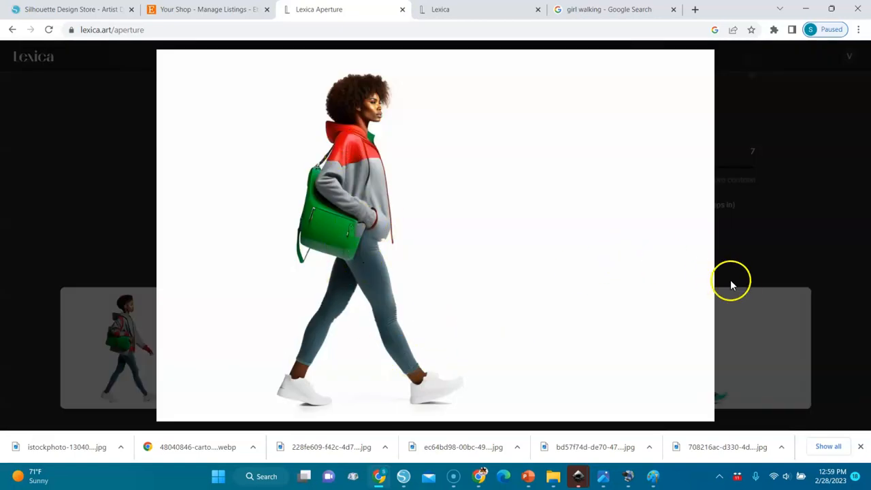
{"action": "left_click", "coordinate": [732, 282]}
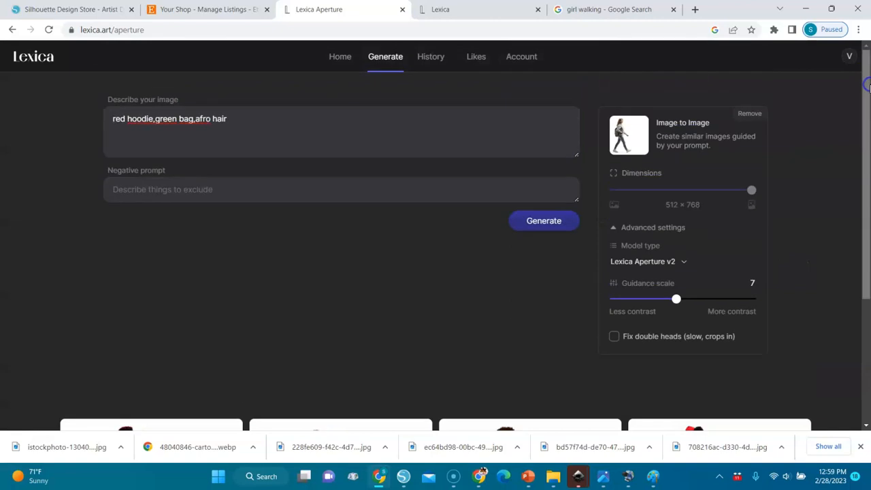
{"action": "mouse_move", "coordinate": [588, 126]}
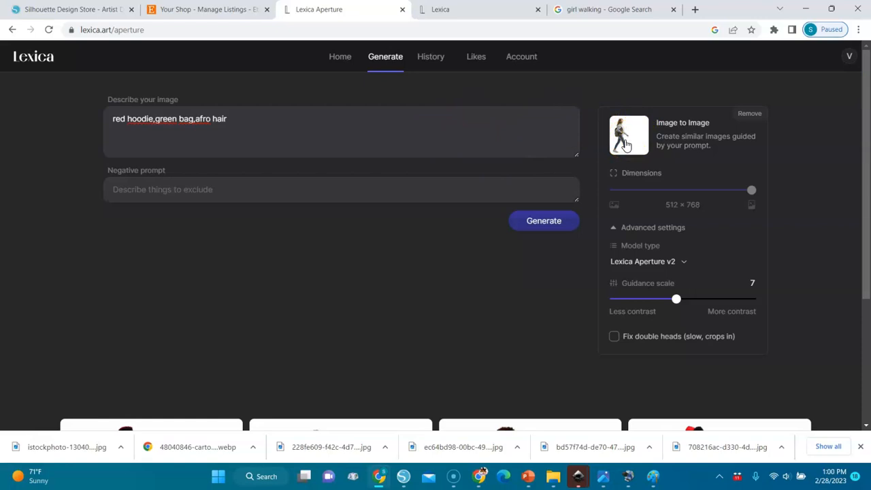
{"action": "mouse_move", "coordinate": [337, 146]}
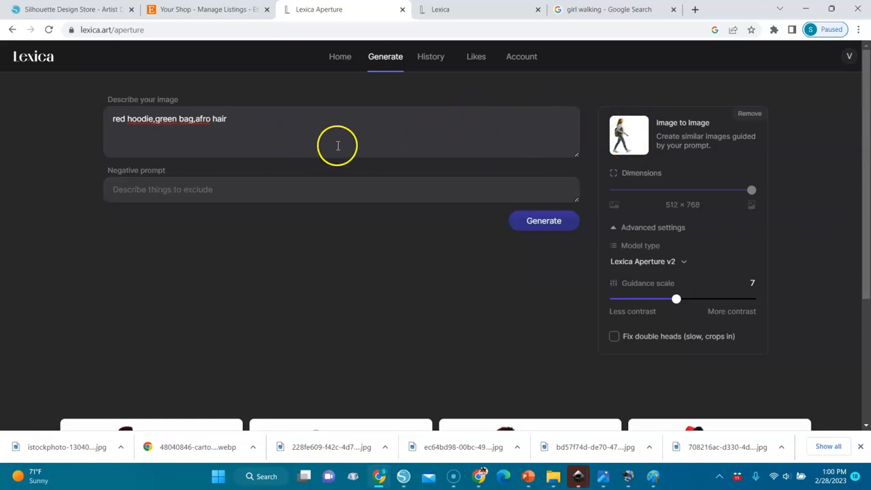
{"action": "mouse_move", "coordinate": [605, 90]}
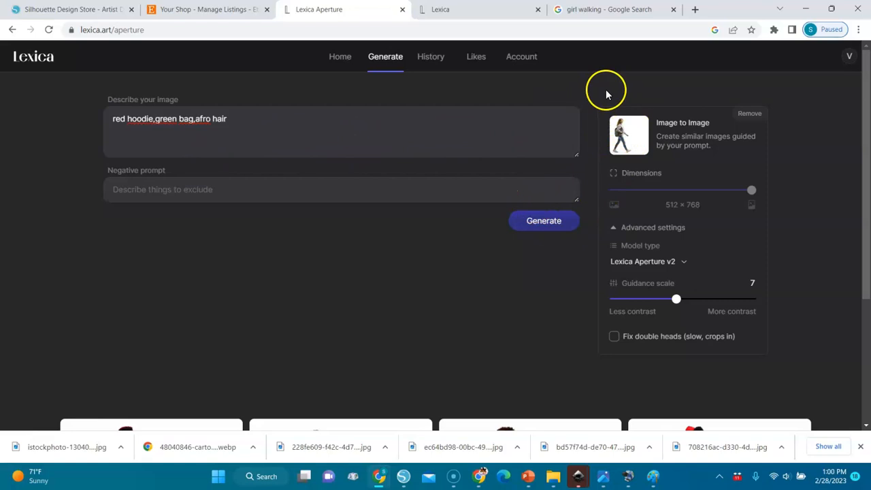
{"action": "mouse_move", "coordinate": [640, 119]}
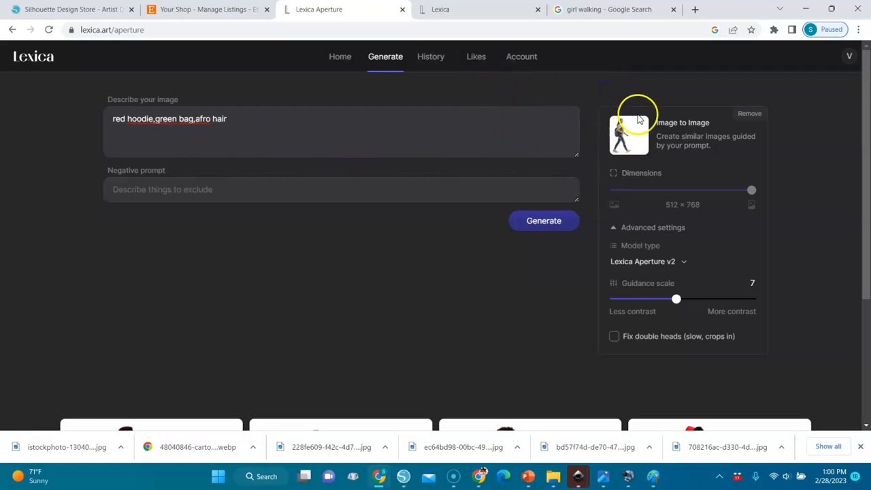
{"action": "mouse_move", "coordinate": [578, 248]}
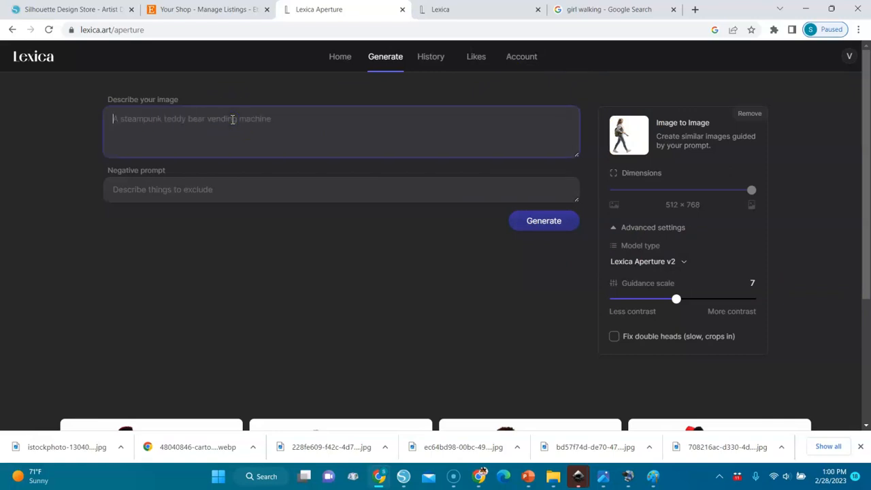
Empty the Describe your image prompt box
{"action": "left_click", "coordinate": [749, 113]}
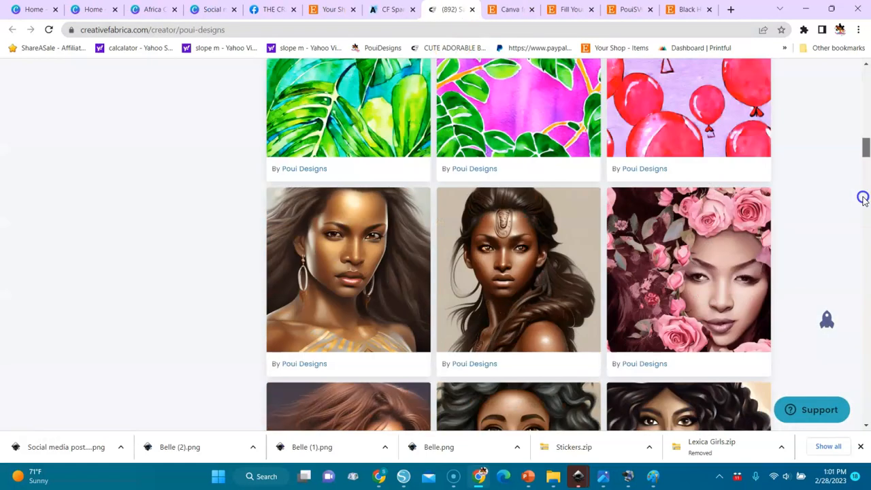
{"action": "mouse_move", "coordinate": [381, 268]}
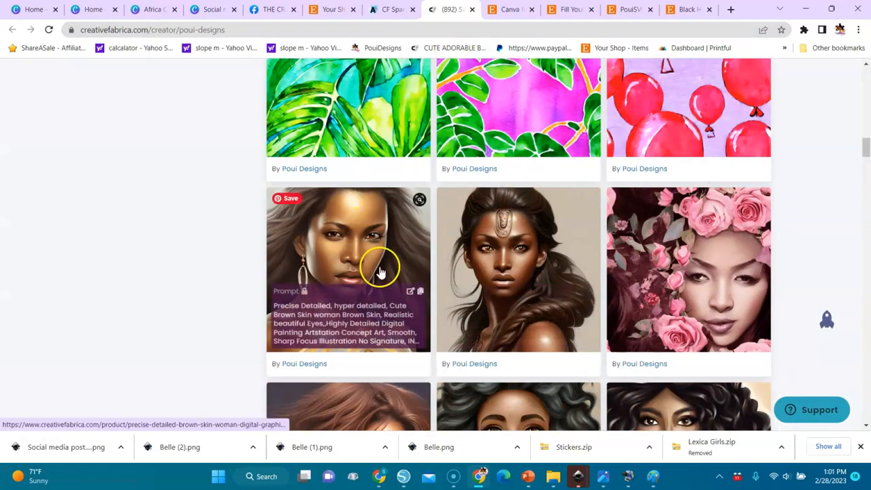
Open the Precise Detailed Brown Skin Woman graphic and copy its PROMPT USED text
{"action": "left_click", "coordinate": [359, 264]}
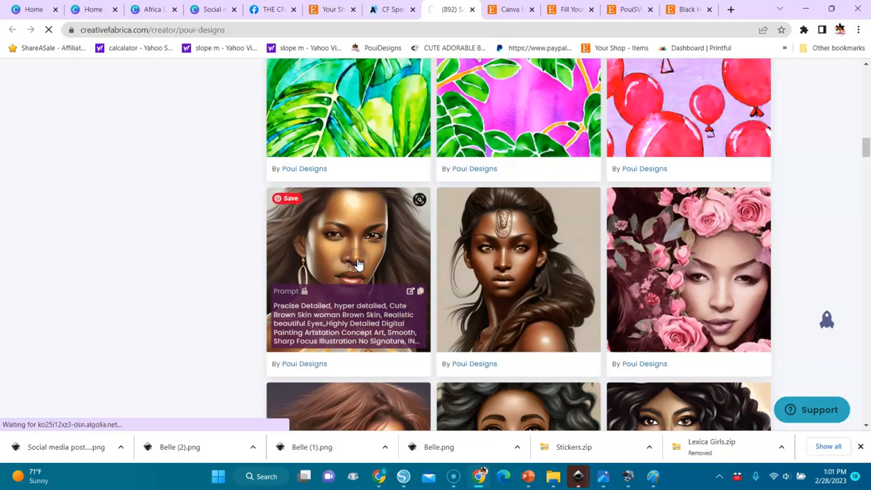
{"action": "left_click", "coordinate": [347, 269]}
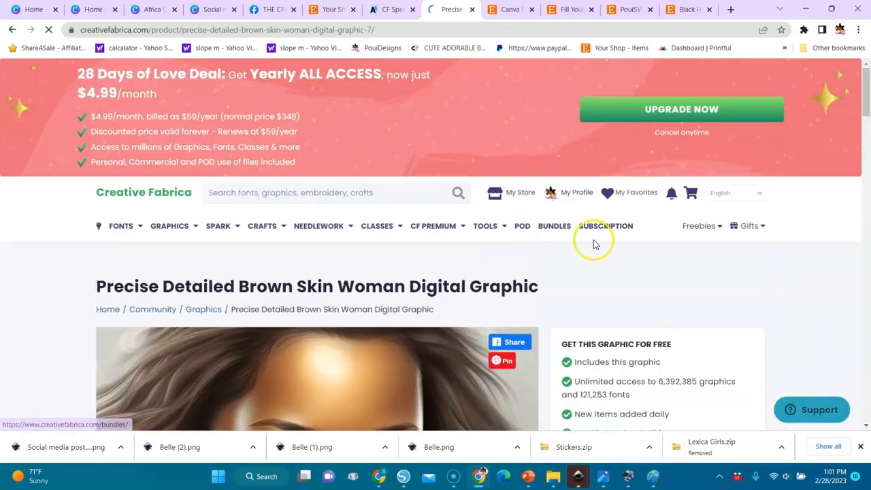
{"action": "scroll", "scroll_direction": "down", "scroll_amount": 3}
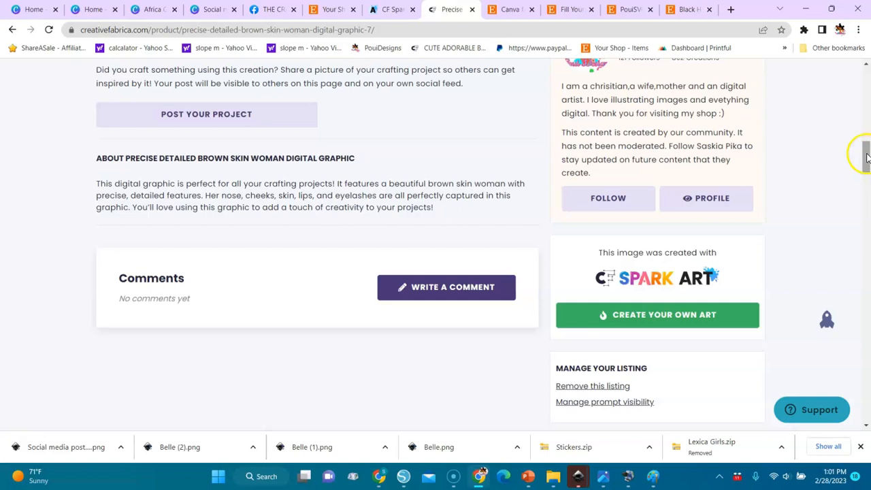
{"action": "scroll", "scroll_direction": "up", "scroll_amount": 3}
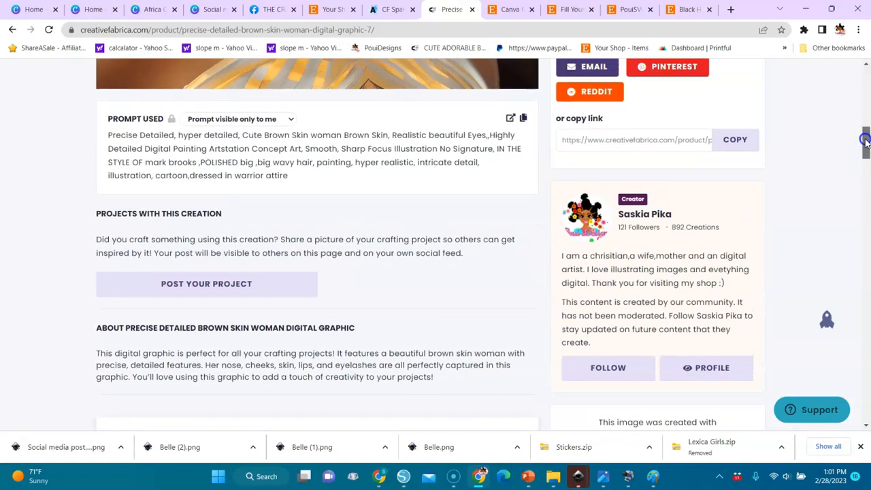
{"action": "scroll", "scroll_direction": "up", "scroll_amount": 3}
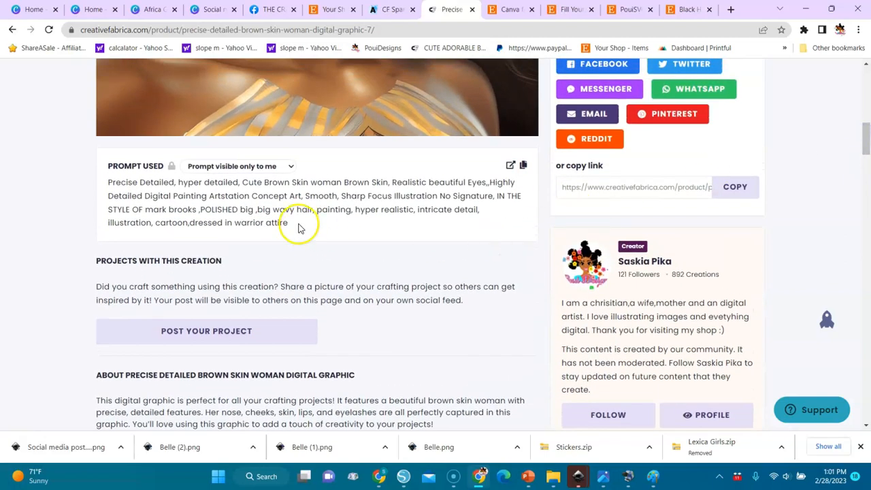
{"action": "mouse_move", "coordinate": [160, 221]}
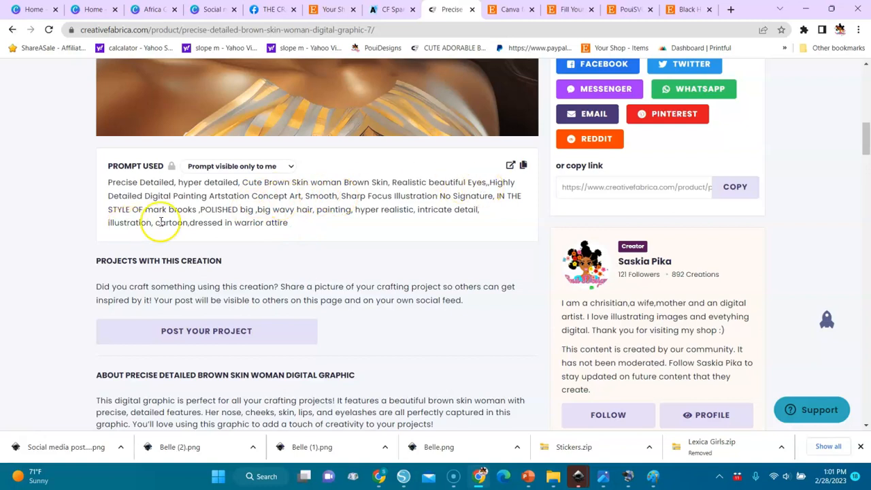
{"action": "mouse_move", "coordinate": [505, 180]}
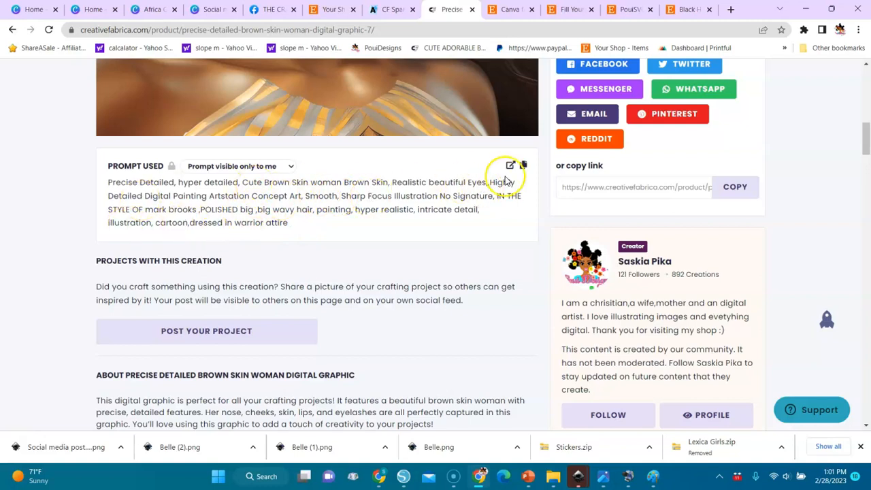
{"action": "left_click", "coordinate": [523, 166]}
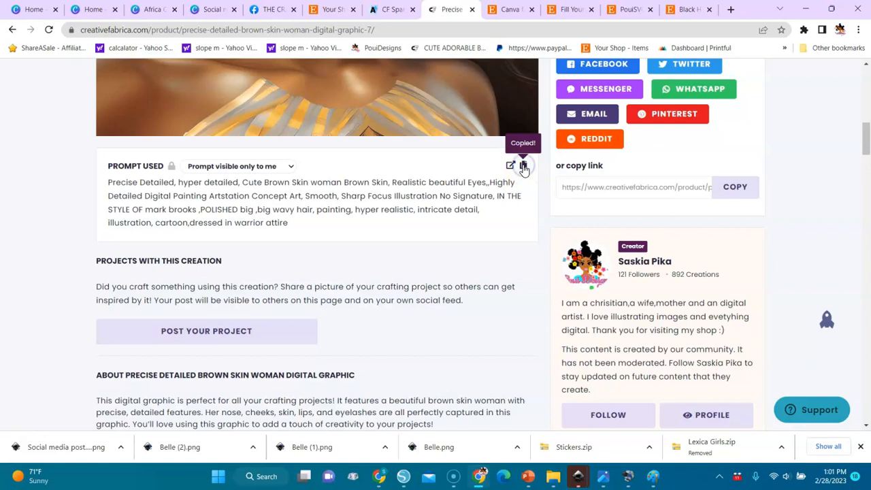
{"action": "mouse_move", "coordinate": [391, 475]}
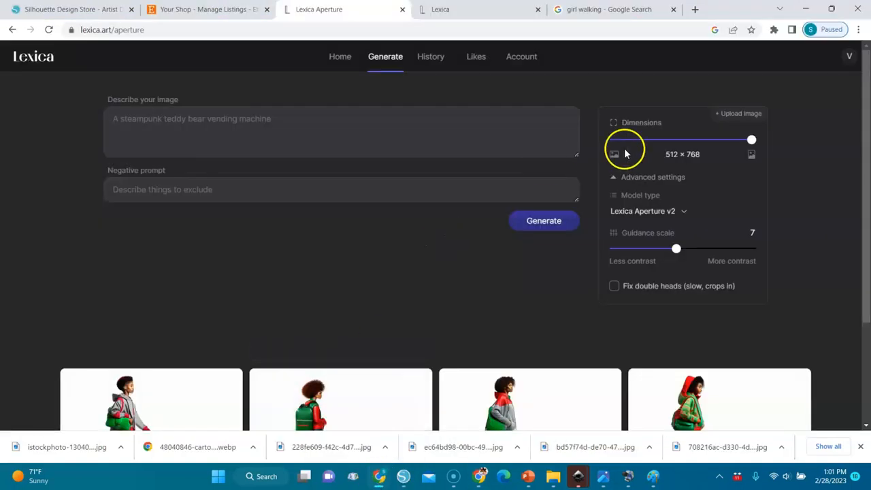
Re-upload the istockphoto walking-figure photo and paste the copied brown-skin woman prompt
{"action": "left_click", "coordinate": [340, 129]}
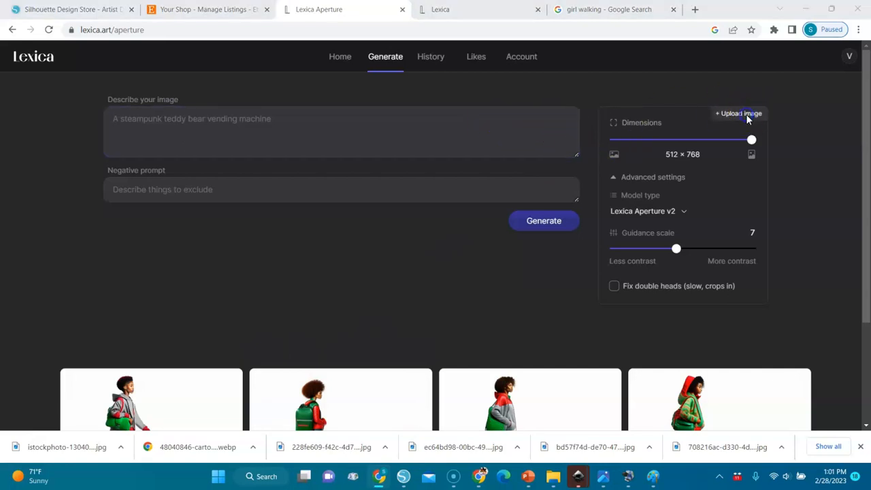
{"action": "left_click", "coordinate": [738, 113]}
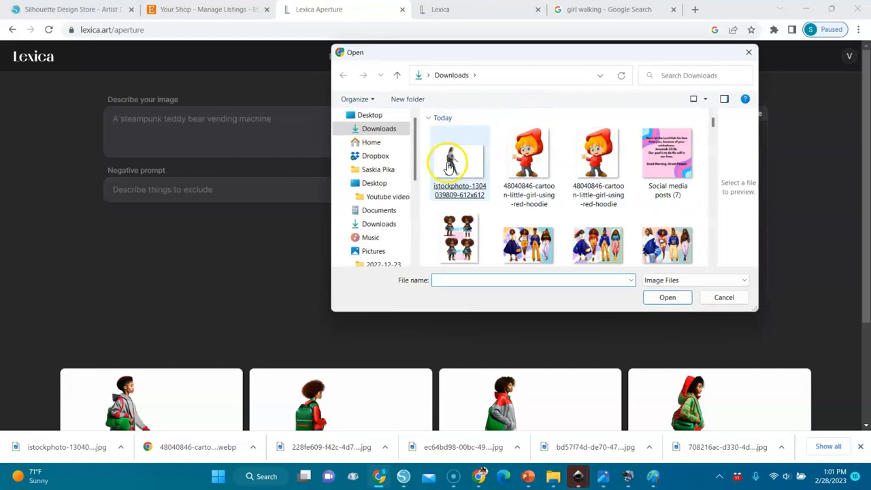
{"action": "left_click", "coordinate": [667, 298]}
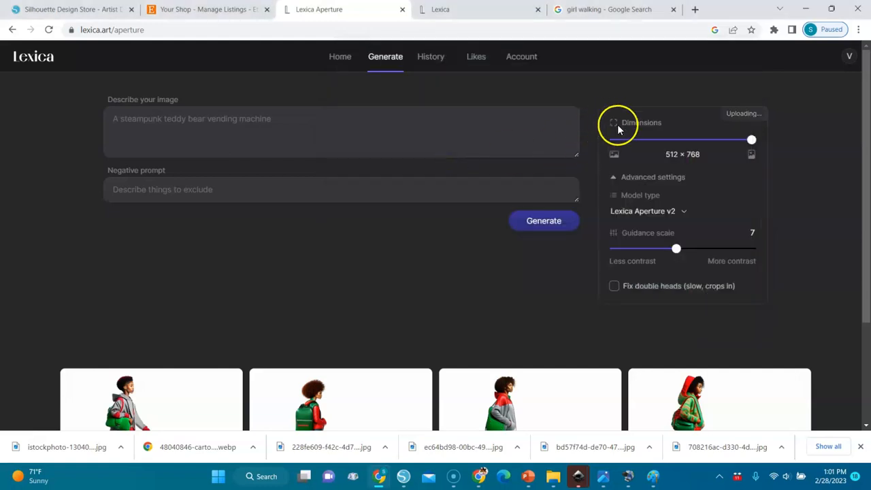
{"action": "left_click", "coordinate": [628, 136]}
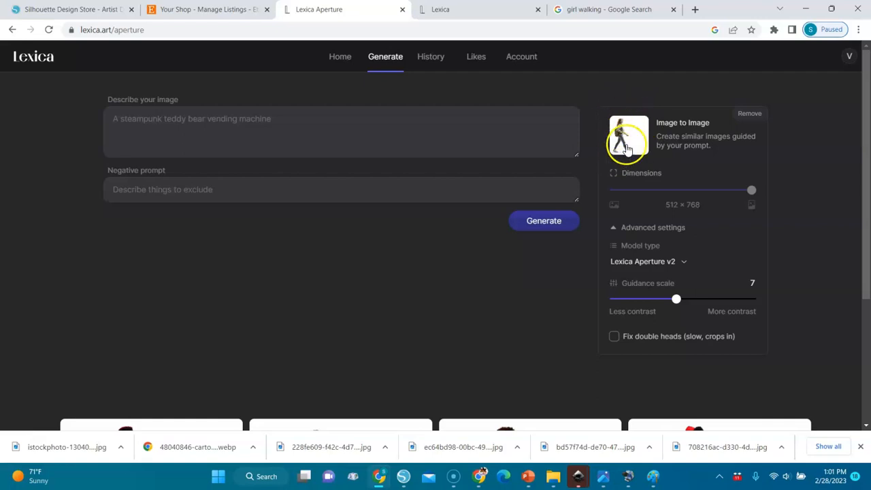
{"action": "left_click", "coordinate": [353, 130]}
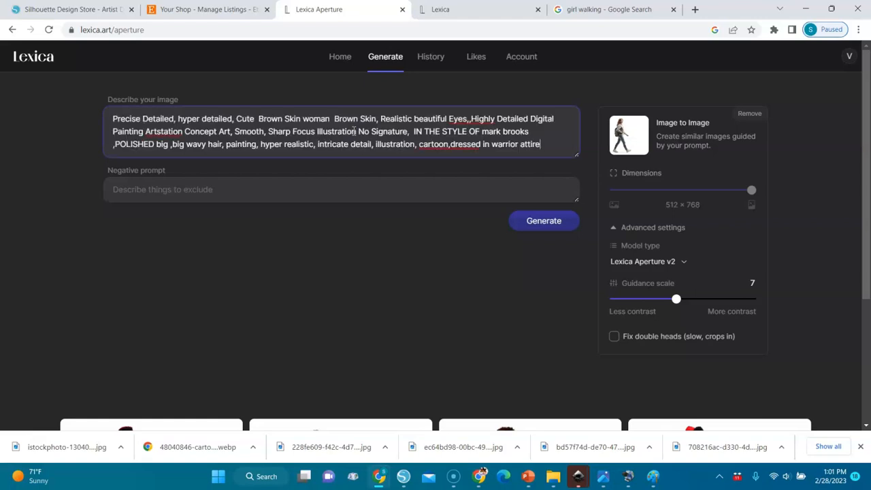
{"action": "mouse_move", "coordinate": [271, 139]}
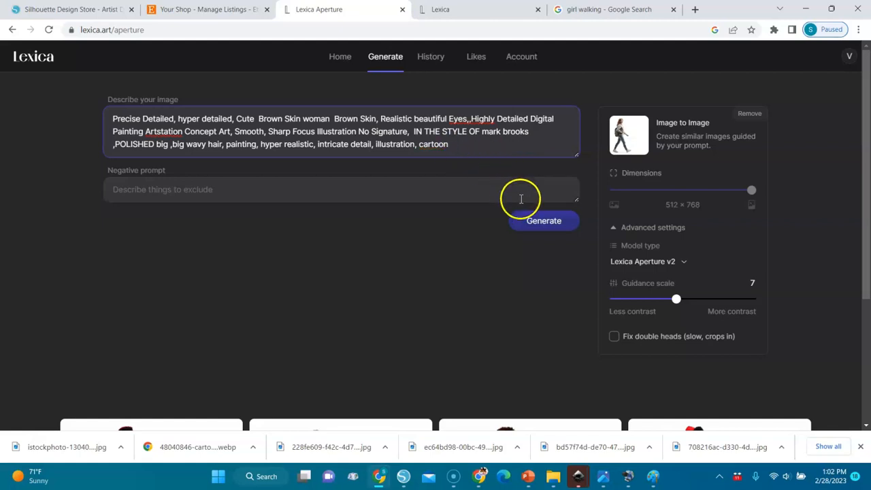
{"action": "left_click", "coordinate": [543, 221]}
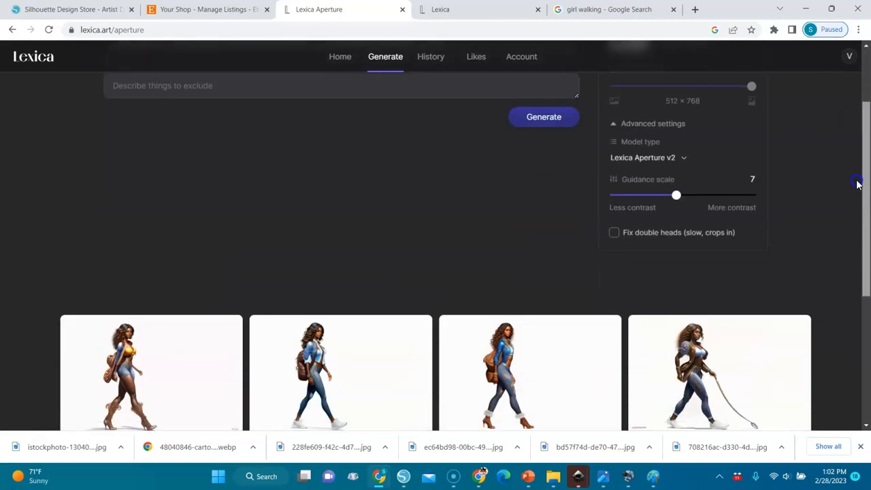
{"action": "scroll", "scroll_direction": "down", "scroll_amount": 3}
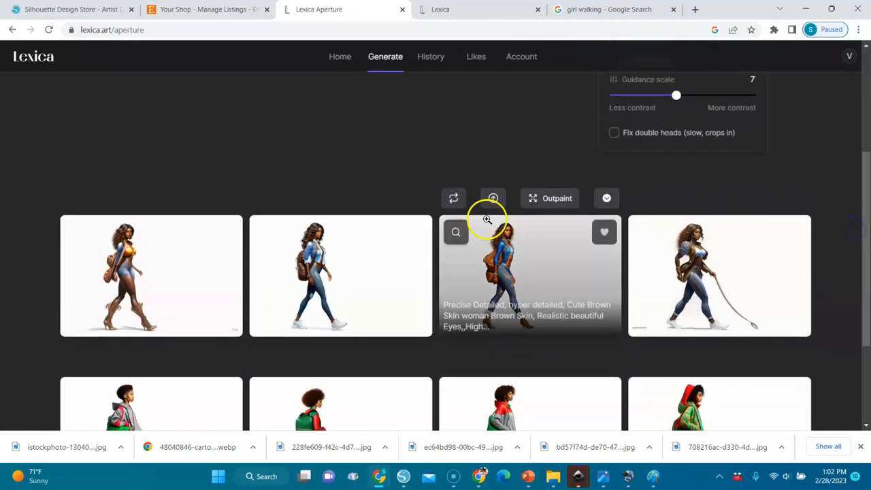
{"action": "left_click", "coordinate": [151, 276]}
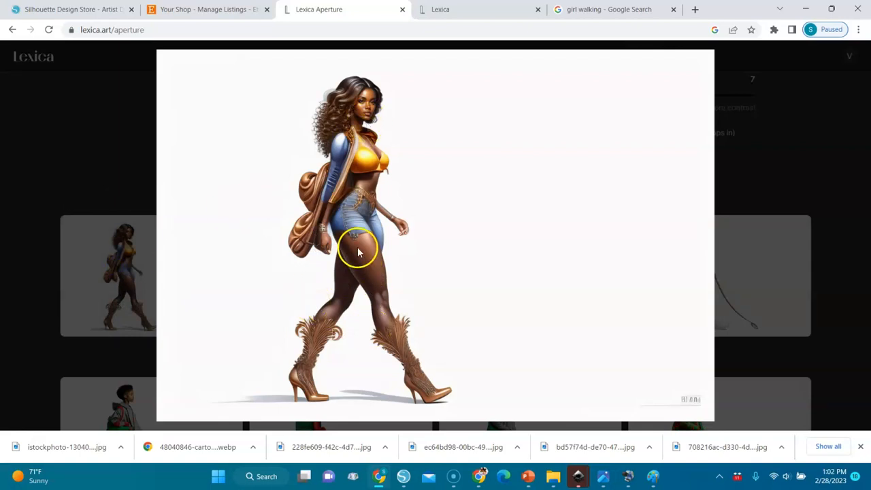
{"action": "mouse_move", "coordinate": [351, 248]}
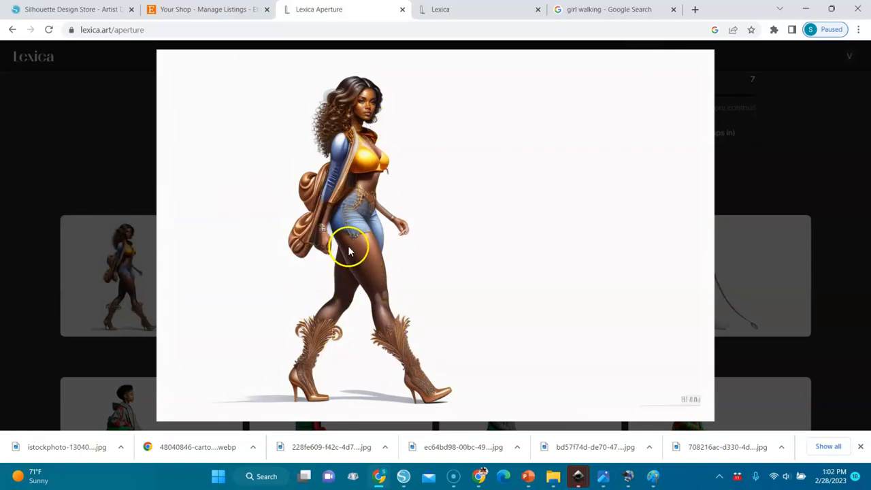
{"action": "left_click", "coordinate": [351, 249]}
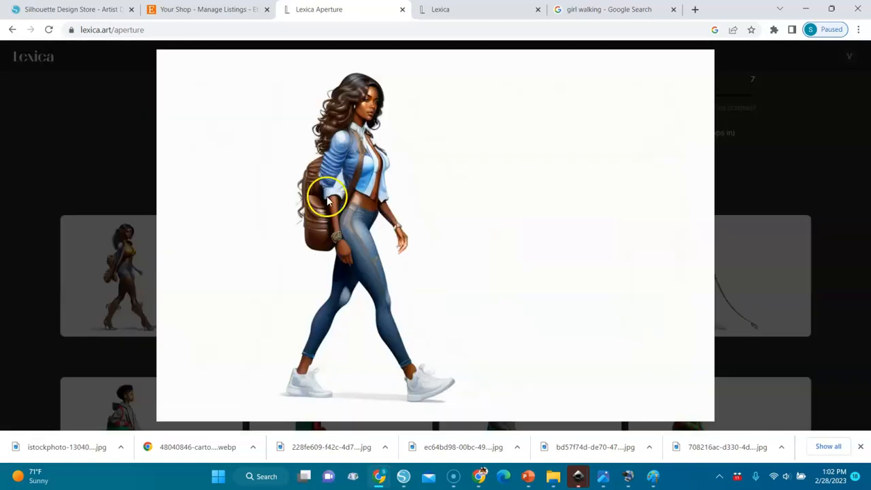
{"action": "mouse_move", "coordinate": [364, 92]}
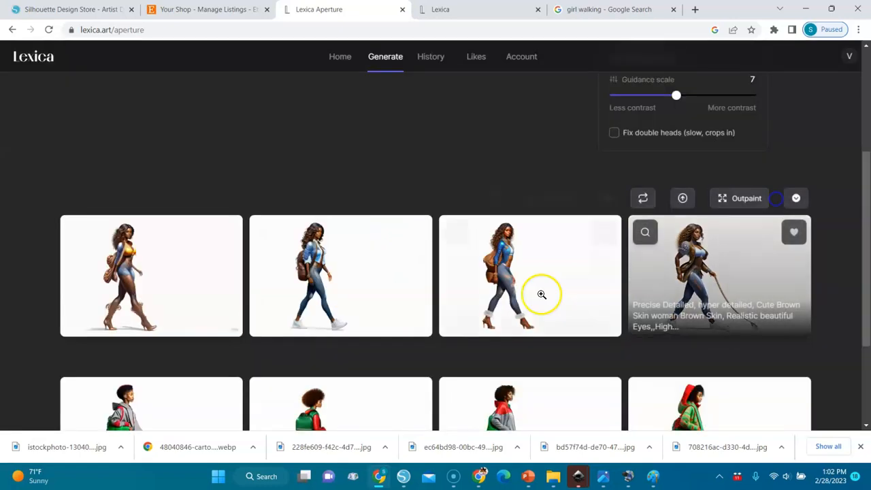
{"action": "left_click", "coordinate": [529, 276]}
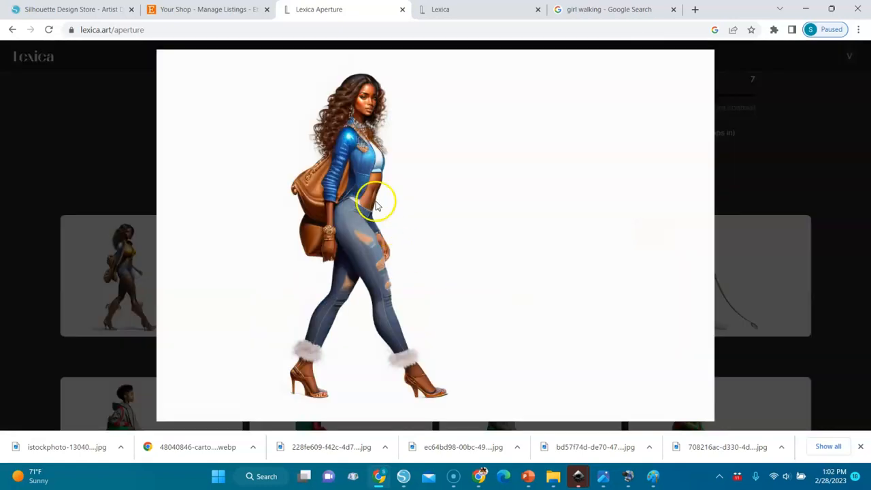
{"action": "mouse_move", "coordinate": [364, 211]}
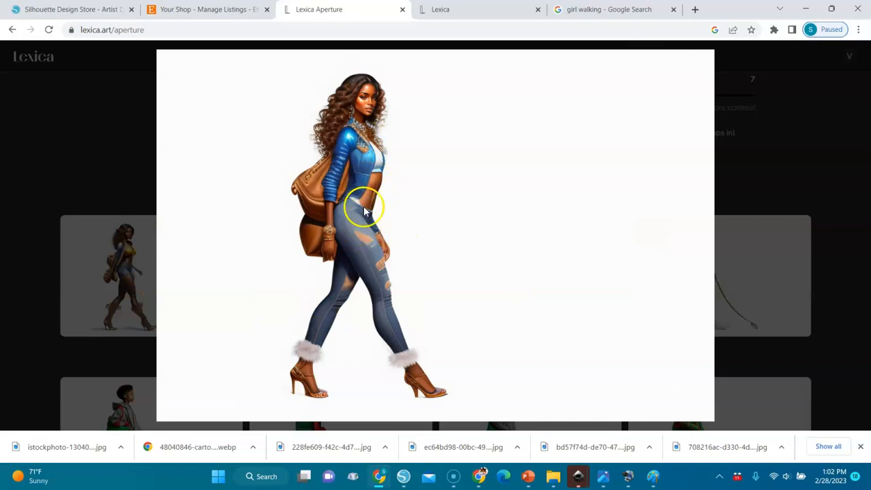
{"action": "mouse_move", "coordinate": [771, 182]}
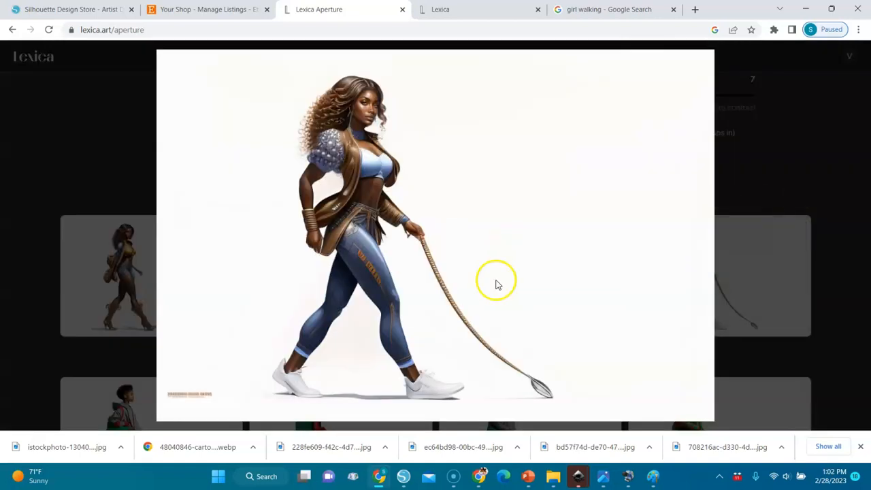
{"action": "mouse_move", "coordinate": [367, 228]}
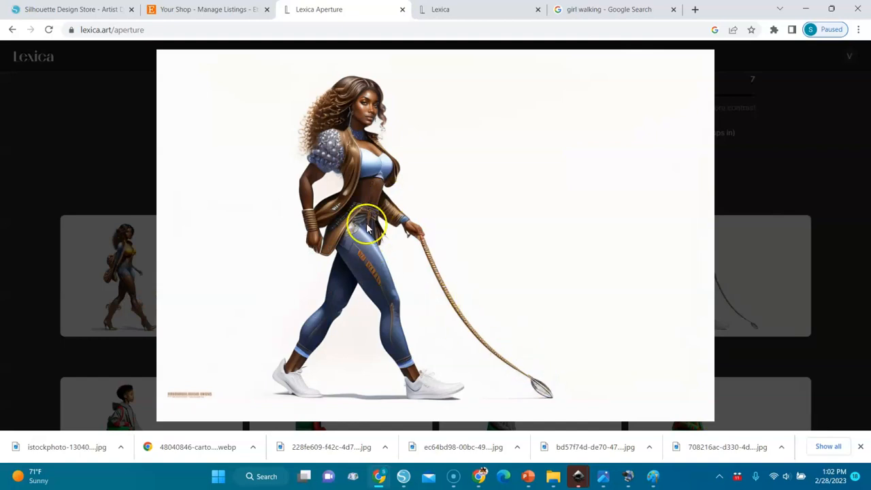
{"action": "mouse_move", "coordinate": [747, 265]}
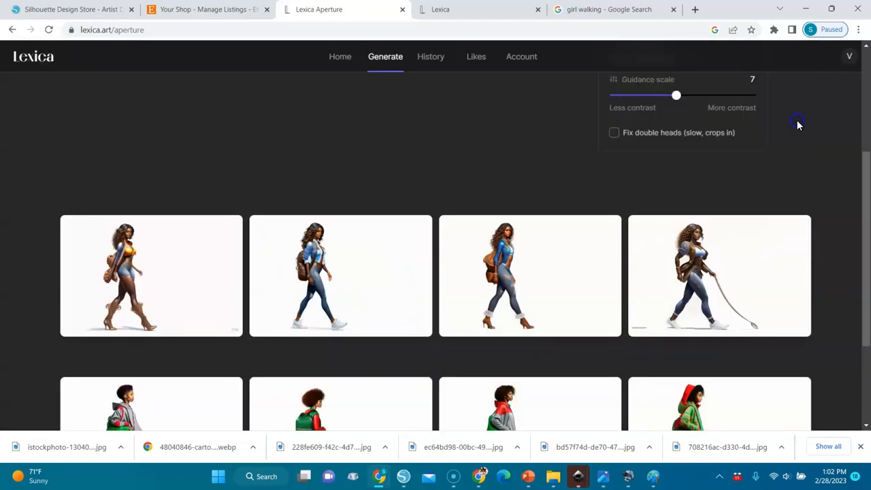
{"action": "scroll", "scroll_direction": "up", "scroll_amount": 3}
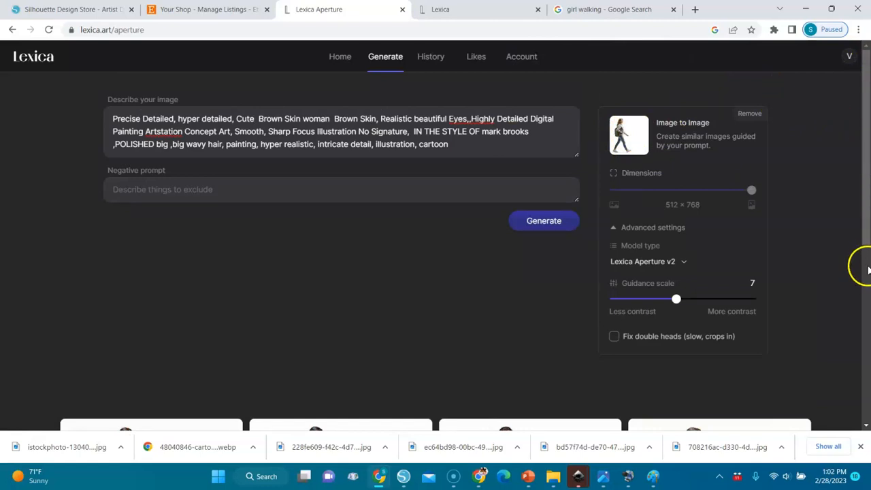
{"action": "mouse_move", "coordinate": [857, 274]}
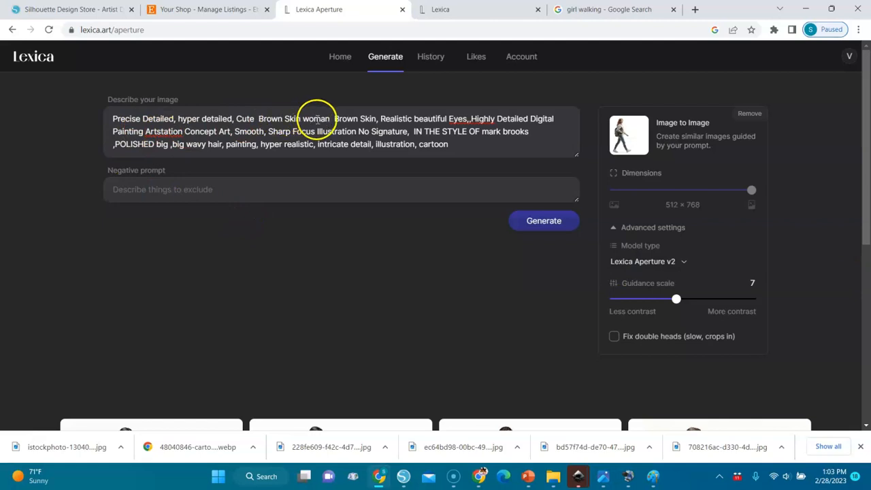
{"action": "mouse_move", "coordinate": [566, 171]}
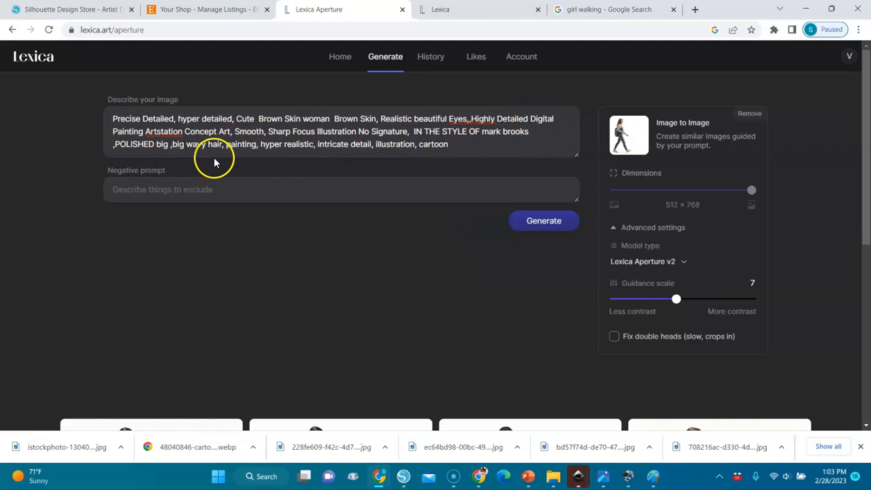
{"action": "mouse_move", "coordinate": [211, 147]}
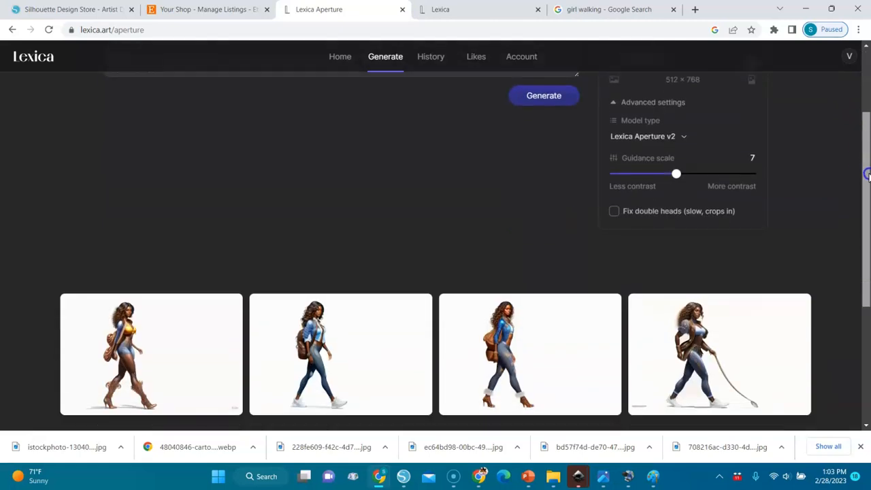
{"action": "scroll", "scroll_direction": "up", "scroll_amount": 3}
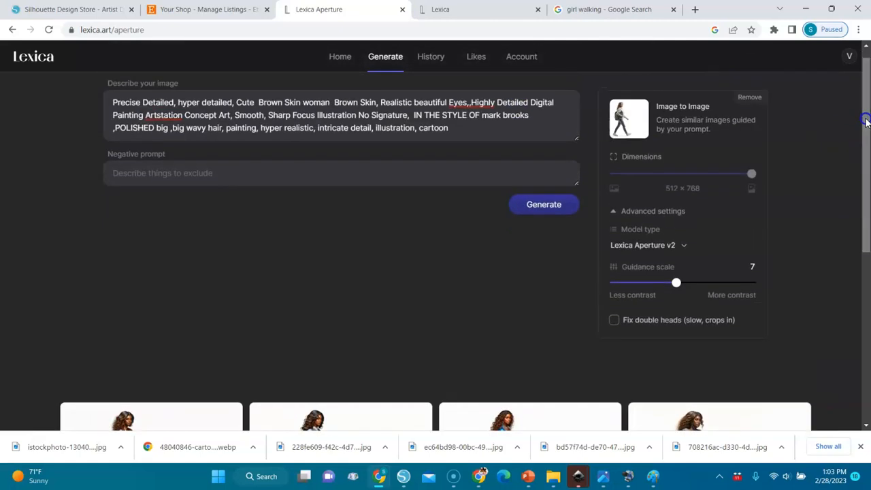
{"action": "mouse_move", "coordinate": [592, 156]}
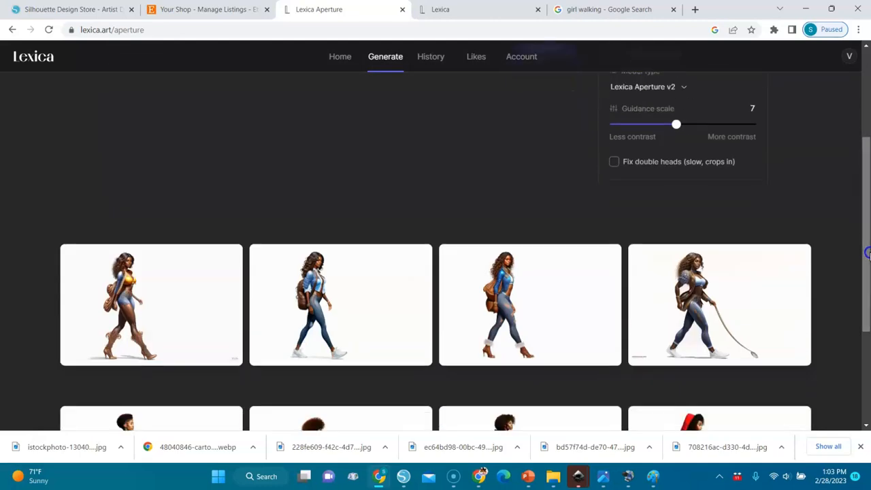
{"action": "left_click", "coordinate": [151, 304]}
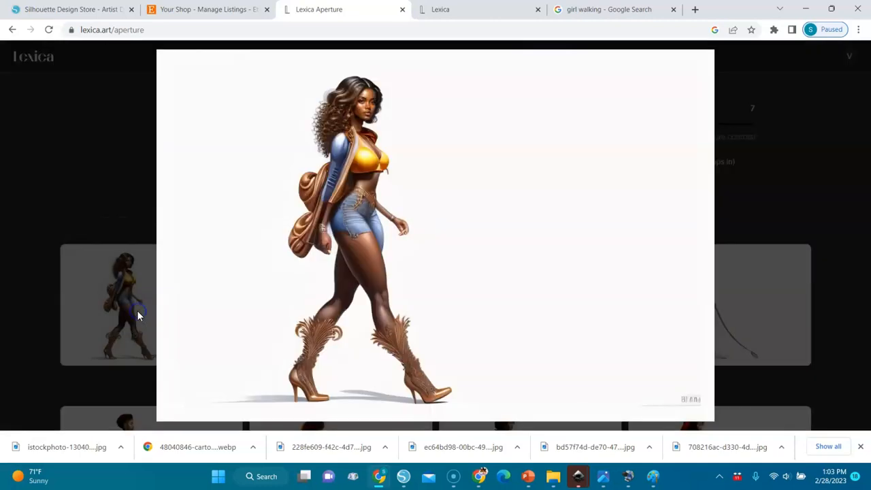
{"action": "mouse_move", "coordinate": [330, 330]}
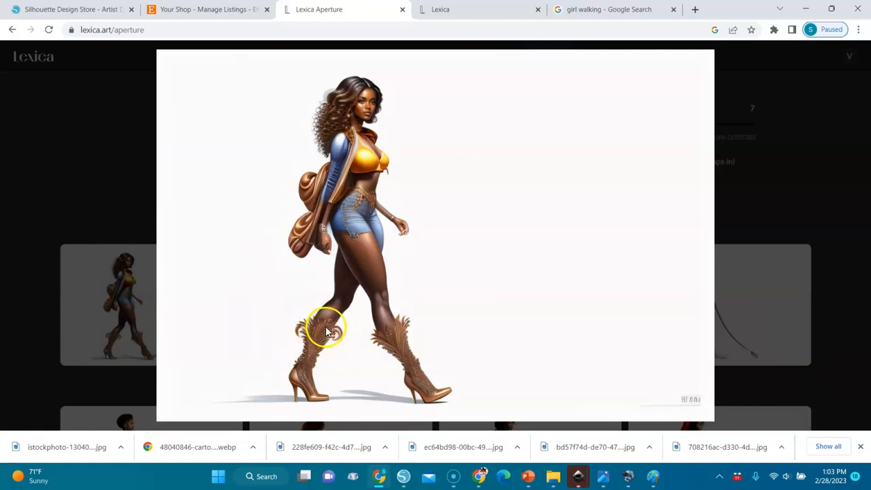
{"action": "mouse_move", "coordinate": [400, 349]}
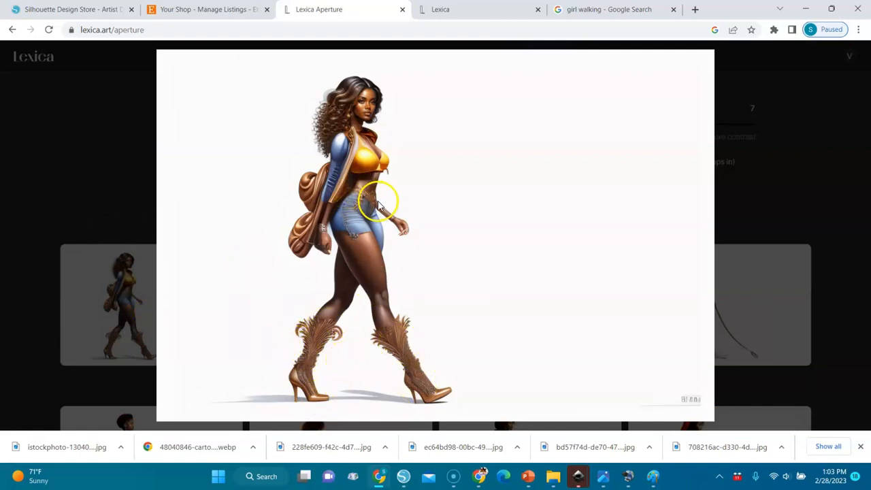
{"action": "mouse_move", "coordinate": [327, 326]}
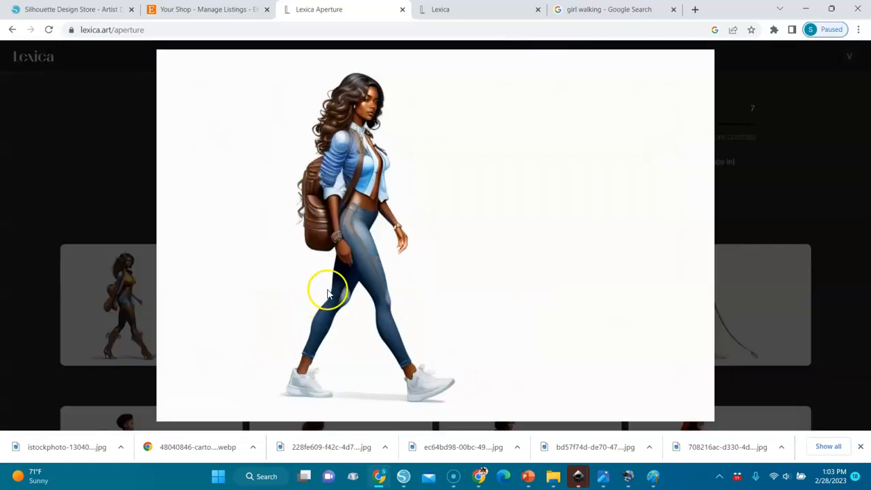
{"action": "mouse_move", "coordinate": [364, 255]}
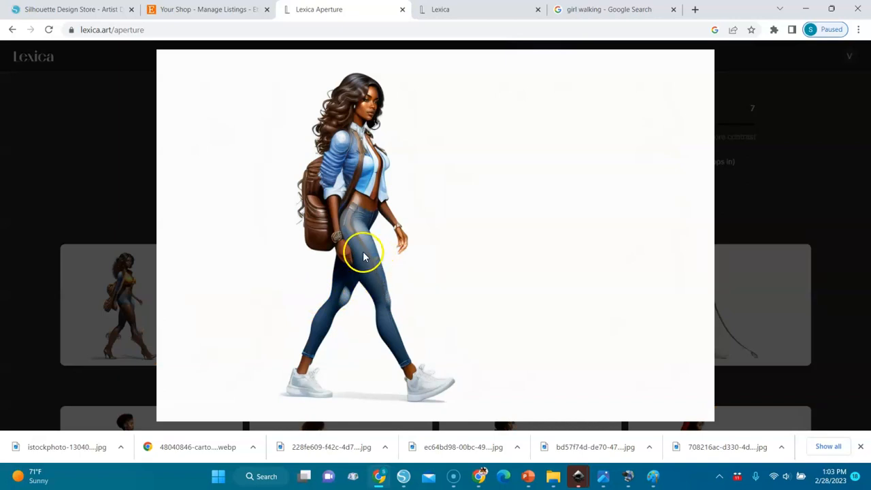
{"action": "mouse_move", "coordinate": [438, 228]}
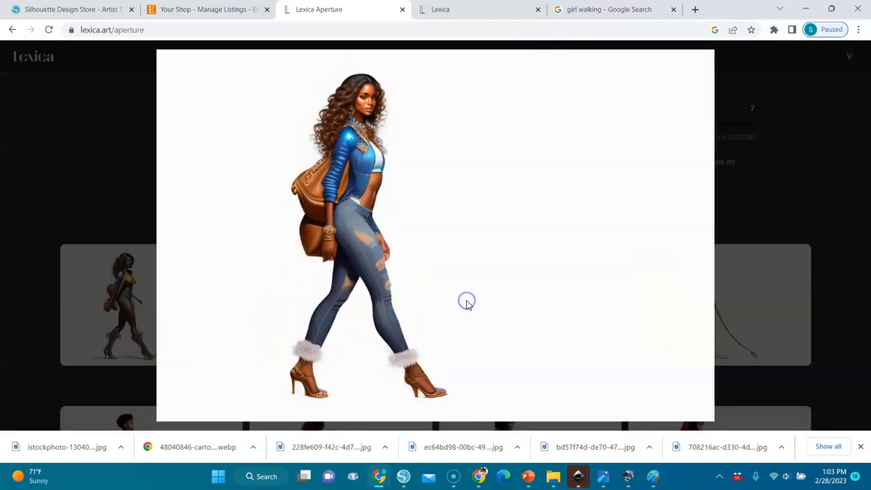
{"action": "mouse_move", "coordinate": [333, 204]}
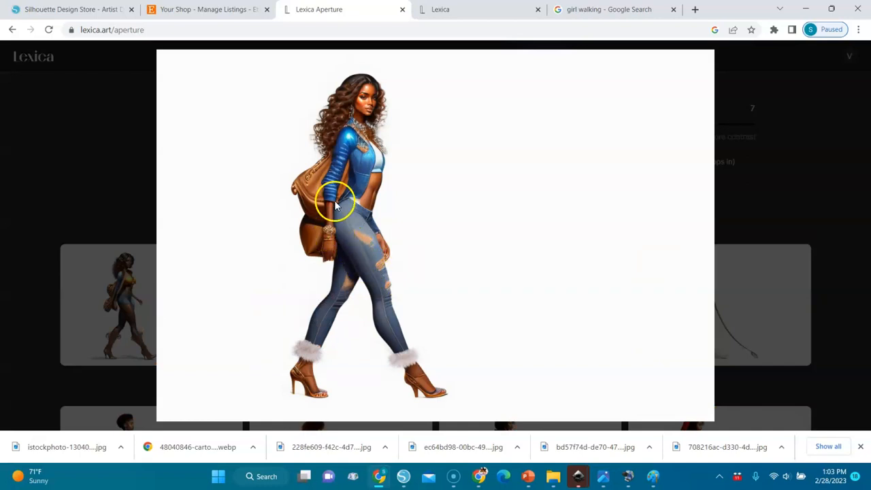
{"action": "mouse_move", "coordinate": [387, 276]}
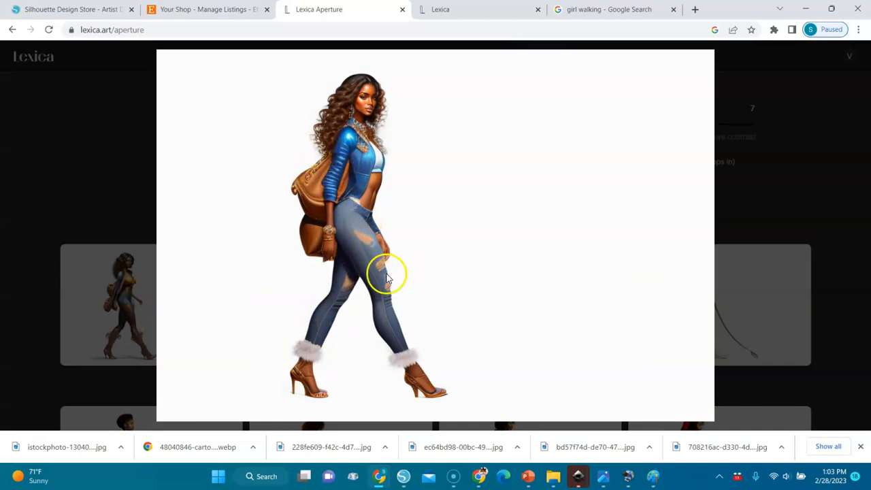
{"action": "mouse_move", "coordinate": [487, 266]}
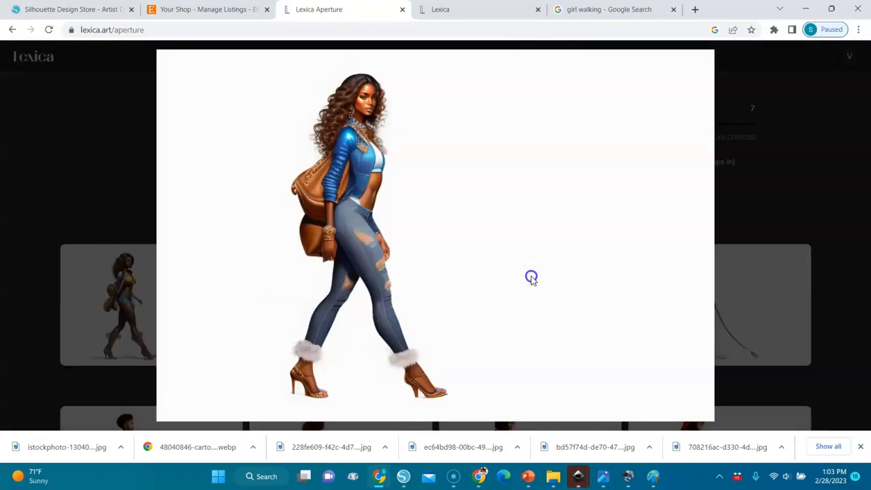
{"action": "left_click", "coordinate": [531, 277]}
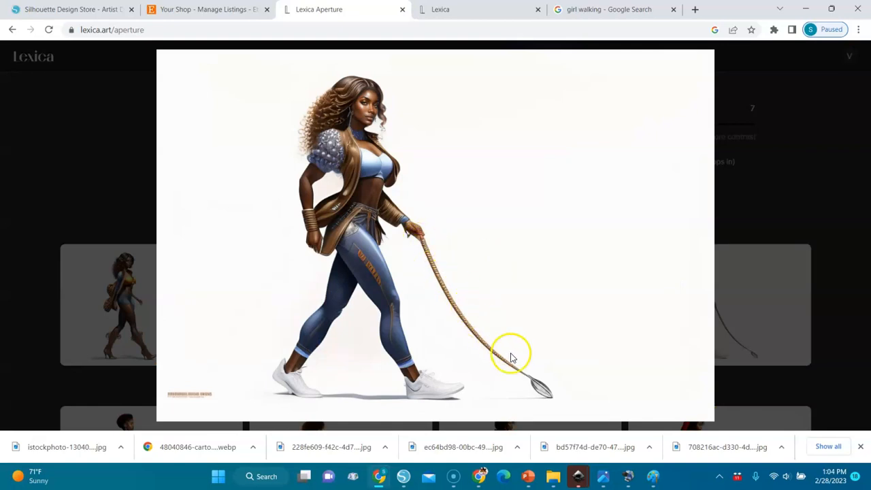
{"action": "mouse_move", "coordinate": [363, 251]}
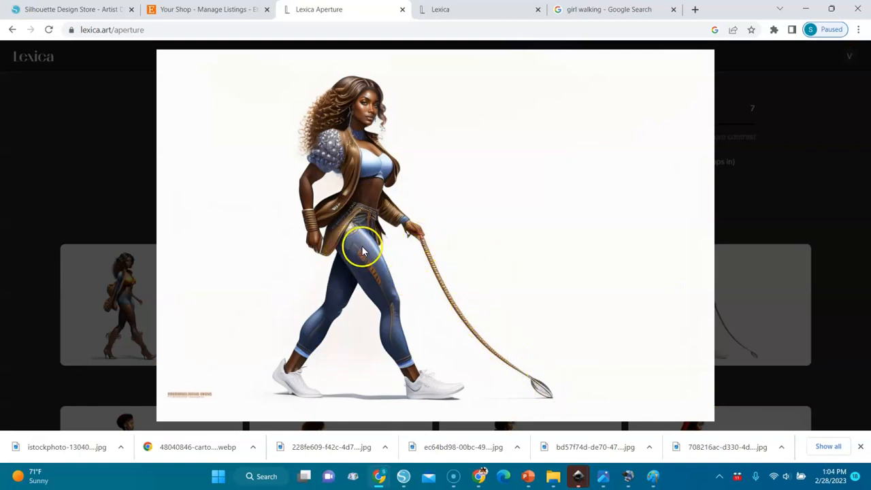
{"action": "mouse_move", "coordinate": [417, 243]}
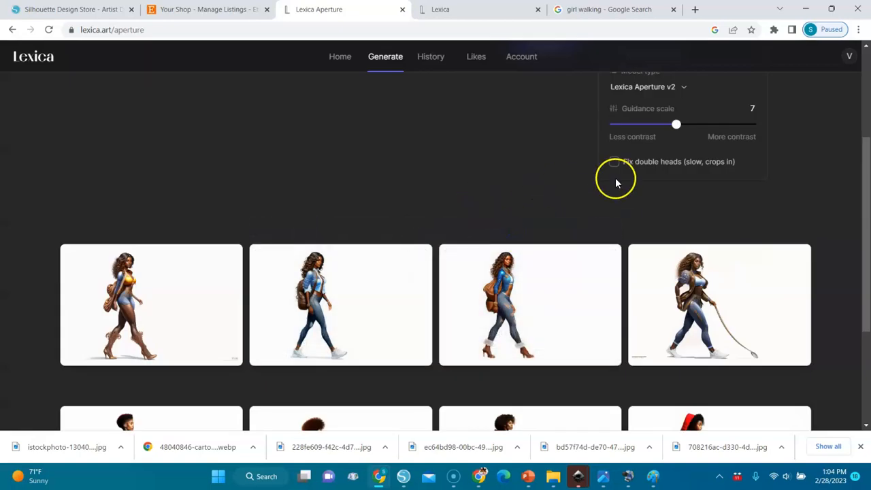
{"action": "mouse_move", "coordinate": [534, 206]}
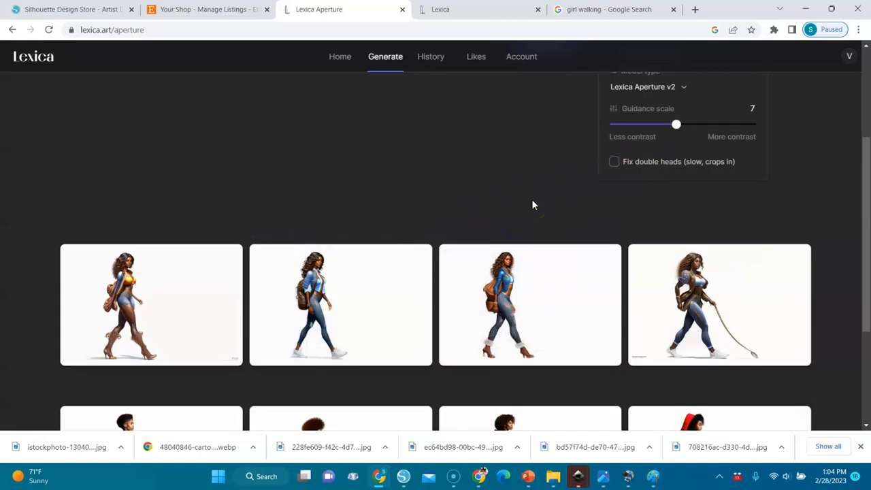
Clear the prompt and walking-girl reference image, then return to the Google Search tab
{"action": "scroll", "scroll_direction": "up", "scroll_amount": 3}
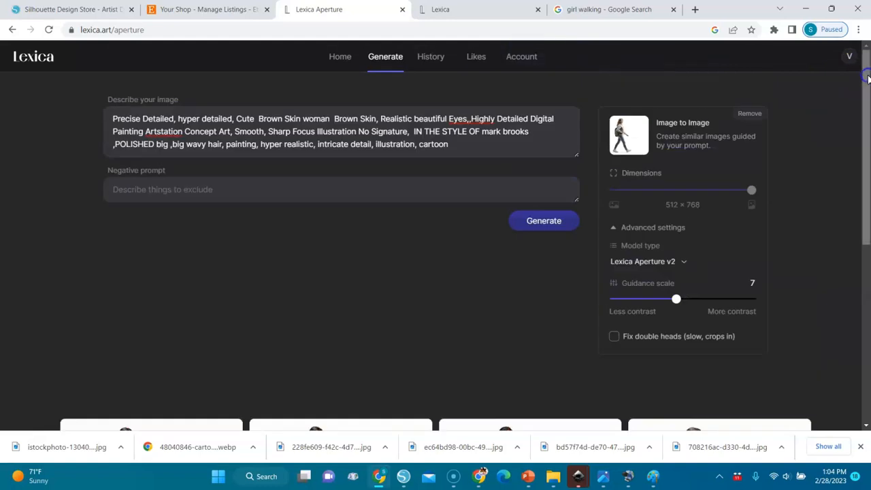
{"action": "mouse_move", "coordinate": [660, 140]}
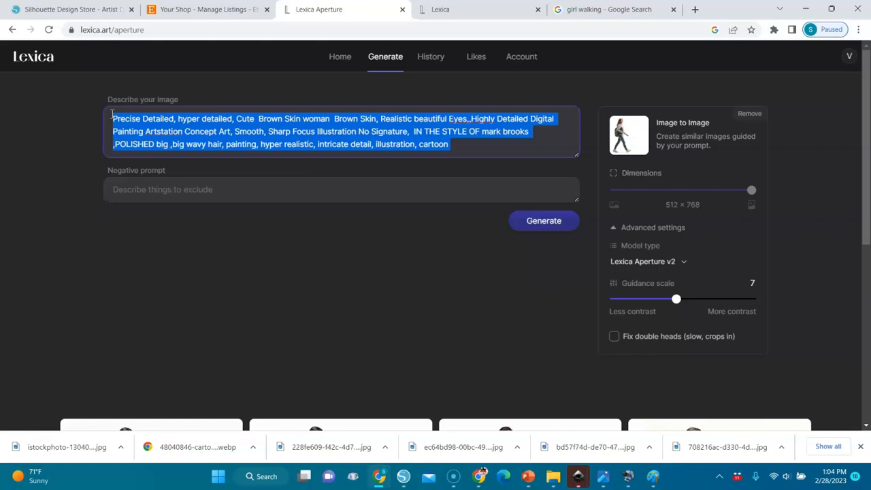
{"action": "type", "text": "A steampunk teddy bear vending machine"}
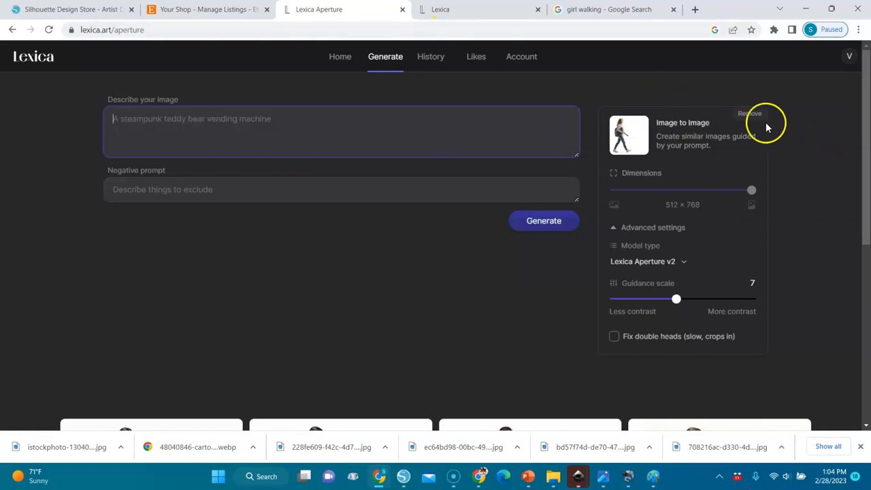
{"action": "left_click", "coordinate": [749, 113]}
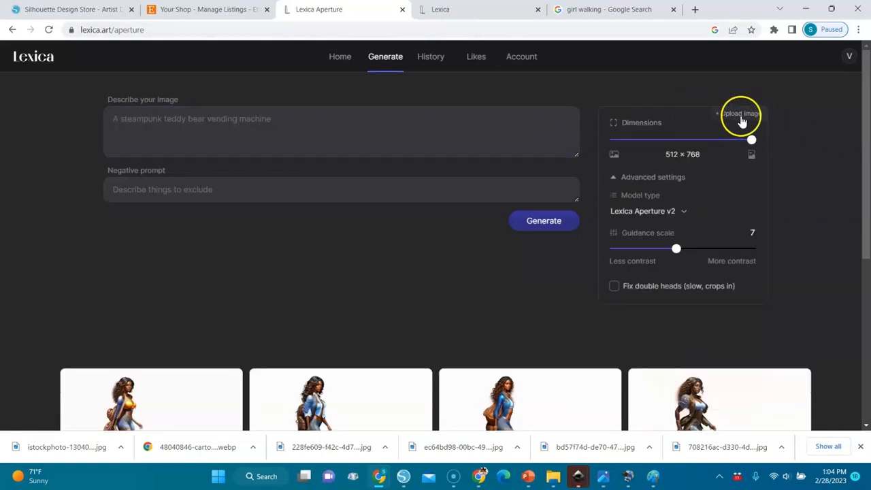
{"action": "left_click", "coordinate": [609, 8]}
{"action": "type", "text": "man walking"}
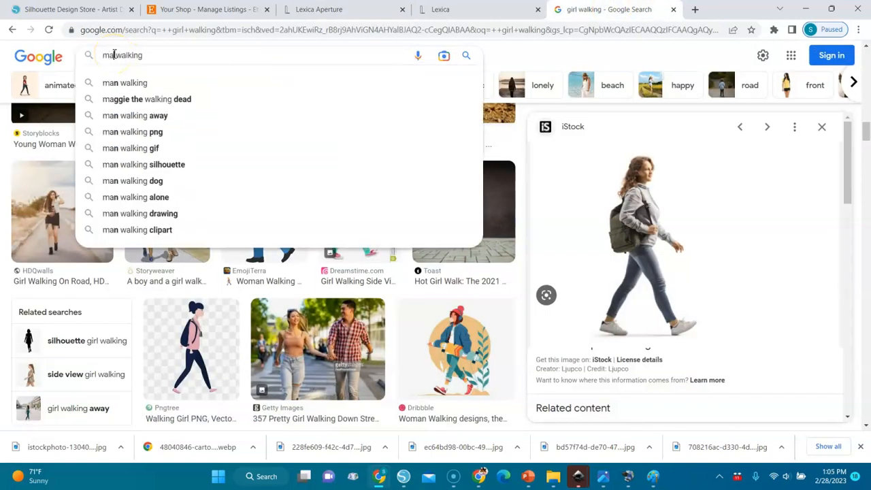
Search 'man walking' and save the smiling light-blue-shirt man photo to Downloads
{"action": "left_click", "coordinate": [125, 82]}
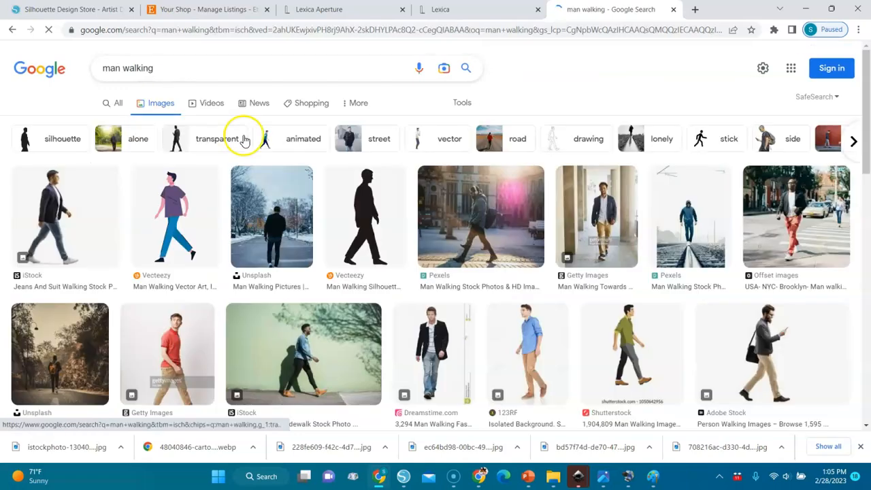
{"action": "scroll", "scroll_direction": "down", "scroll_amount": 3}
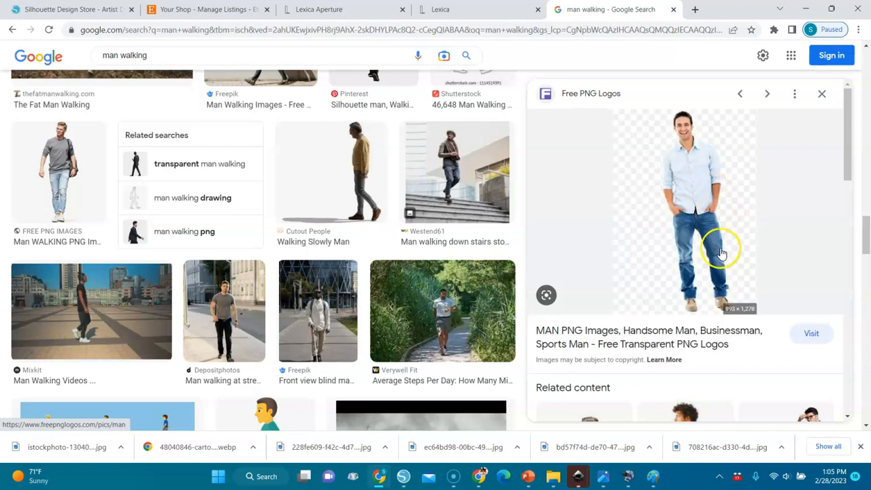
{"action": "mouse_move", "coordinate": [691, 186]}
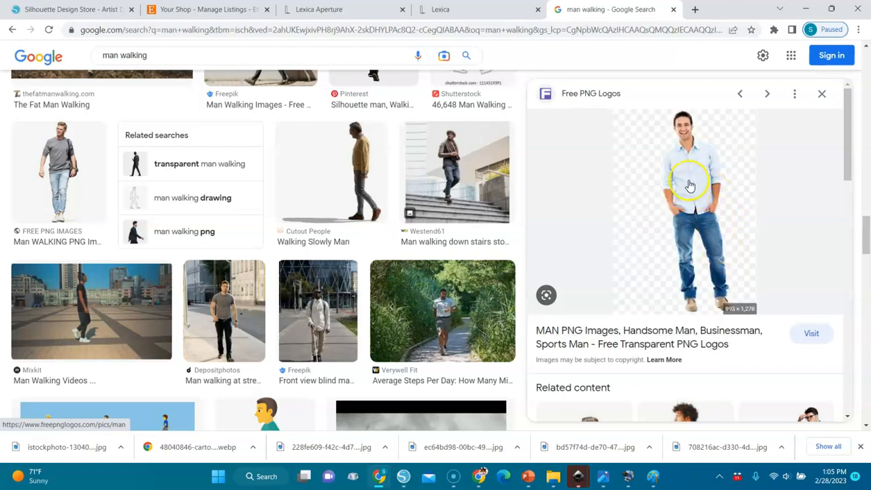
{"action": "right_click", "coordinate": [690, 185]}
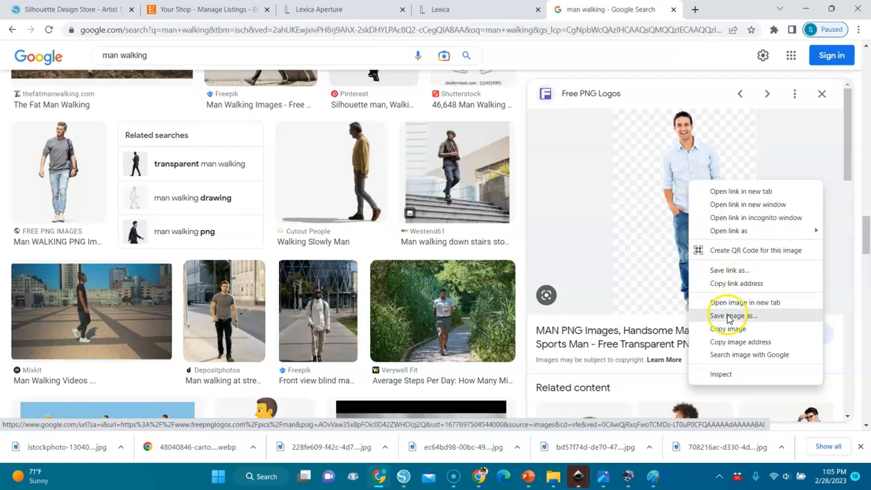
{"action": "left_click", "coordinate": [732, 315]}
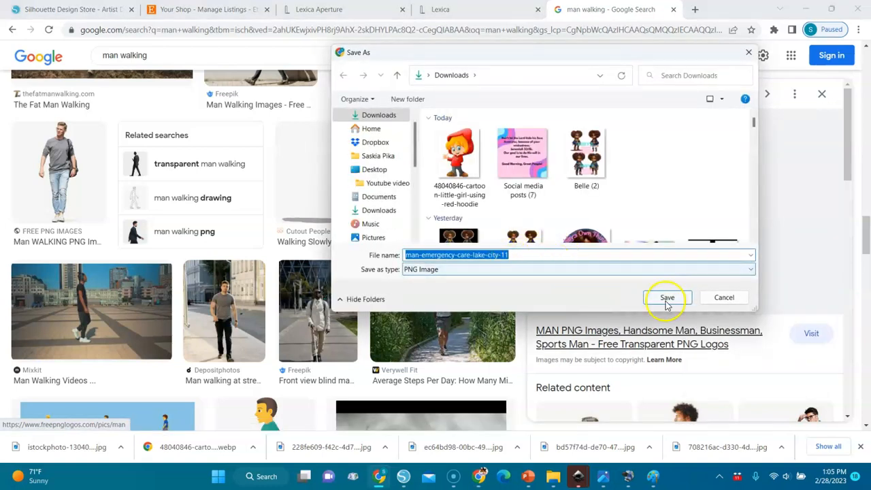
{"action": "left_click", "coordinate": [667, 298]}
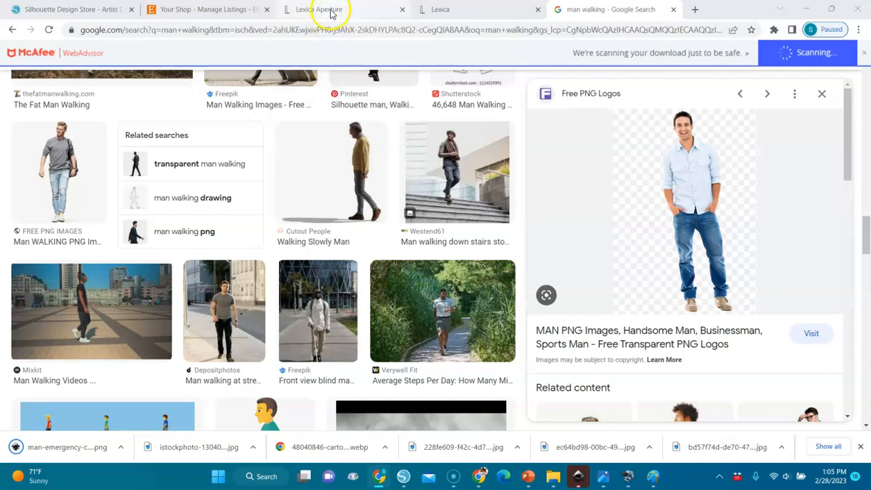
Back in Lexica Aperture, begin uploading the downloaded man photo as reference
{"action": "left_click", "coordinate": [330, 9]}
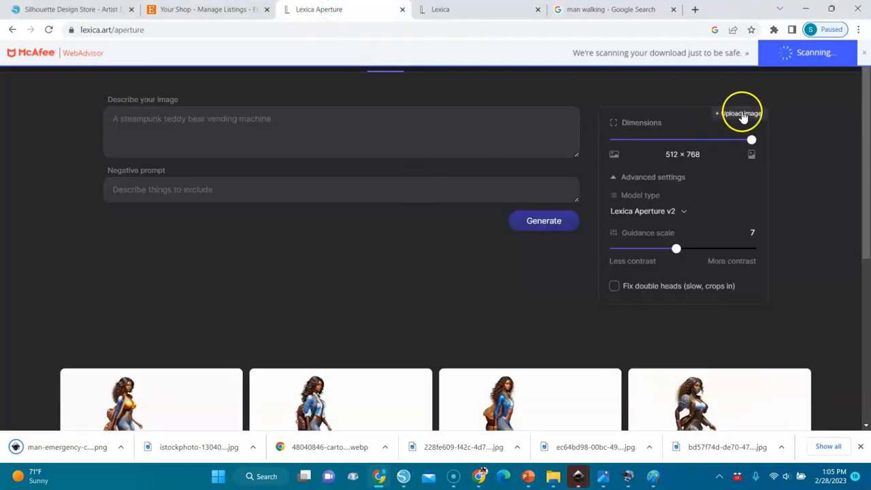
{"action": "left_click", "coordinate": [742, 113]}
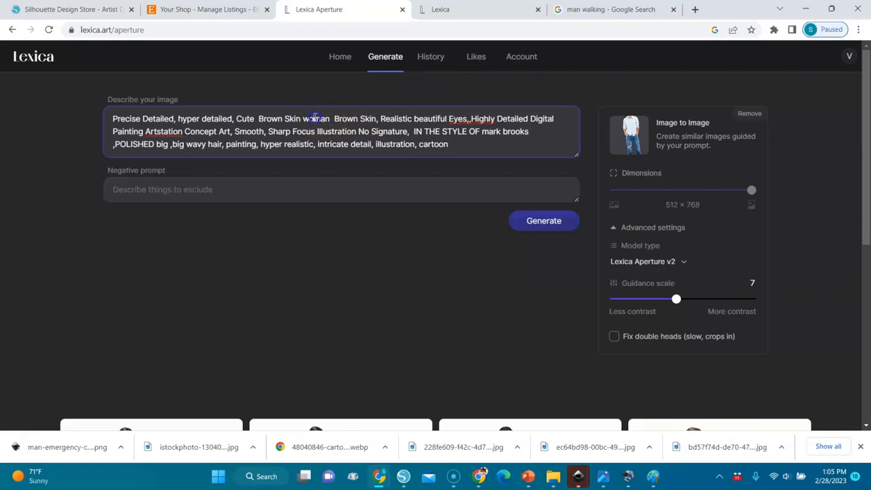
Edit the prompt: woman to man, remove Cute and intricate detail, append ', 4k'
{"action": "type", "text": "man"}
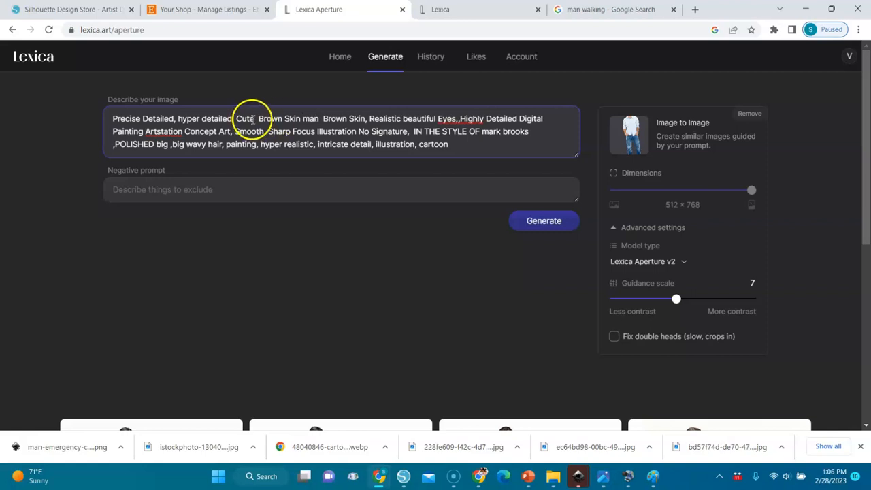
{"action": "key", "text": "Backspace"}
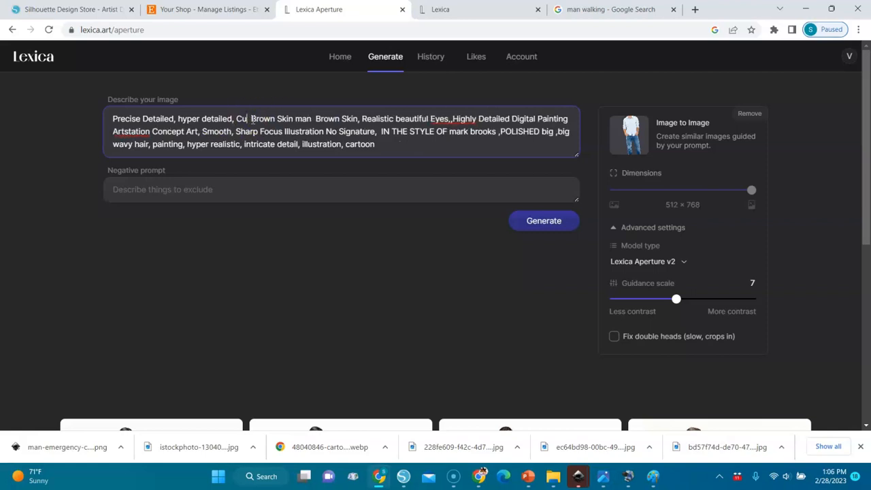
{"action": "key", "text": "Backspace"}
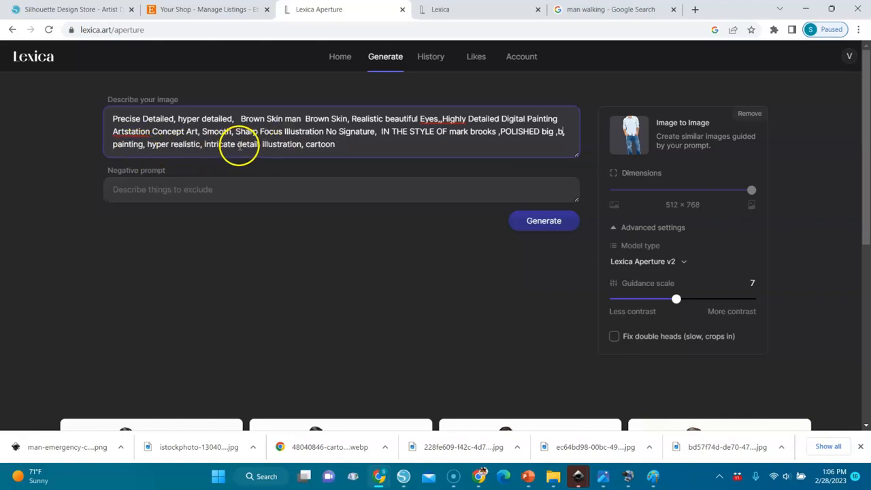
{"action": "double_click", "coordinate": [231, 144]}
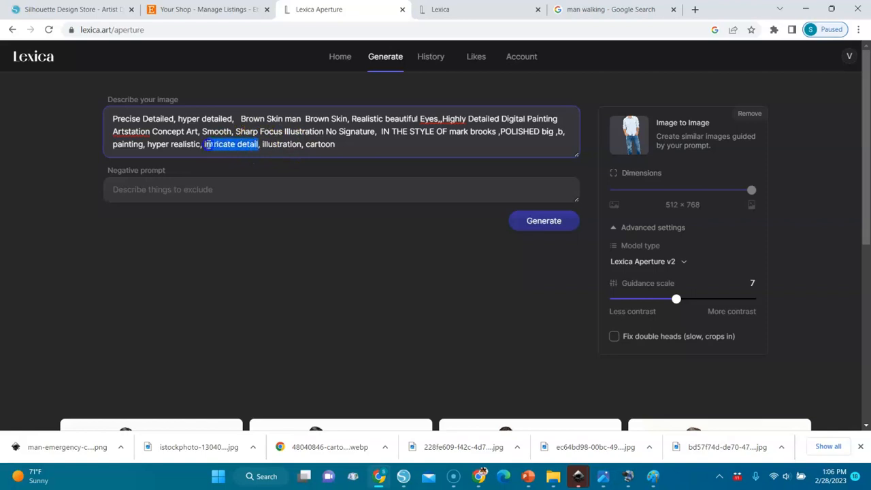
{"action": "key", "text": "Delete"}
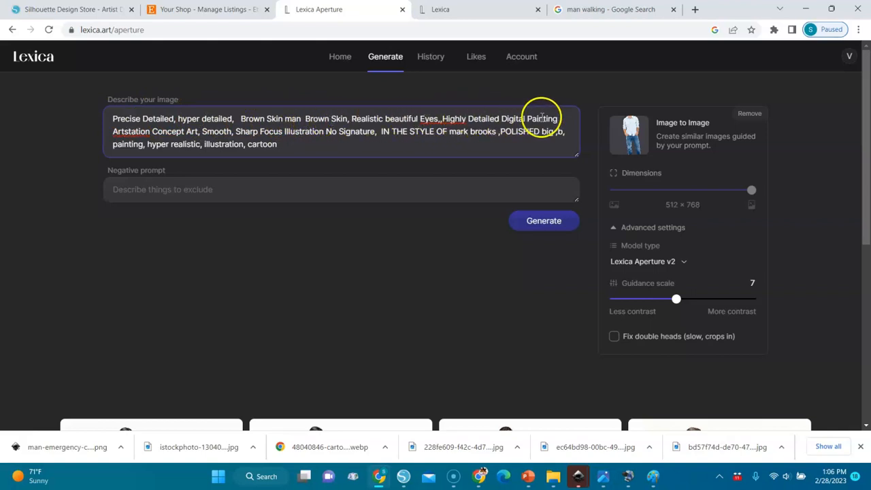
{"action": "mouse_move", "coordinate": [235, 132]}
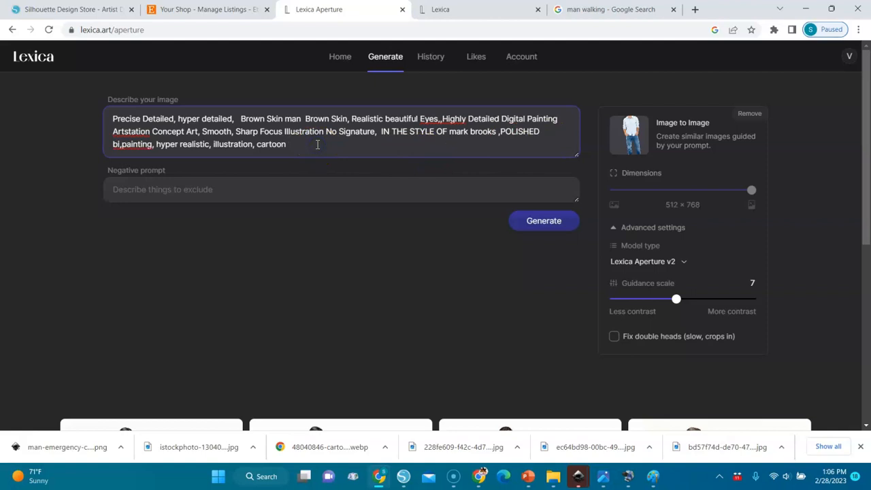
{"action": "type", "text": ", 4"}
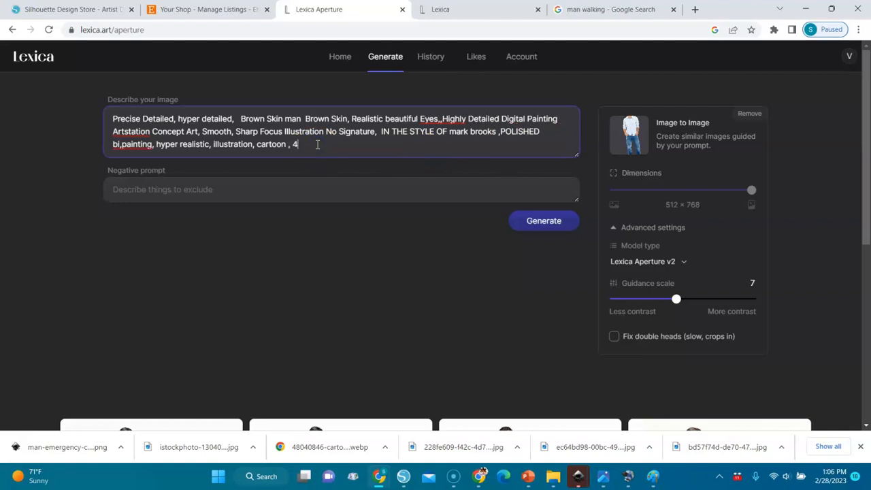
{"action": "type", "text": "k"}
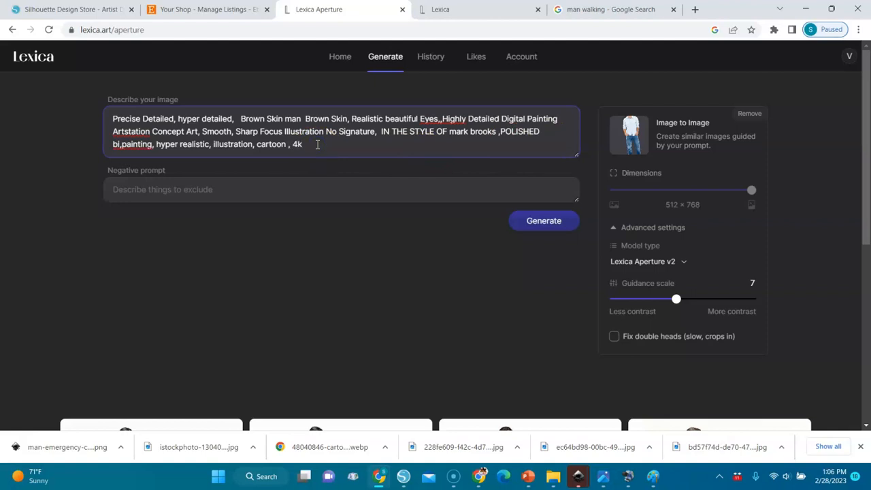
{"action": "mouse_move", "coordinate": [618, 134]}
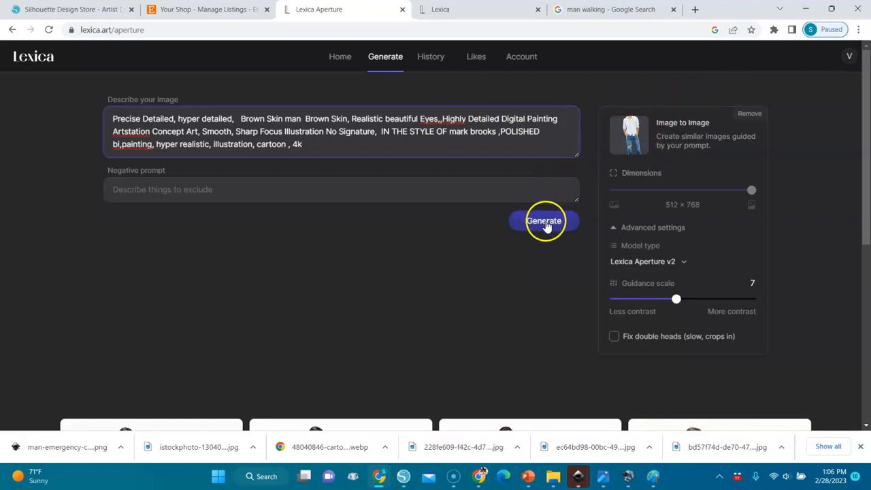
Generate the white-shirt, ripped-jeans man variants and enlarge the first and third
{"action": "left_click", "coordinate": [544, 221]}
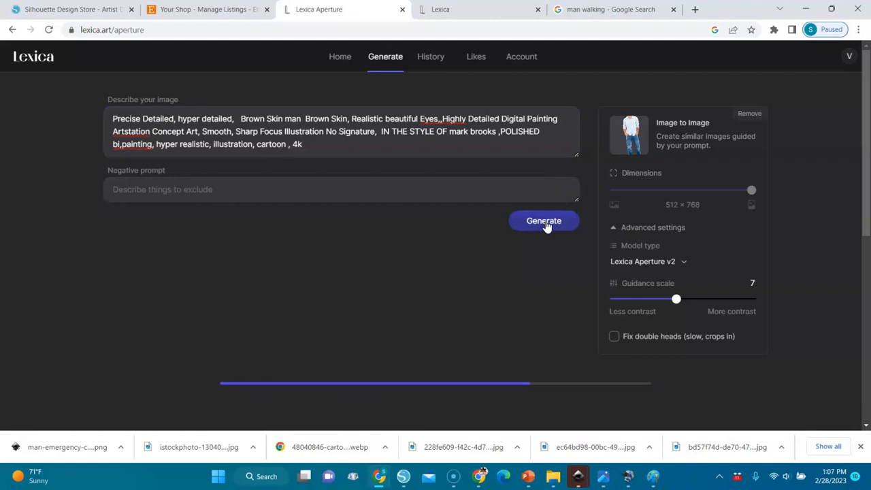
{"action": "left_click", "coordinate": [544, 220]}
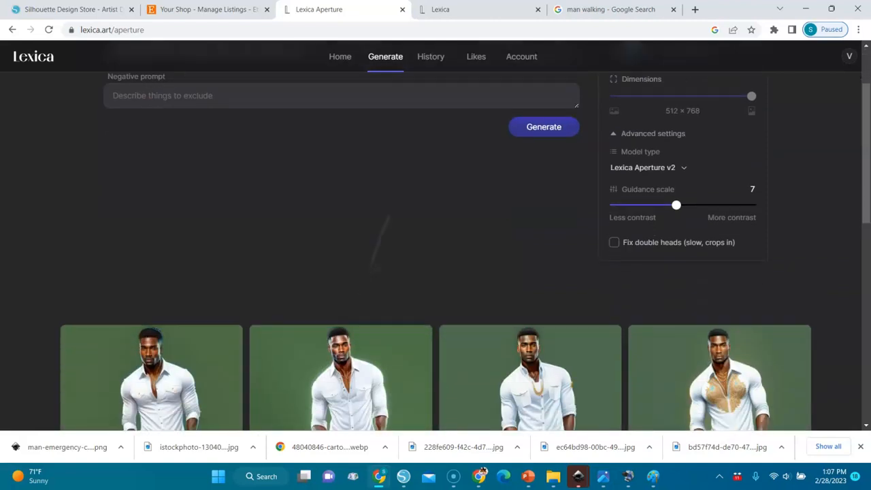
{"action": "scroll", "scroll_direction": "down", "scroll_amount": 3}
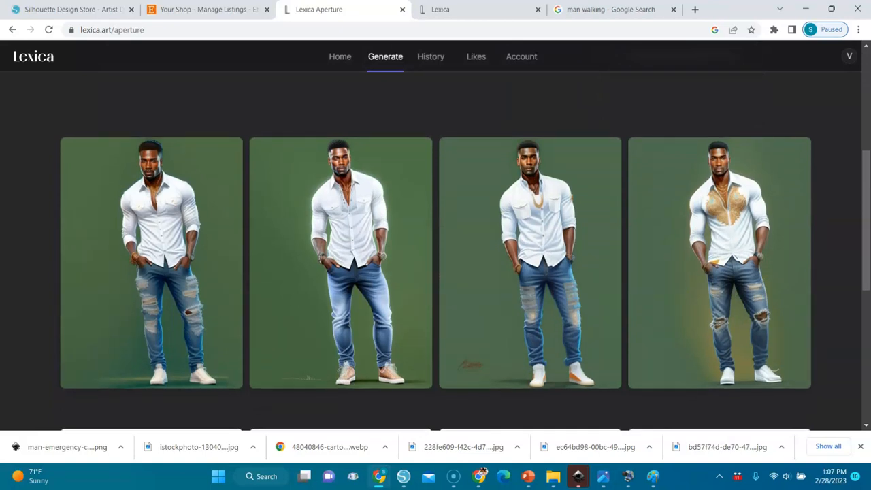
{"action": "left_click", "coordinate": [340, 262]}
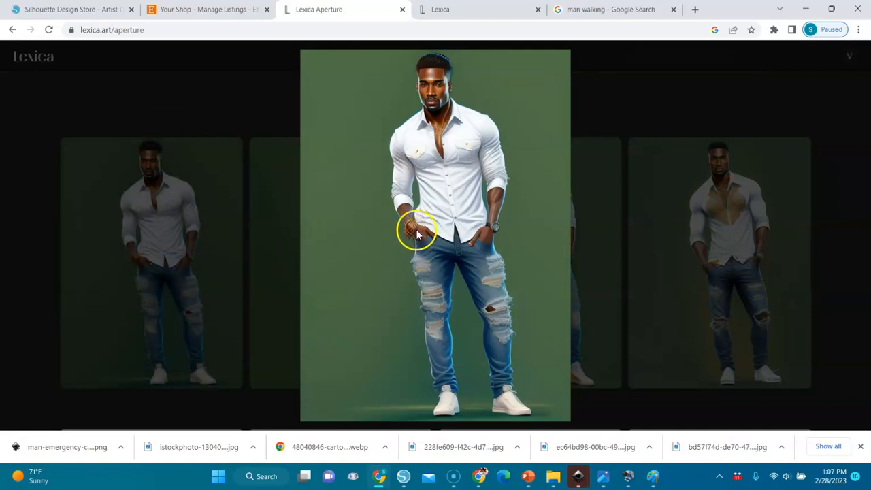
{"action": "mouse_move", "coordinate": [415, 238]}
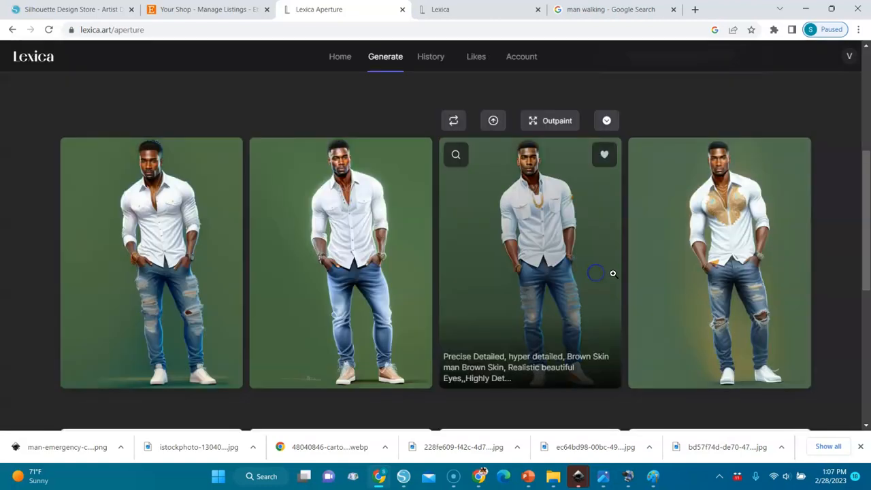
{"action": "left_click", "coordinate": [530, 263]}
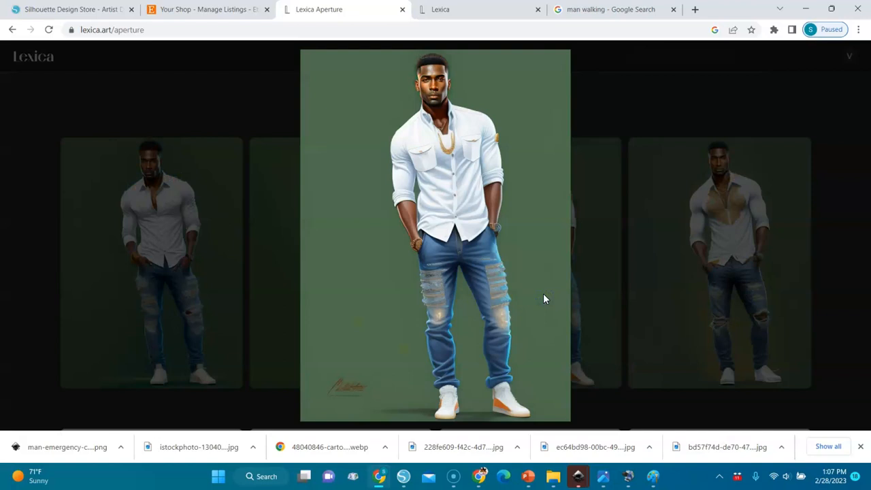
{"action": "mouse_move", "coordinate": [612, 265]}
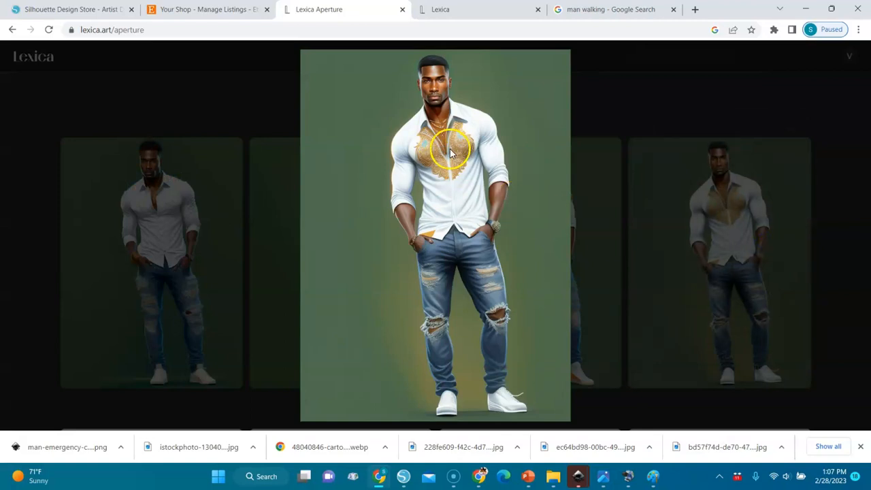
{"action": "mouse_move", "coordinate": [468, 187]}
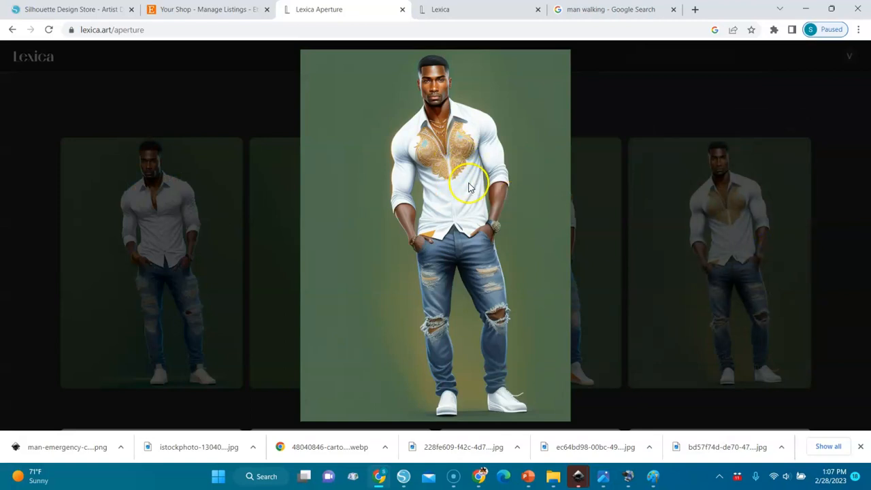
{"action": "mouse_move", "coordinate": [496, 197]}
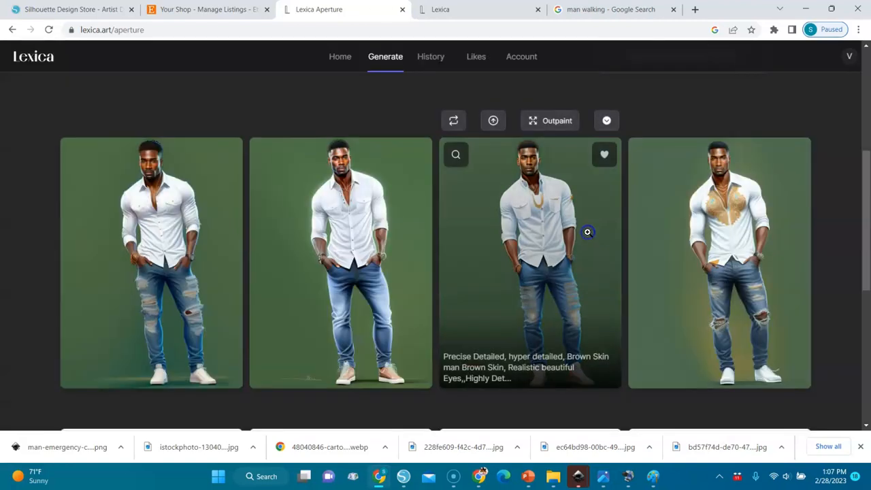
{"action": "scroll", "scroll_direction": "up", "scroll_amount": 3}
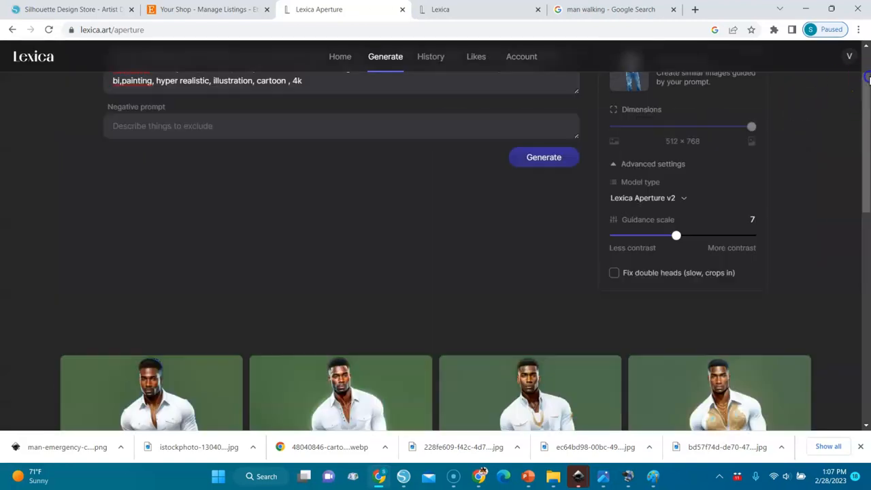
{"action": "scroll", "scroll_direction": "up", "scroll_amount": 3}
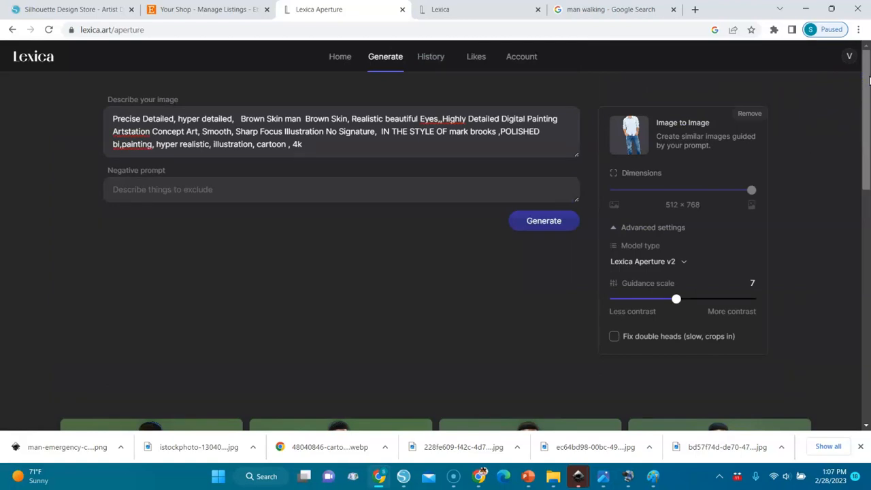
{"action": "scroll", "scroll_direction": "down", "scroll_amount": 3}
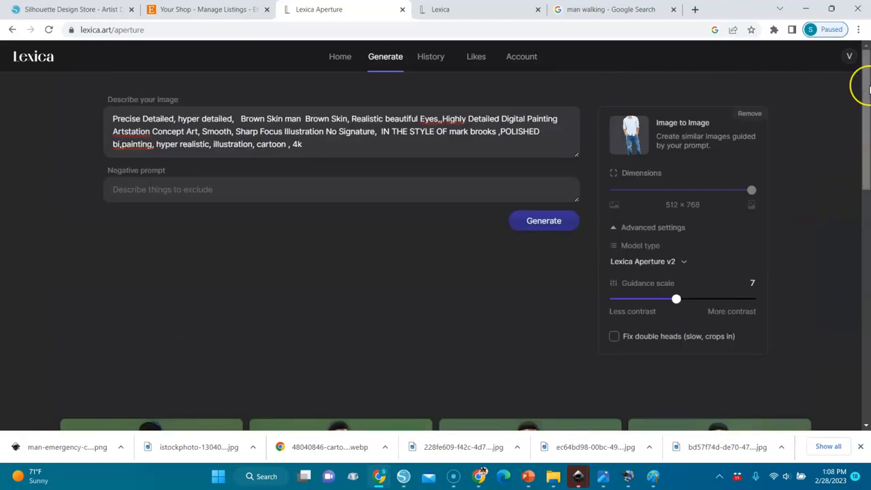
{"action": "mouse_move", "coordinate": [715, 106]}
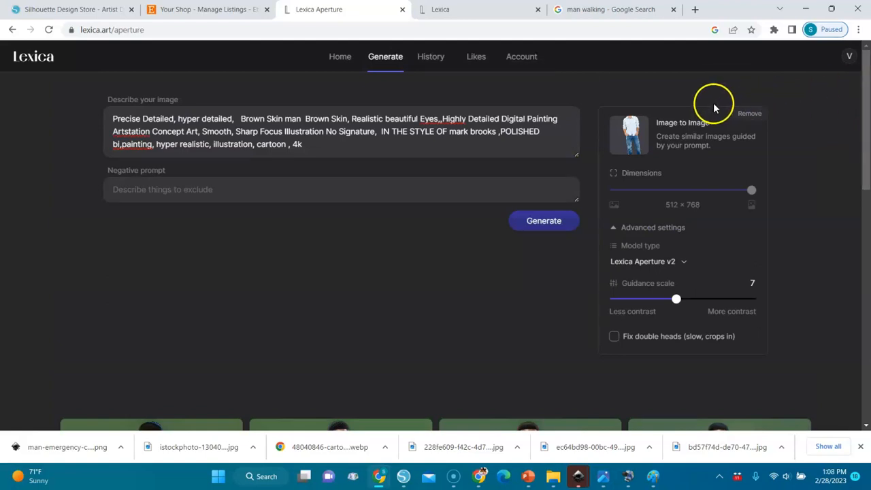
{"action": "mouse_move", "coordinate": [643, 134]}
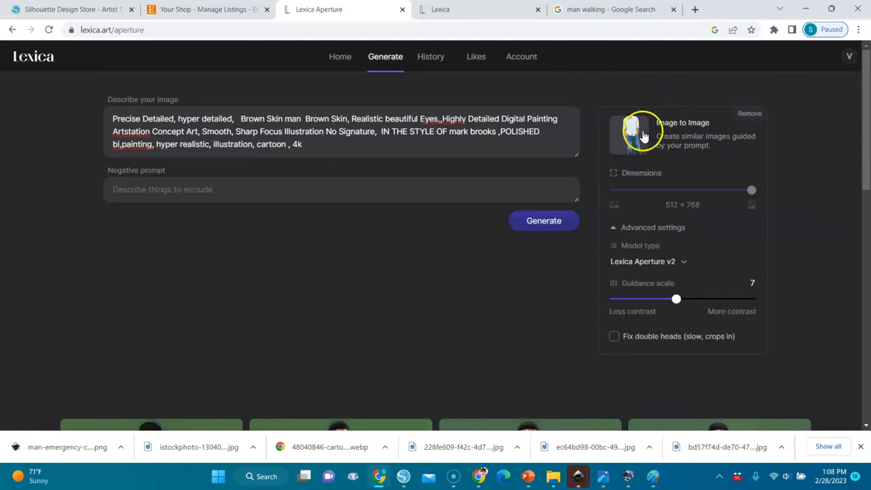
{"action": "mouse_move", "coordinate": [673, 115]}
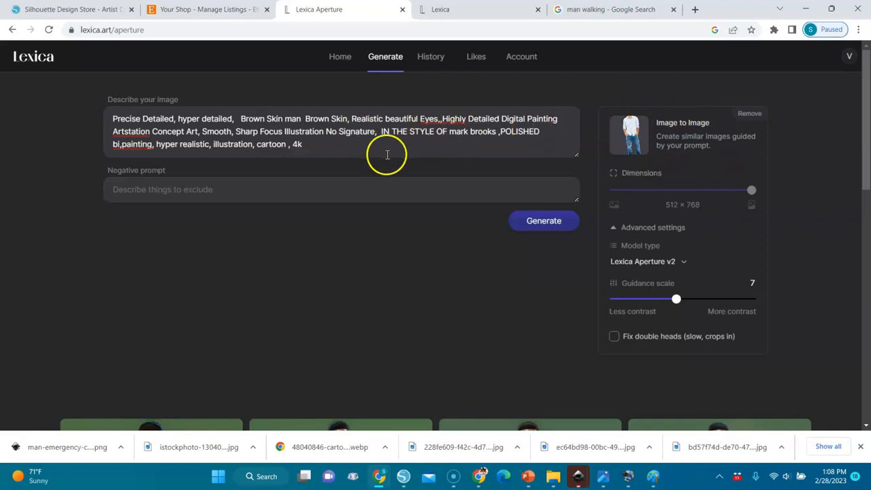
{"action": "mouse_move", "coordinate": [90, 135]}
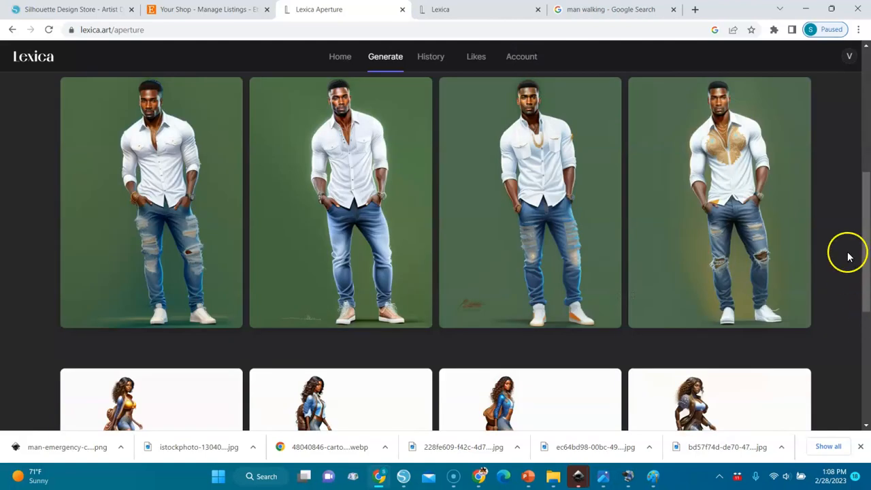
{"action": "mouse_move", "coordinate": [820, 206]}
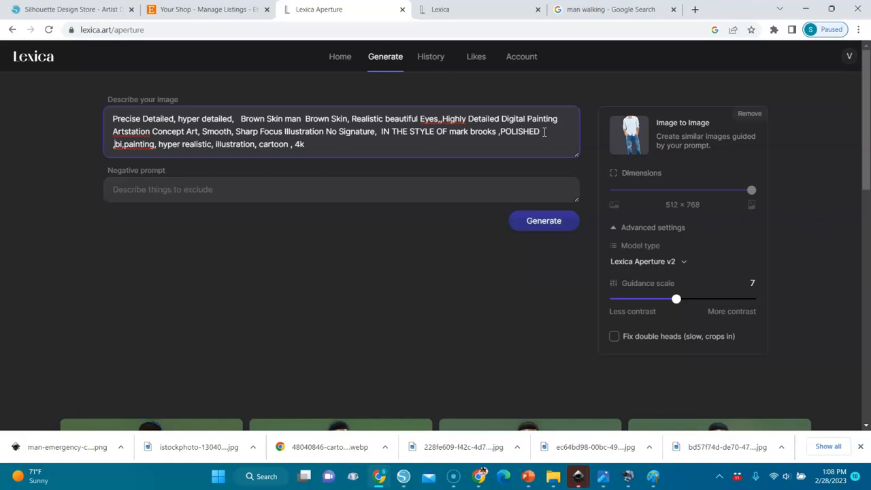
Add 'blue shirt' after POLISHED in the prompt and generate new variants
{"action": "type", "text": "lue"}
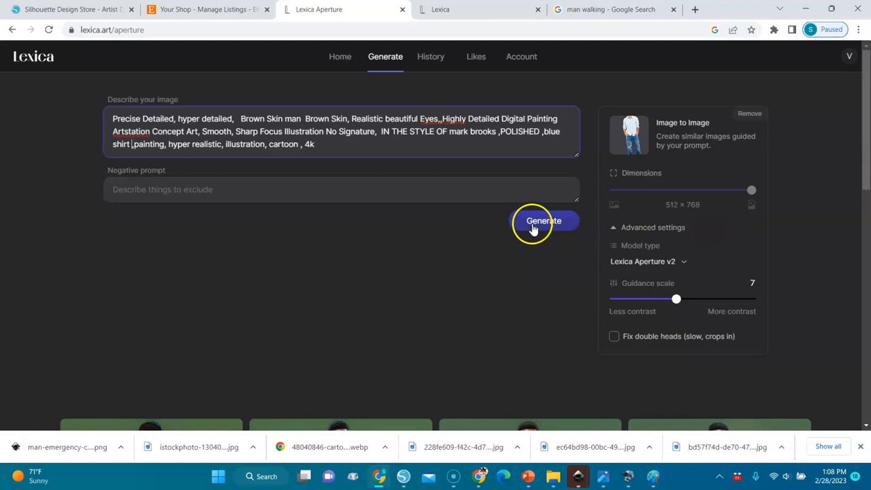
{"action": "left_click", "coordinate": [543, 220]}
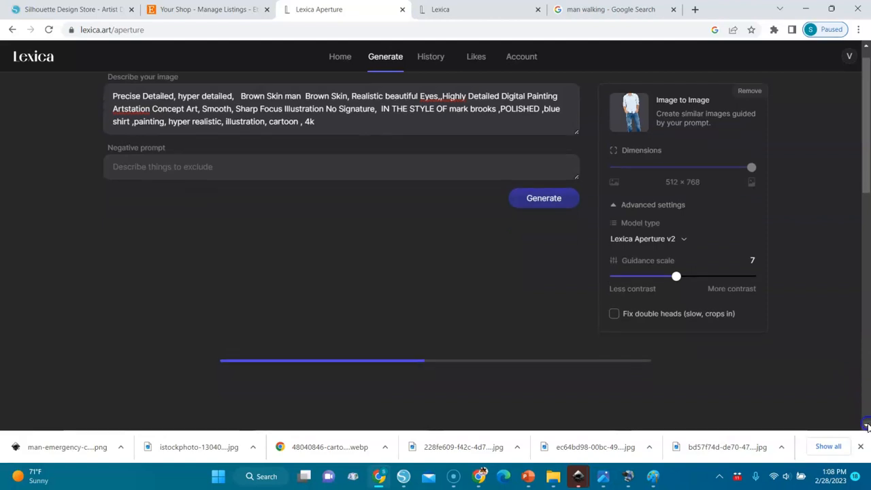
{"action": "scroll", "scroll_direction": "down", "scroll_amount": 3}
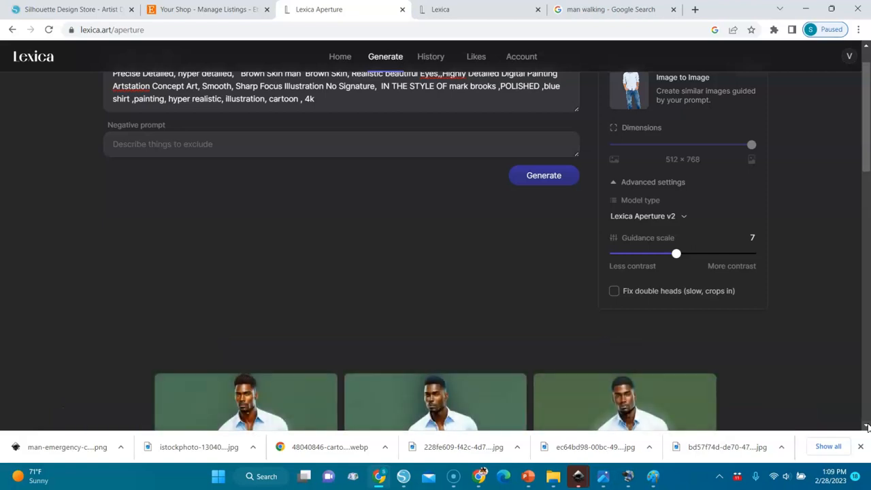
Scroll between the three blue-shirt variants and the earlier white-shirt row to compare
{"action": "scroll", "scroll_direction": "down", "scroll_amount": 3}
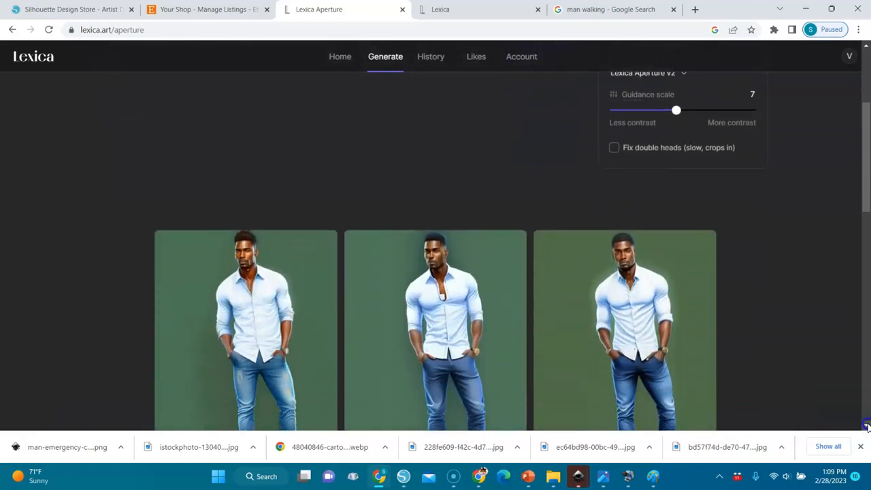
{"action": "scroll", "scroll_direction": "down", "scroll_amount": 3}
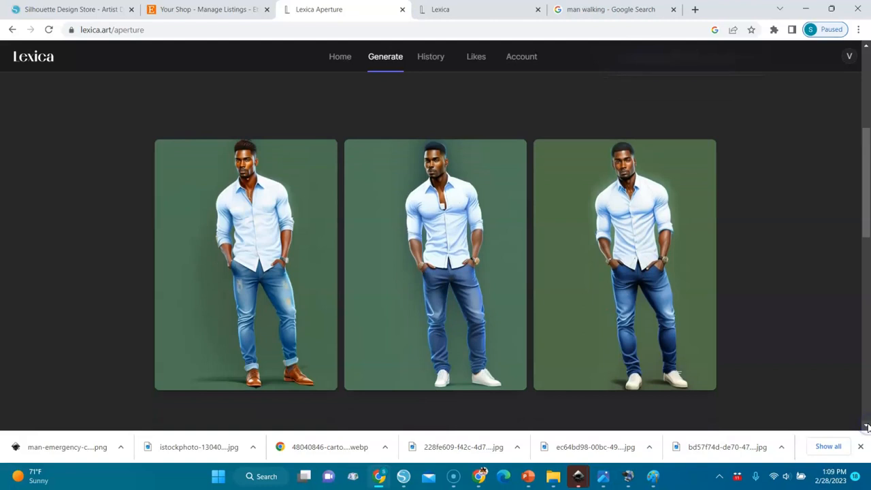
{"action": "mouse_move", "coordinate": [664, 338]}
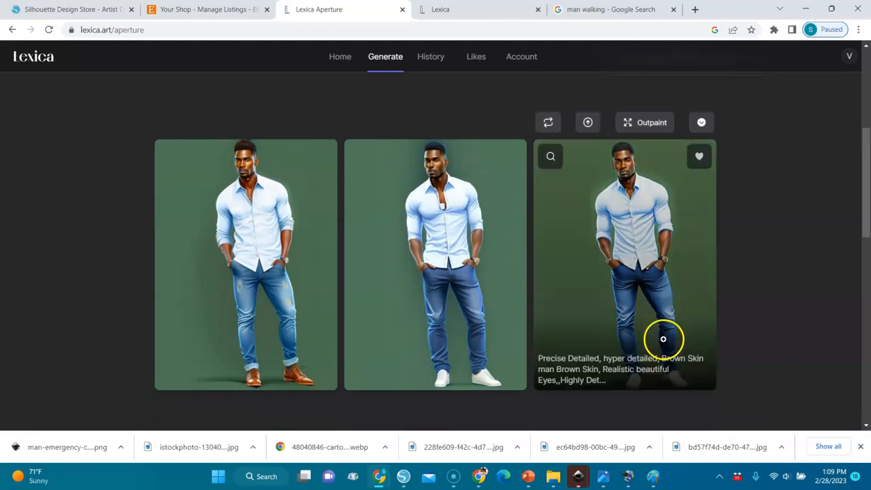
{"action": "scroll", "scroll_direction": "down", "scroll_amount": 3}
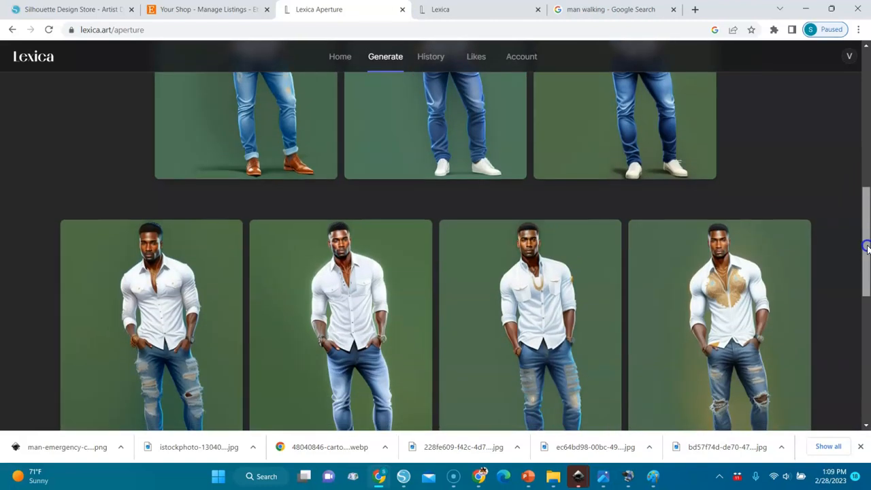
{"action": "scroll", "scroll_direction": "up", "scroll_amount": 3}
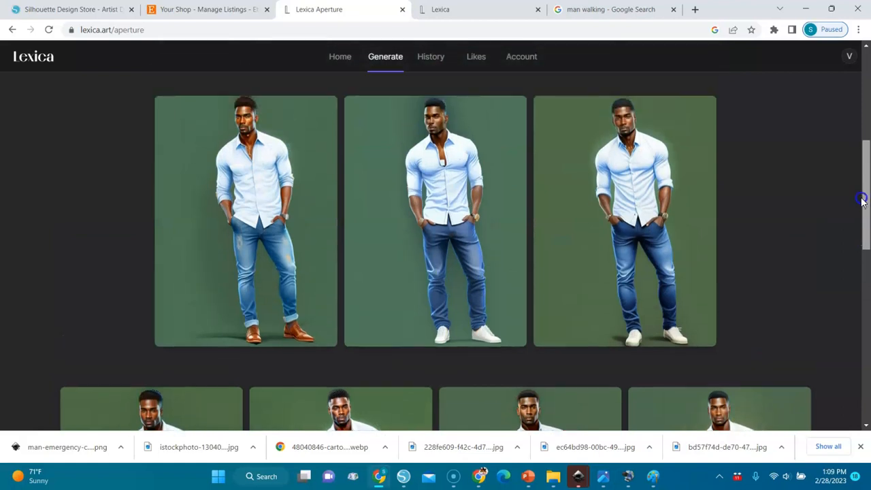
{"action": "scroll", "scroll_direction": "down", "scroll_amount": 3}
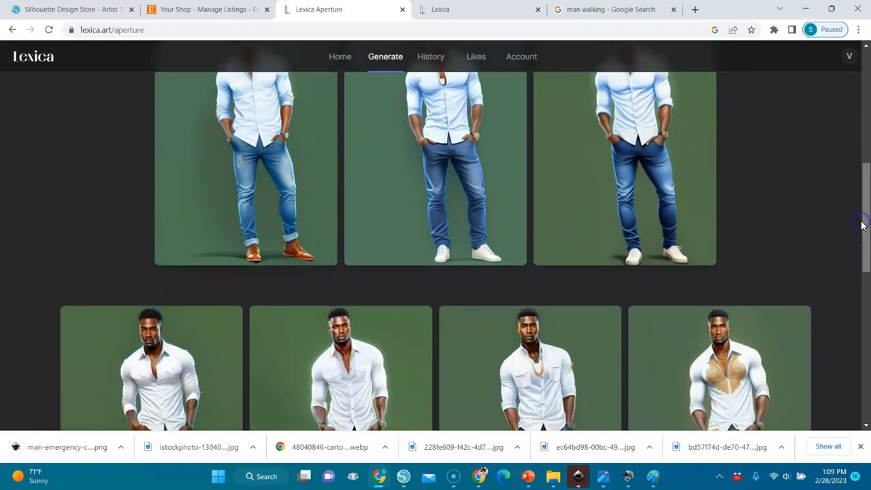
{"action": "mouse_move", "coordinate": [155, 396]}
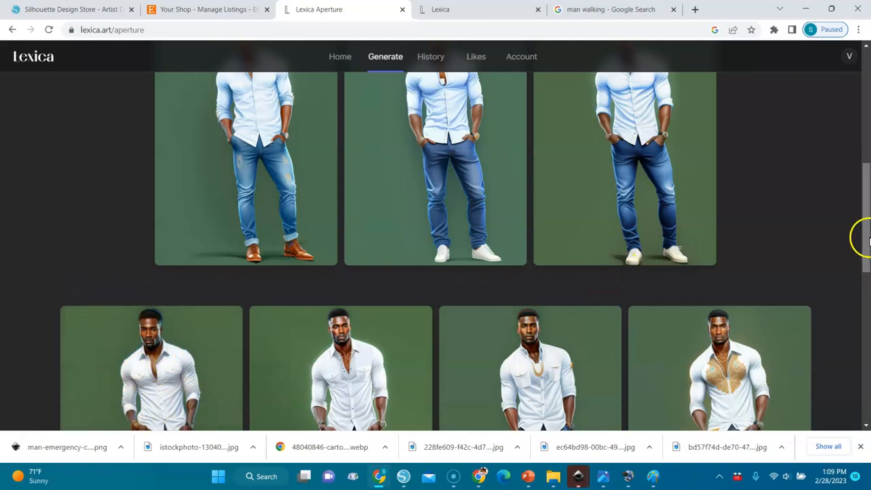
{"action": "scroll", "scroll_direction": "up", "scroll_amount": 3}
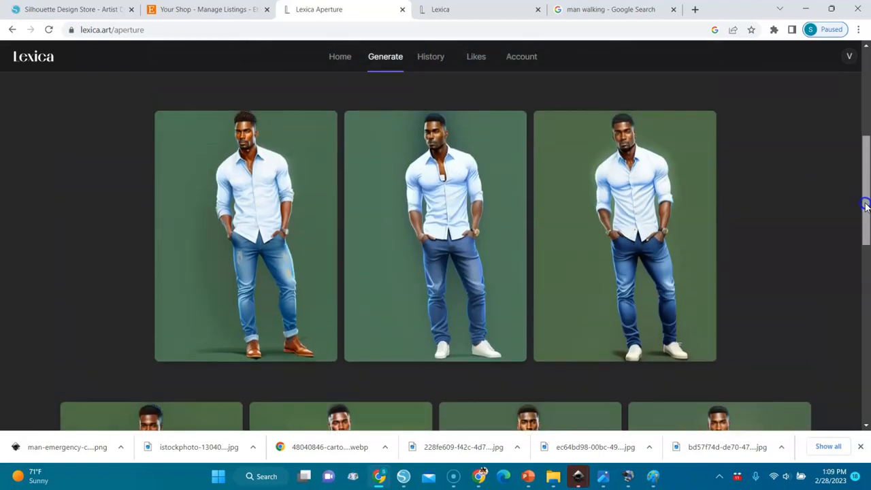
{"action": "scroll", "scroll_direction": "down", "scroll_amount": 3}
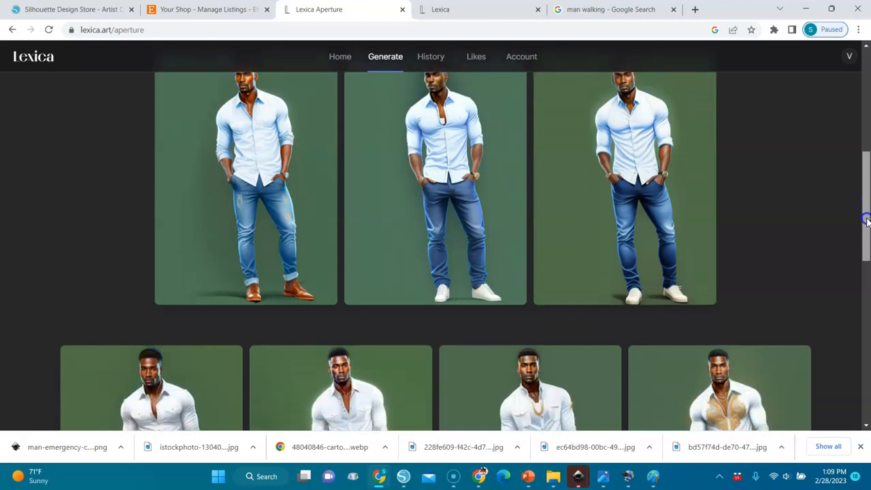
{"action": "scroll", "scroll_direction": "down", "scroll_amount": 3}
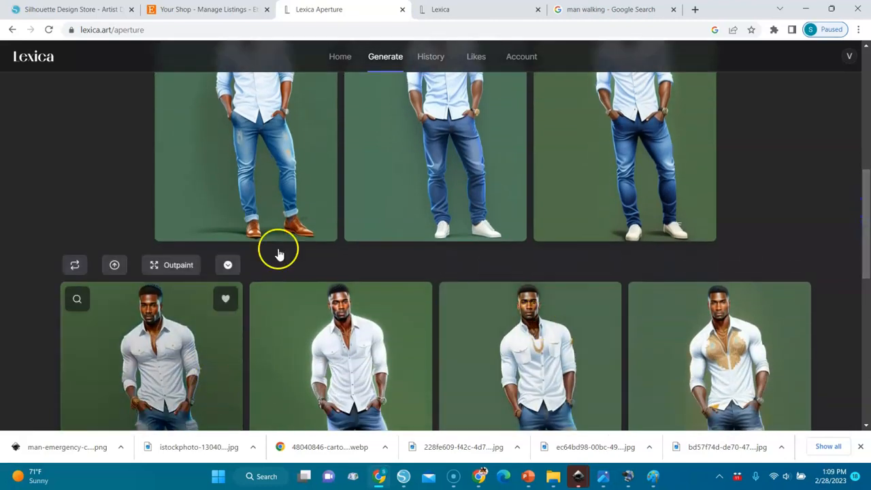
{"action": "mouse_move", "coordinate": [745, 171]}
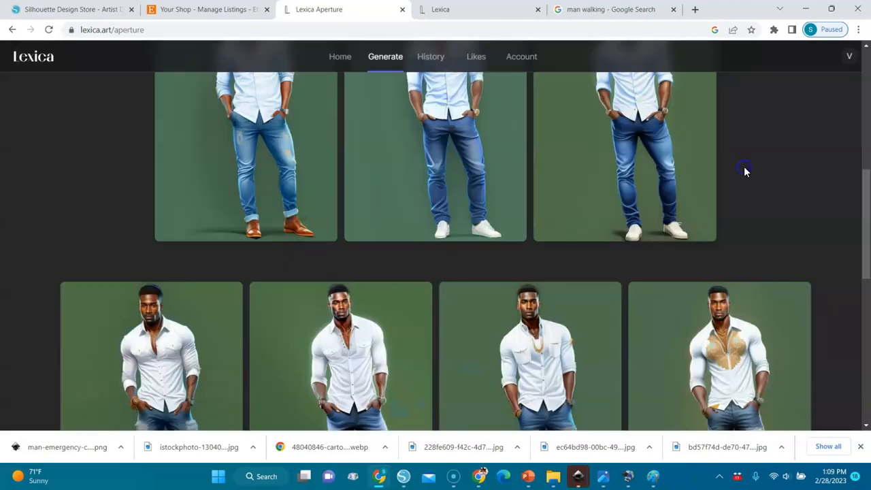
{"action": "scroll", "scroll_direction": "up", "scroll_amount": 3}
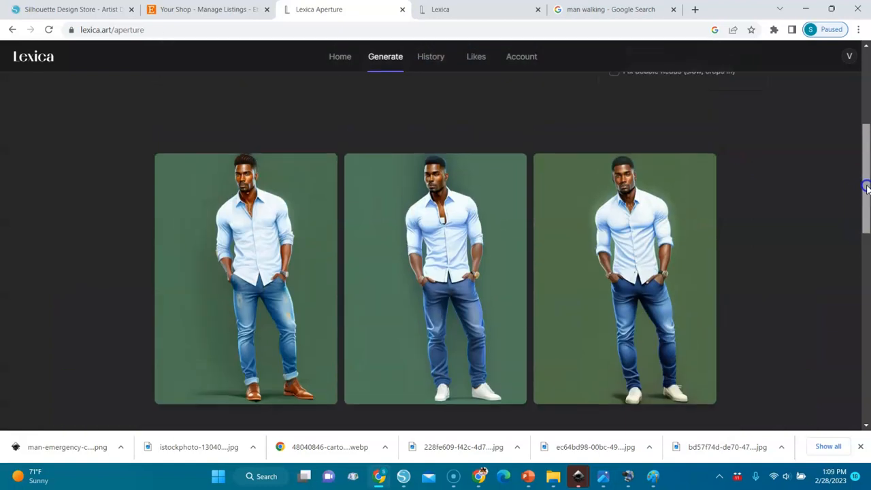
{"action": "scroll", "scroll_direction": "down", "scroll_amount": 3}
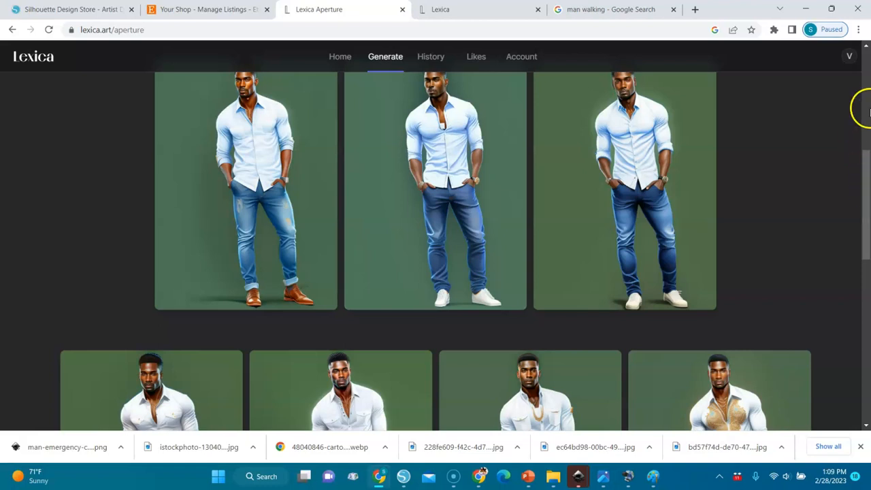
{"action": "scroll", "scroll_direction": "up", "scroll_amount": 3}
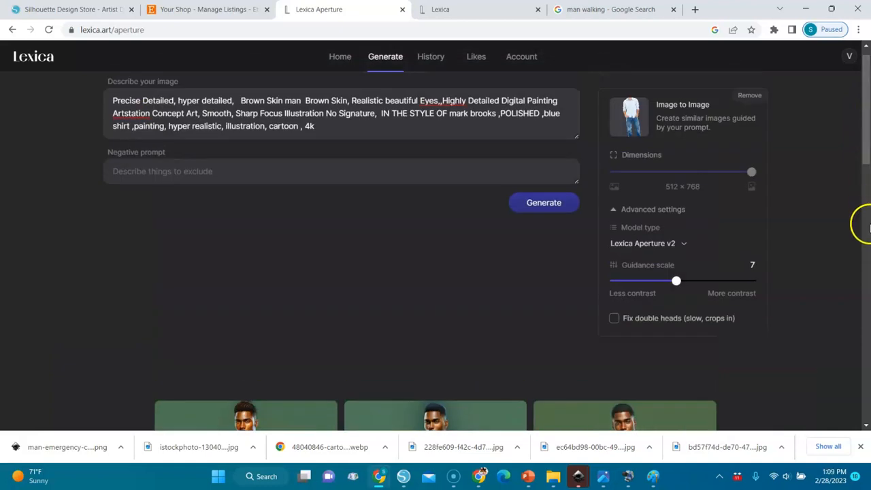
{"action": "mouse_move", "coordinate": [864, 228]}
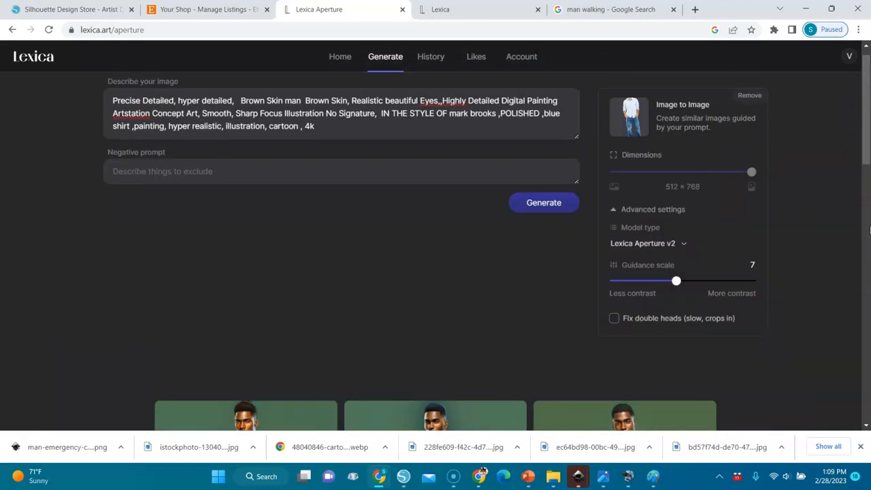
{"action": "mouse_move", "coordinate": [864, 214]}
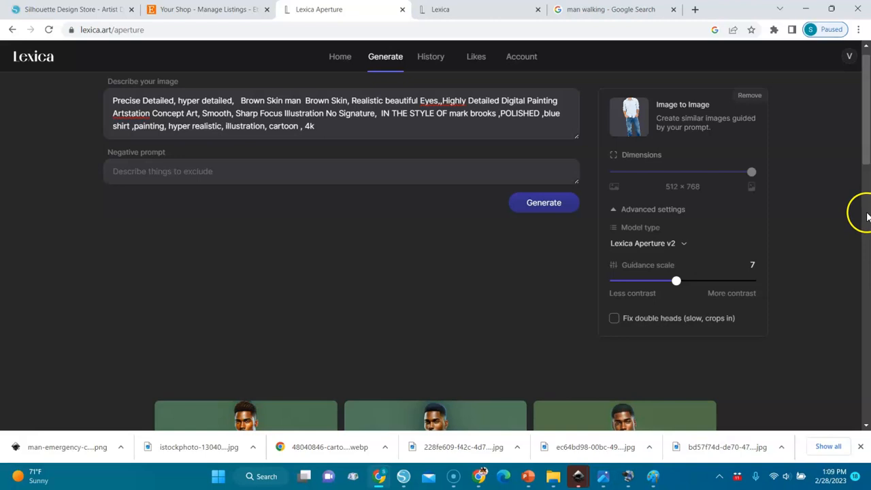
{"action": "scroll", "scroll_direction": "down", "scroll_amount": 3}
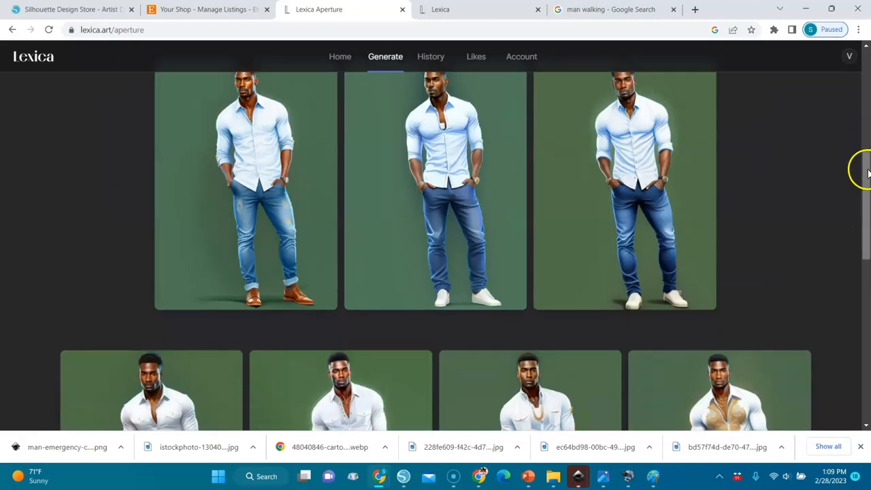
{"action": "mouse_move", "coordinate": [864, 177]}
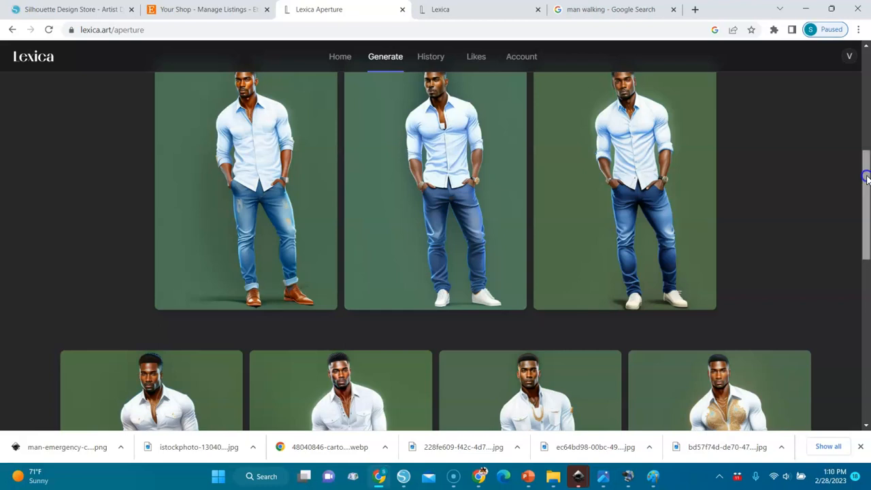
{"action": "scroll", "scroll_direction": "up", "scroll_amount": 3}
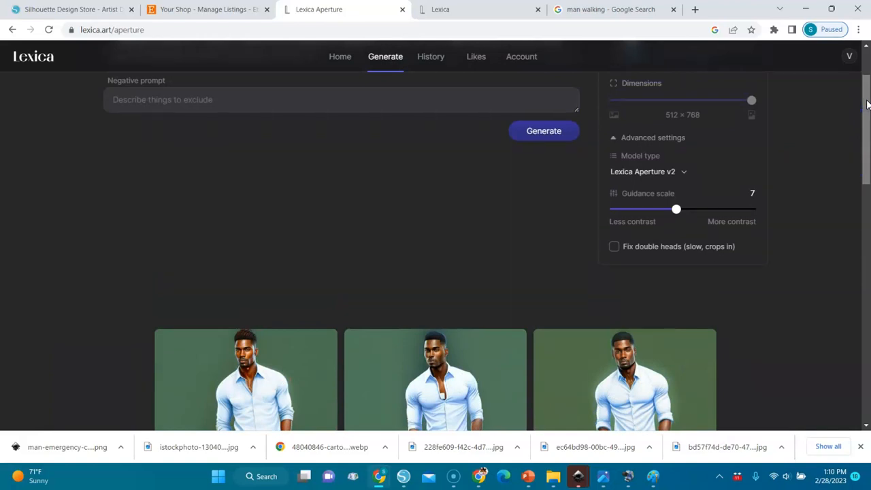
{"action": "scroll", "scroll_direction": "down", "scroll_amount": 3}
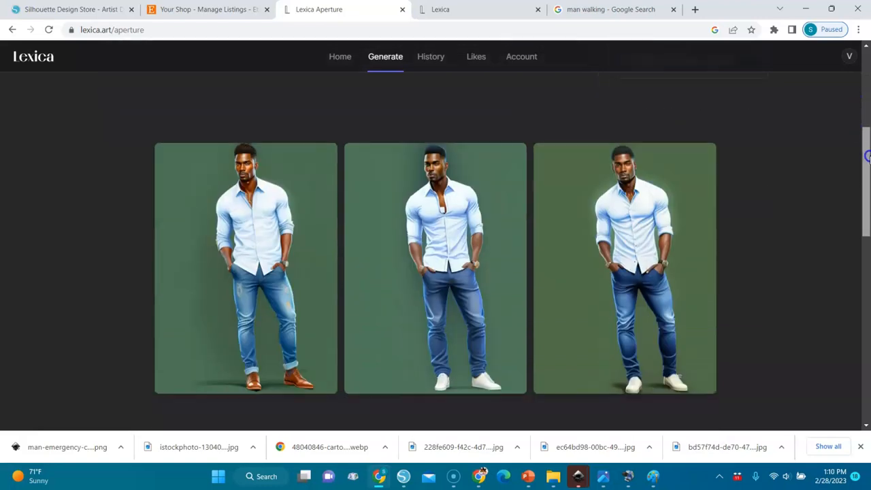
{"action": "scroll", "scroll_direction": "up", "scroll_amount": 3}
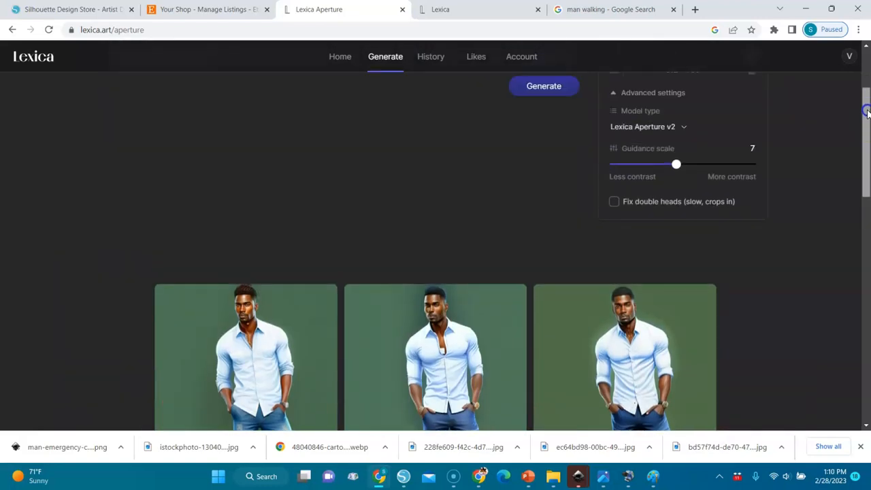
{"action": "scroll", "scroll_direction": "down", "scroll_amount": 3}
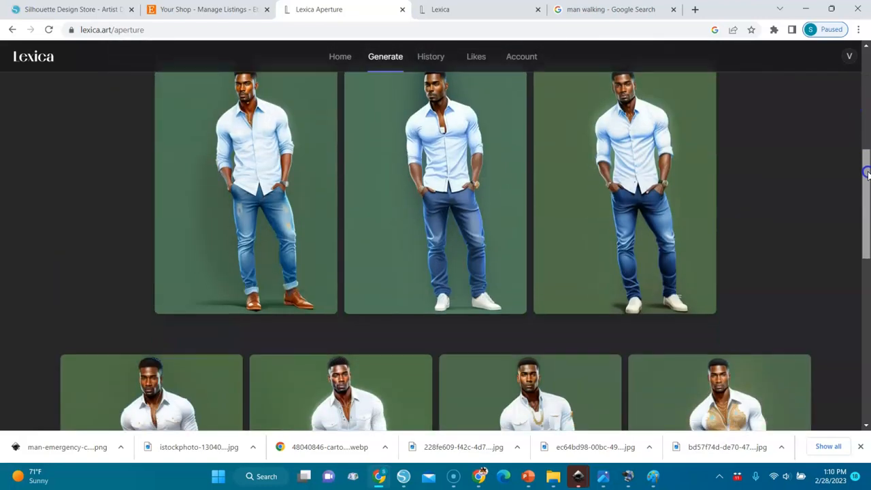
{"action": "scroll", "scroll_direction": "down", "scroll_amount": 3}
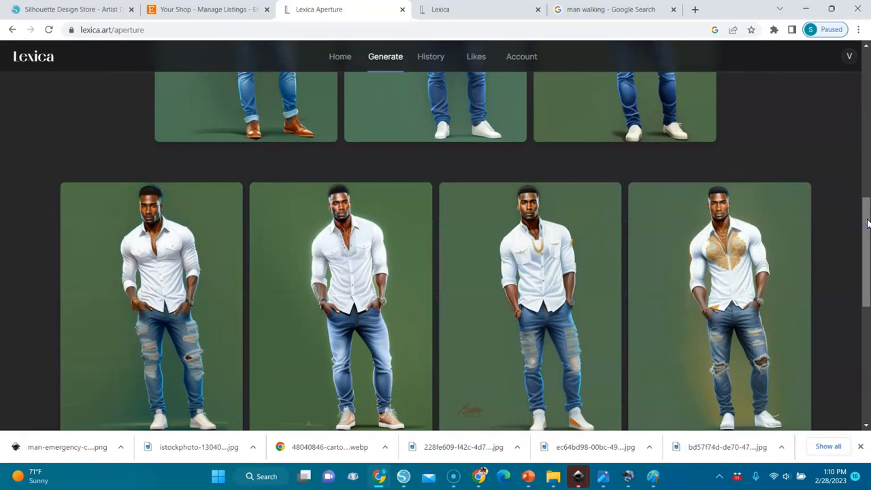